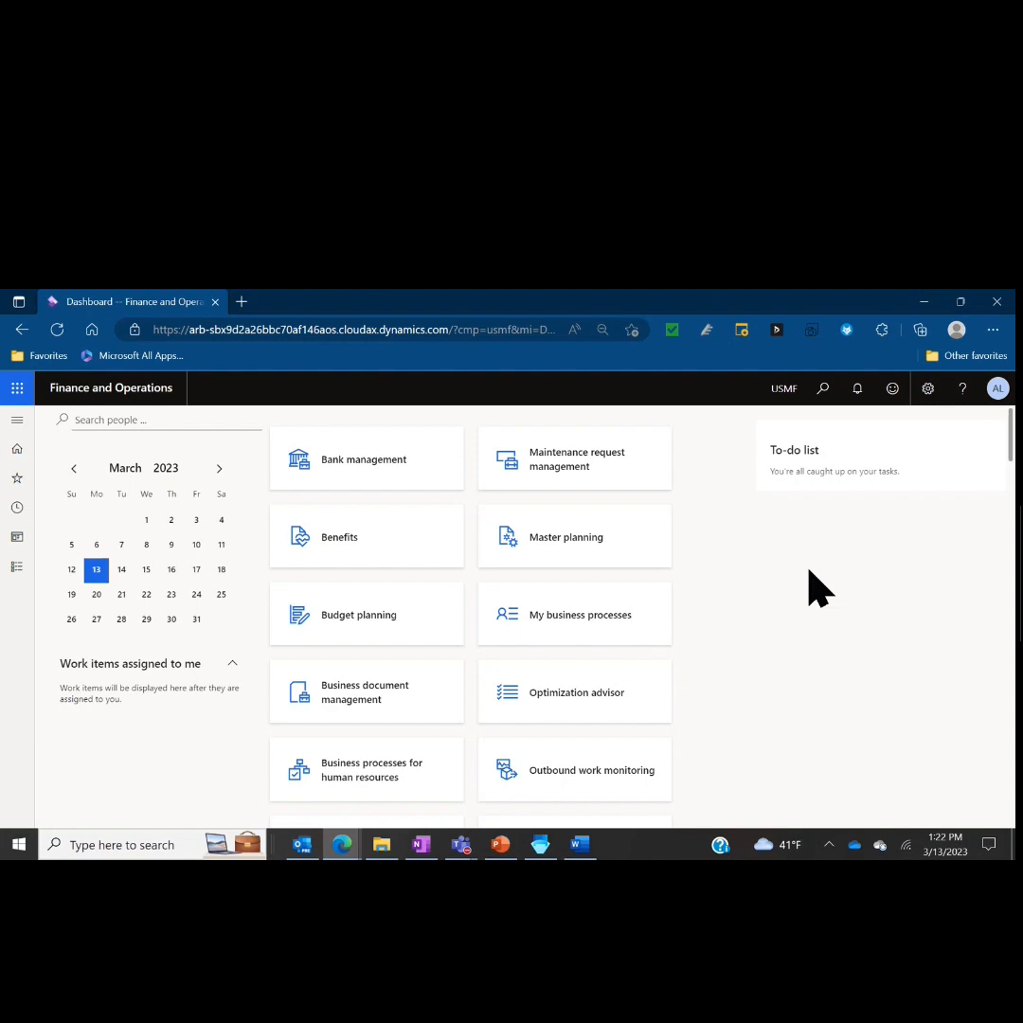
pyautogui.moveTo(17, 421)
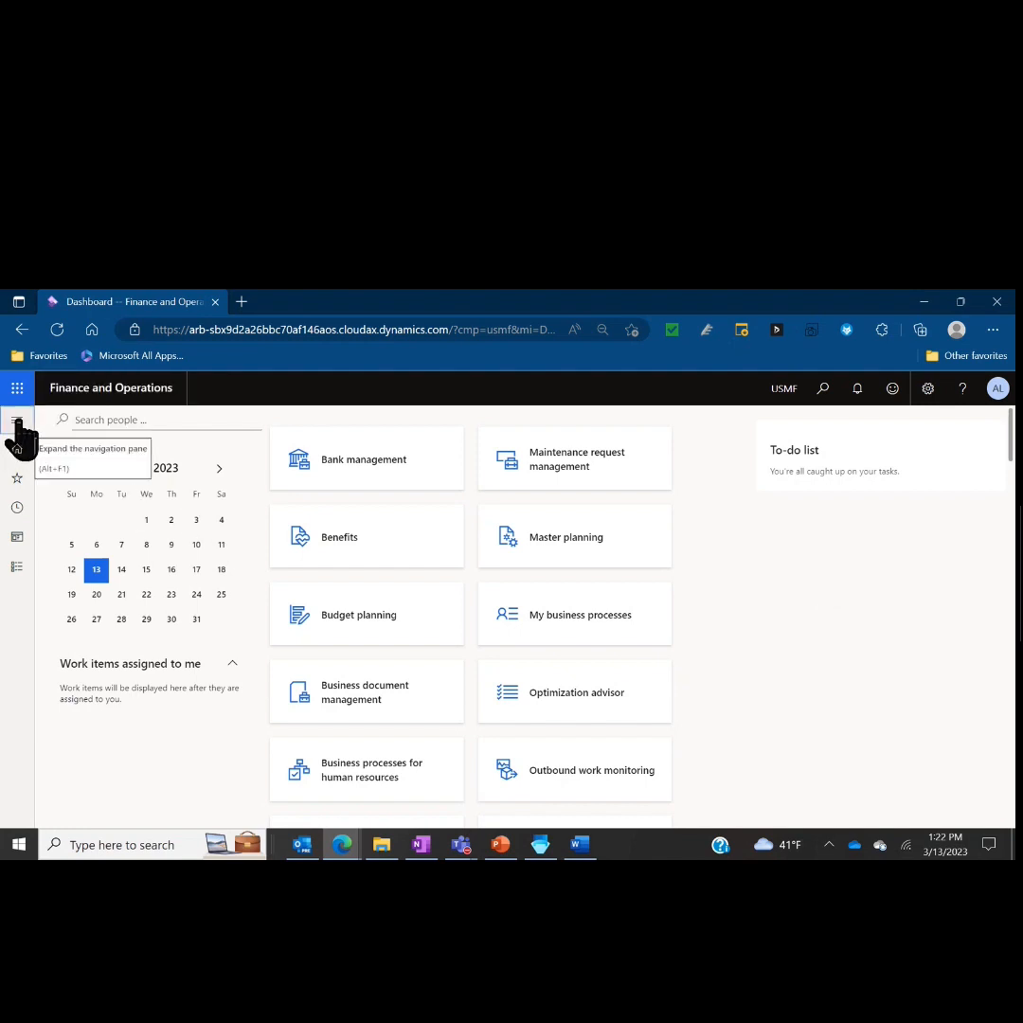
# Step: Expand the navigation pane and choose the Sales and marketing module from the module list
pyautogui.click(17, 420)
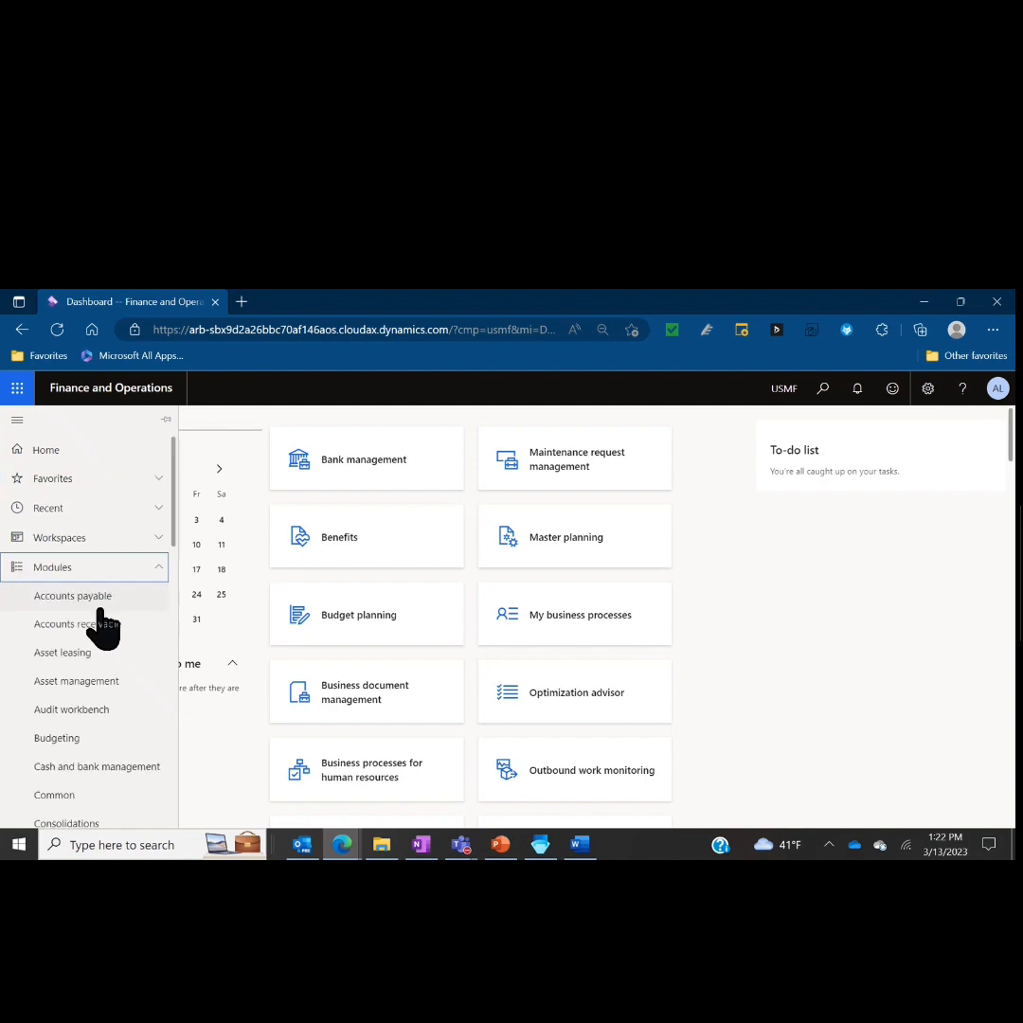
pyautogui.scroll(-3)
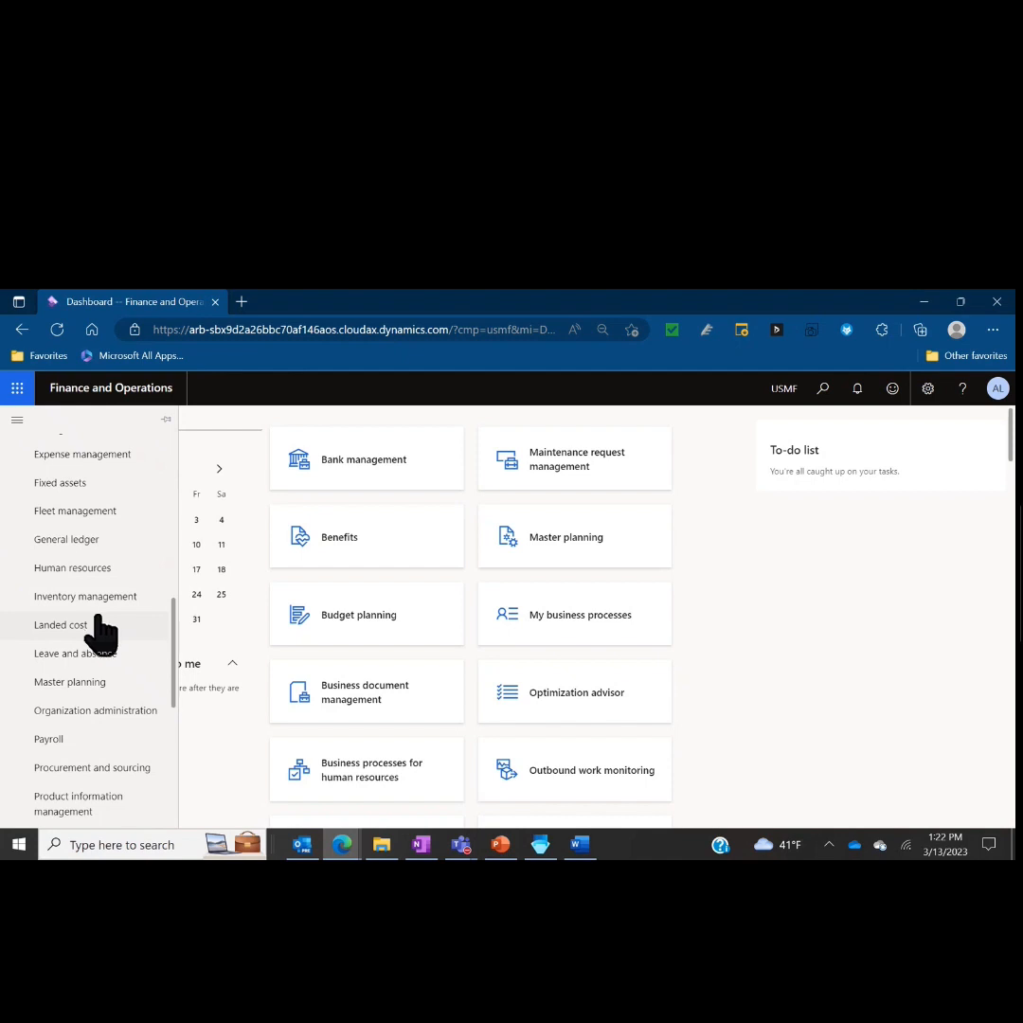
pyautogui.scroll(-3)
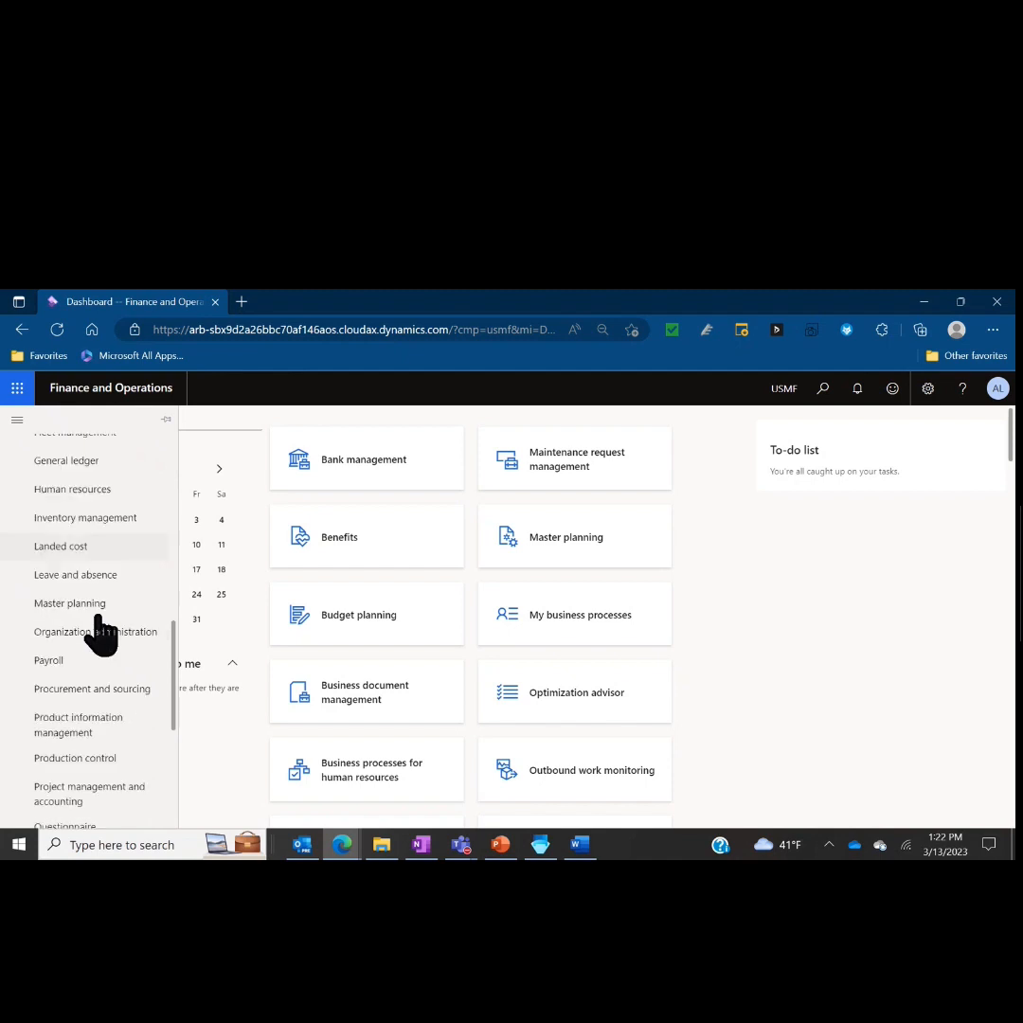
pyautogui.scroll(-3)
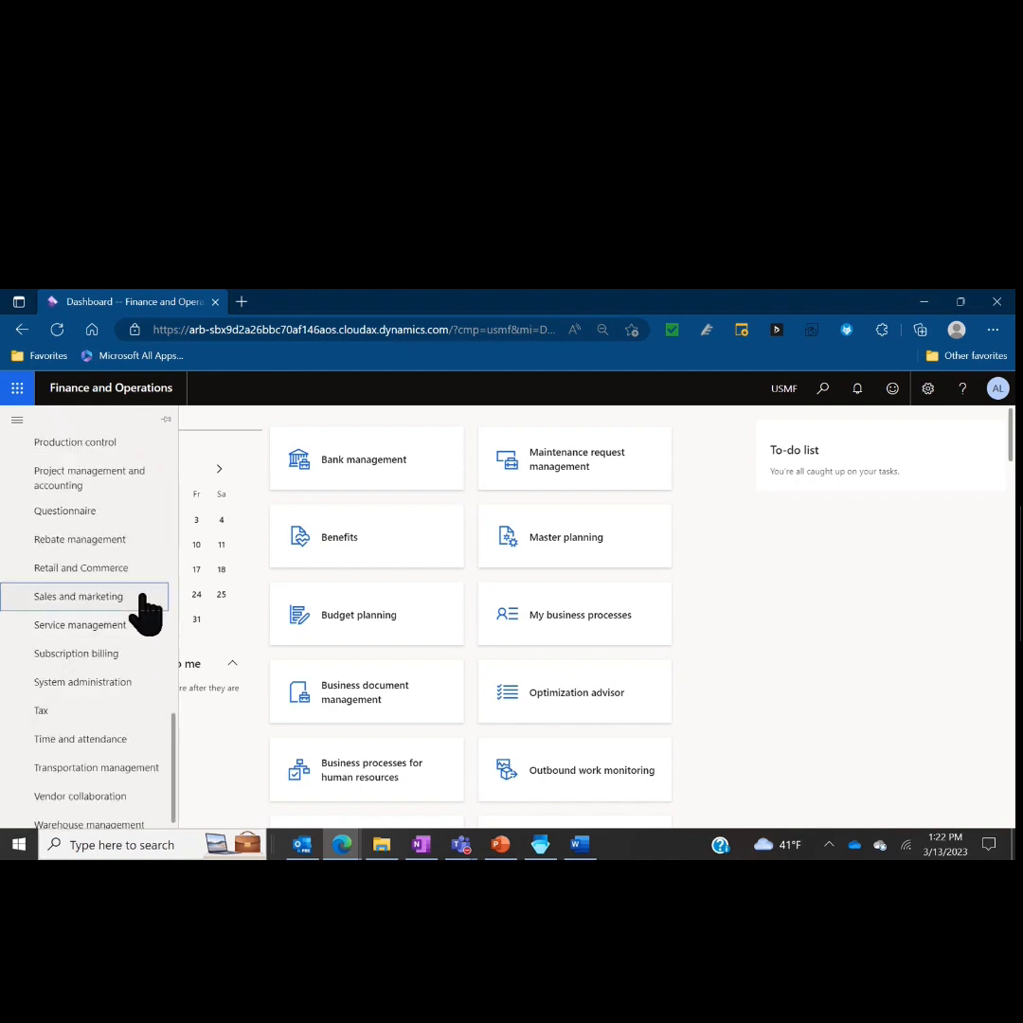
pyautogui.click(80, 595)
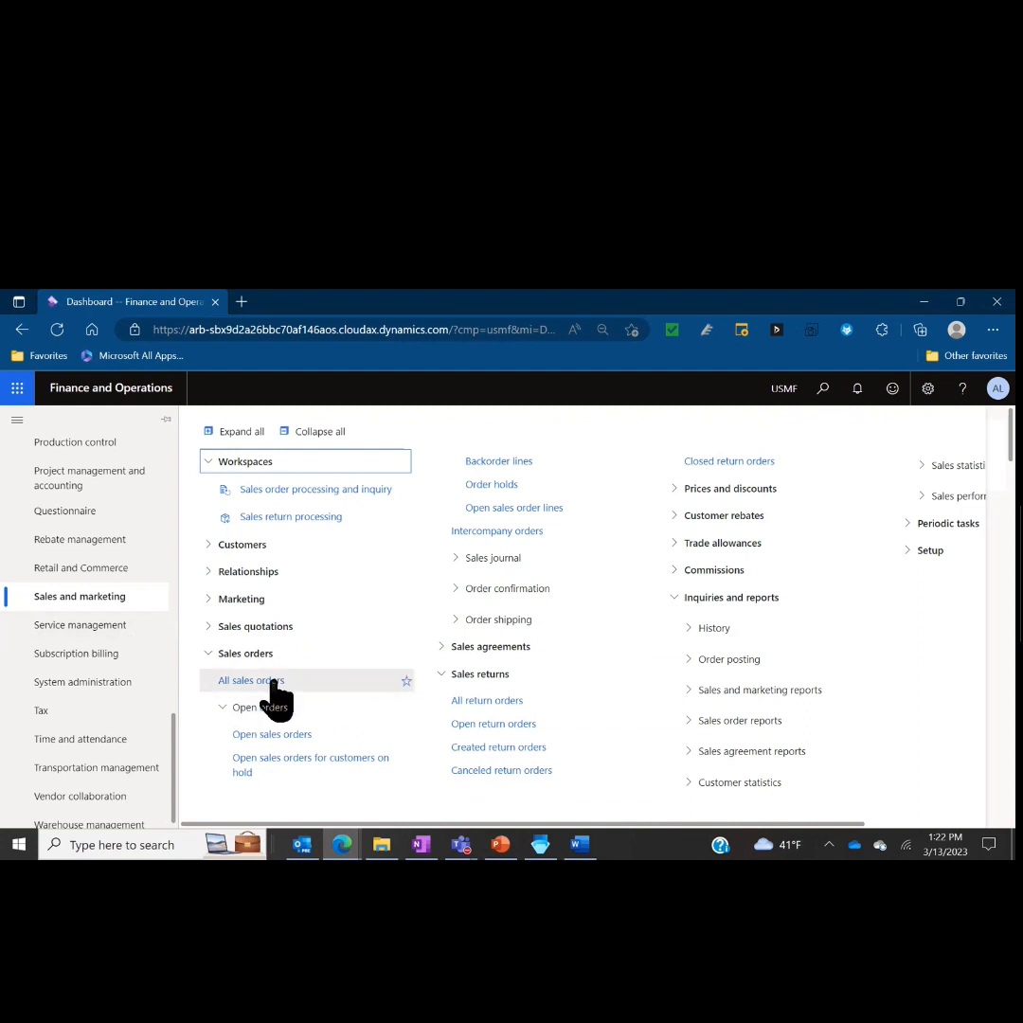
# Step: From All sales orders, open order 001846 for Drew's Brews with its MidRangeSpeaker line
pyautogui.click(254, 680)
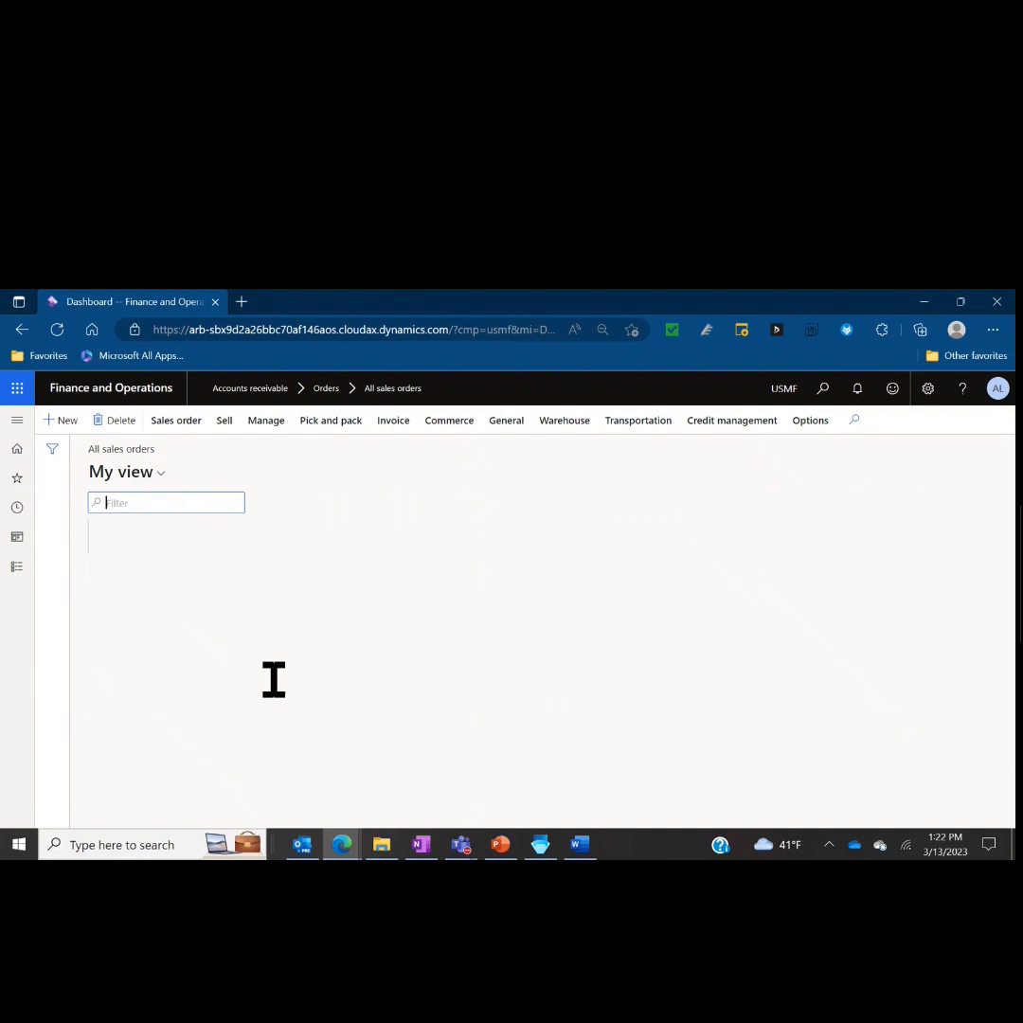
pyautogui.click(330, 420)
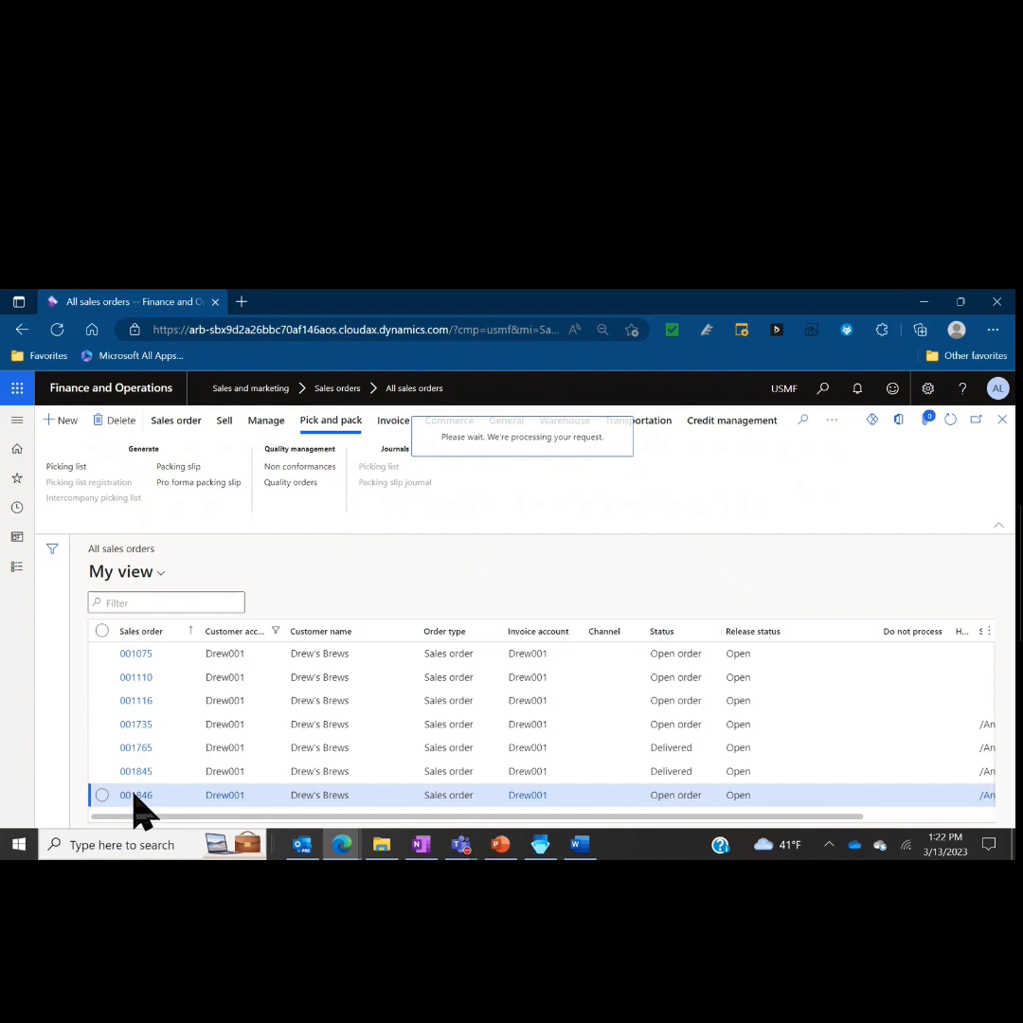
pyautogui.click(137, 796)
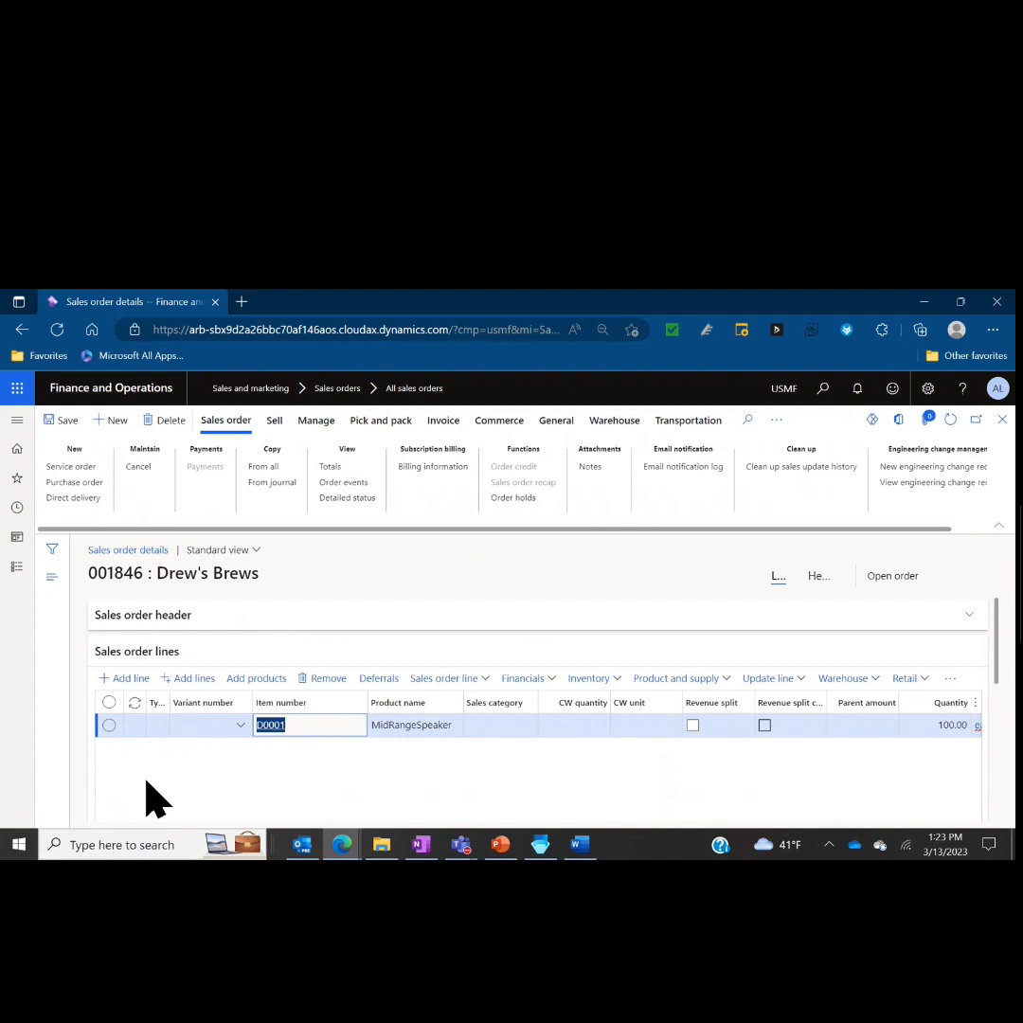
pyautogui.moveTo(167, 791)
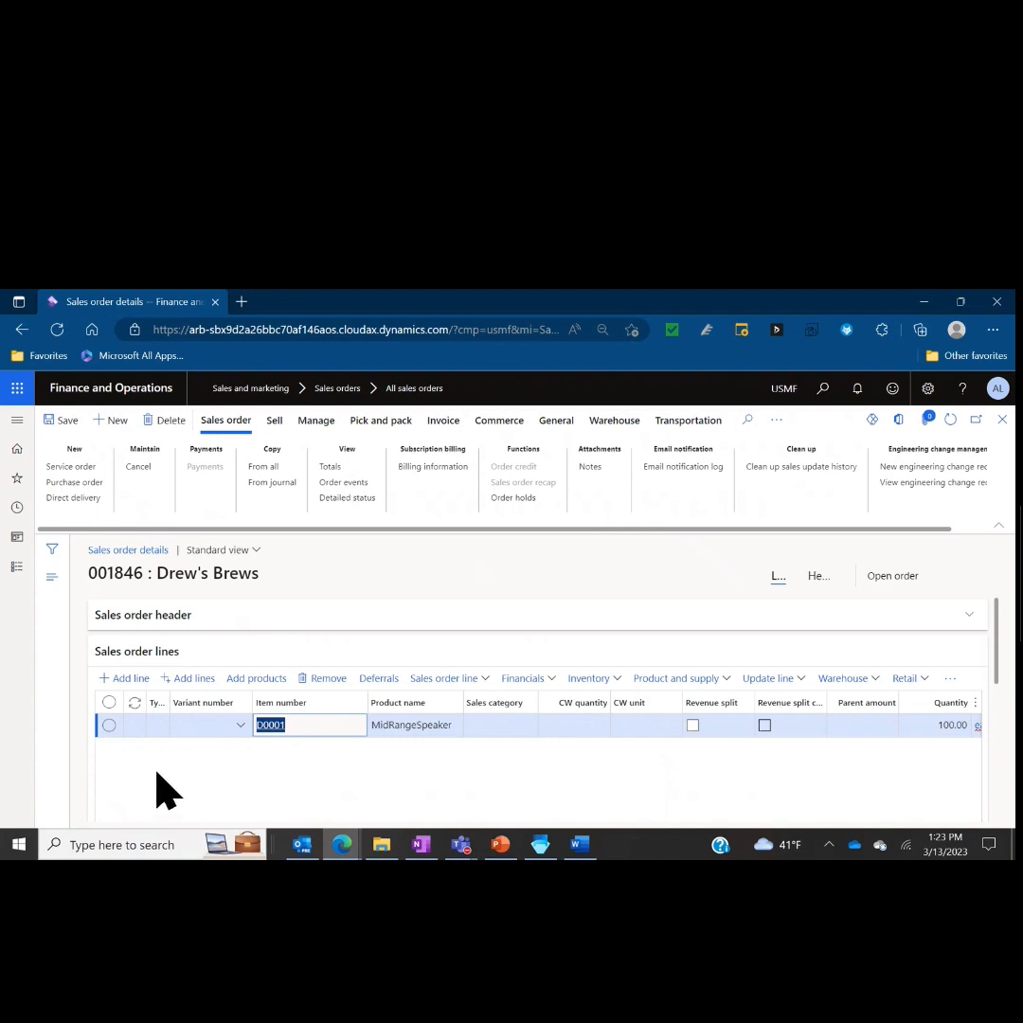
pyautogui.moveTo(180, 786)
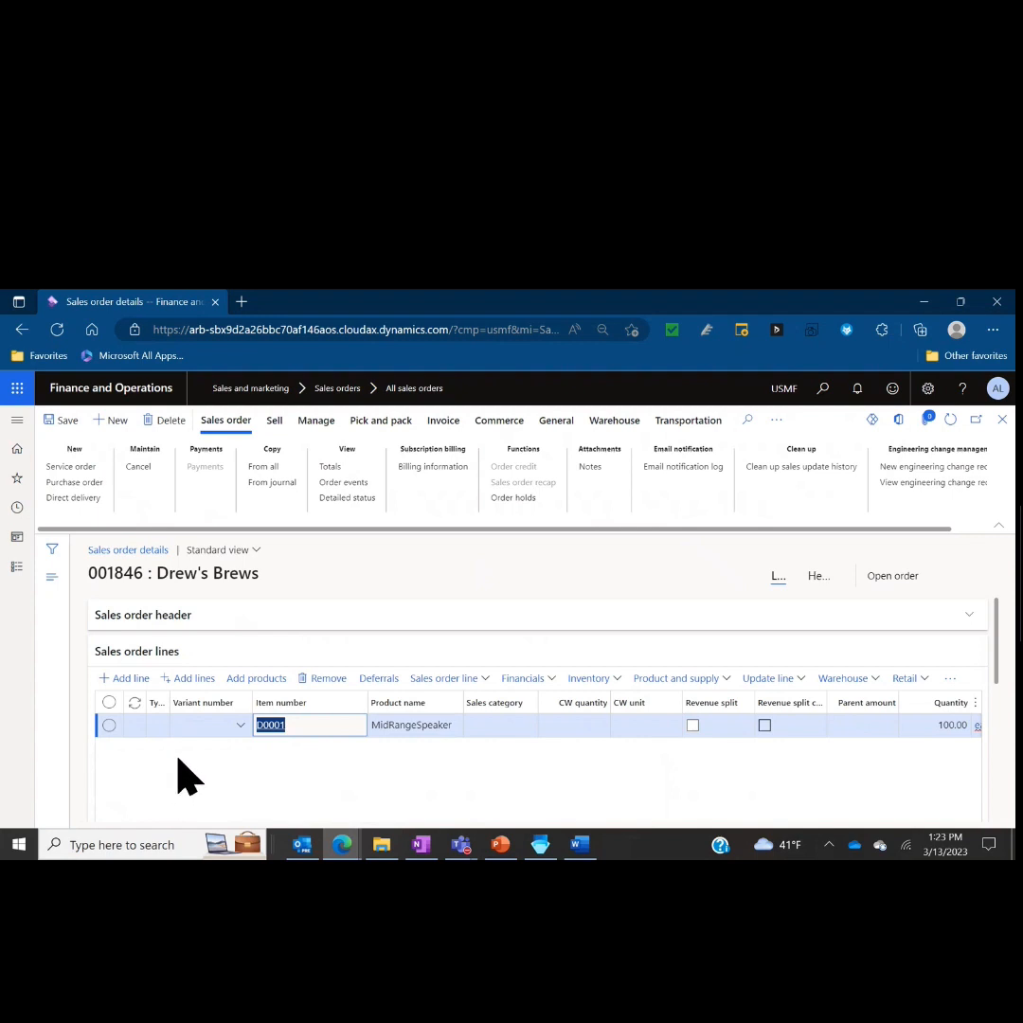
pyautogui.moveTo(199, 767)
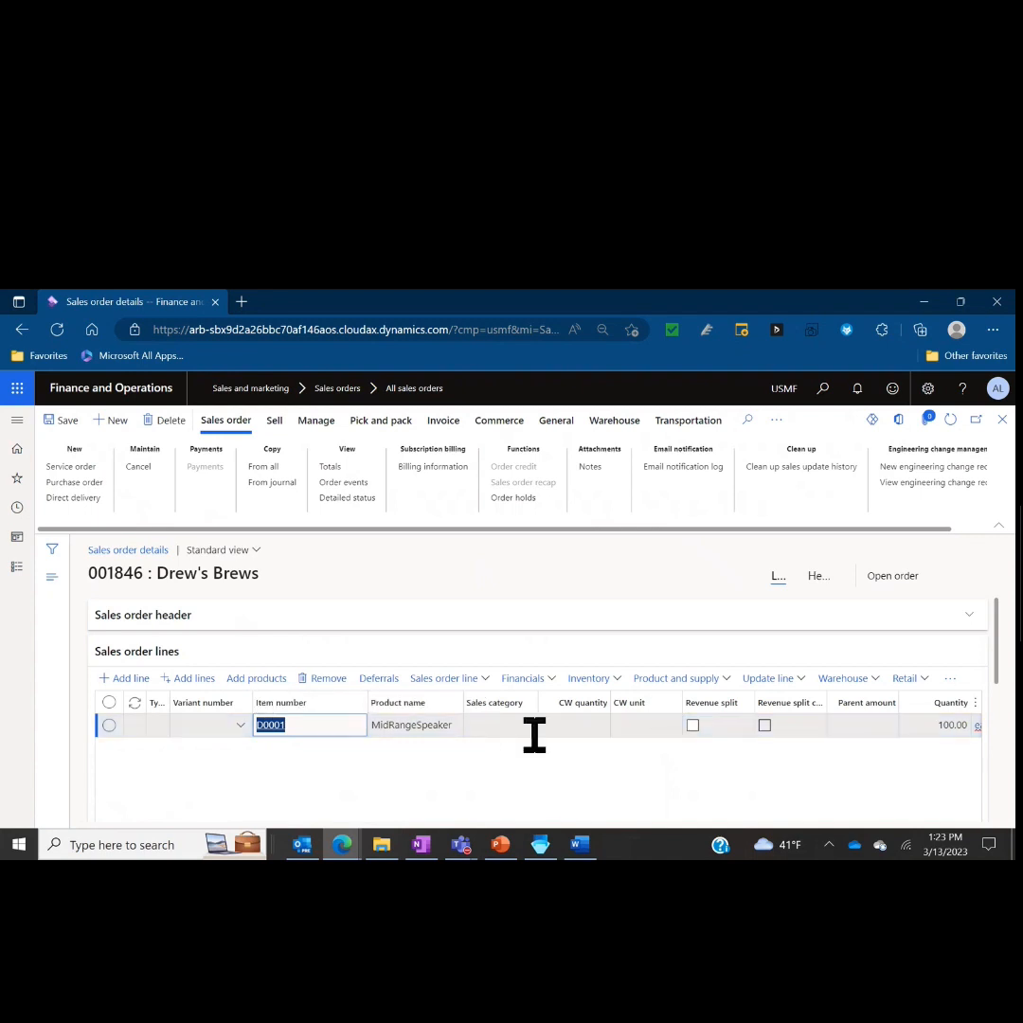
pyautogui.click(271, 724)
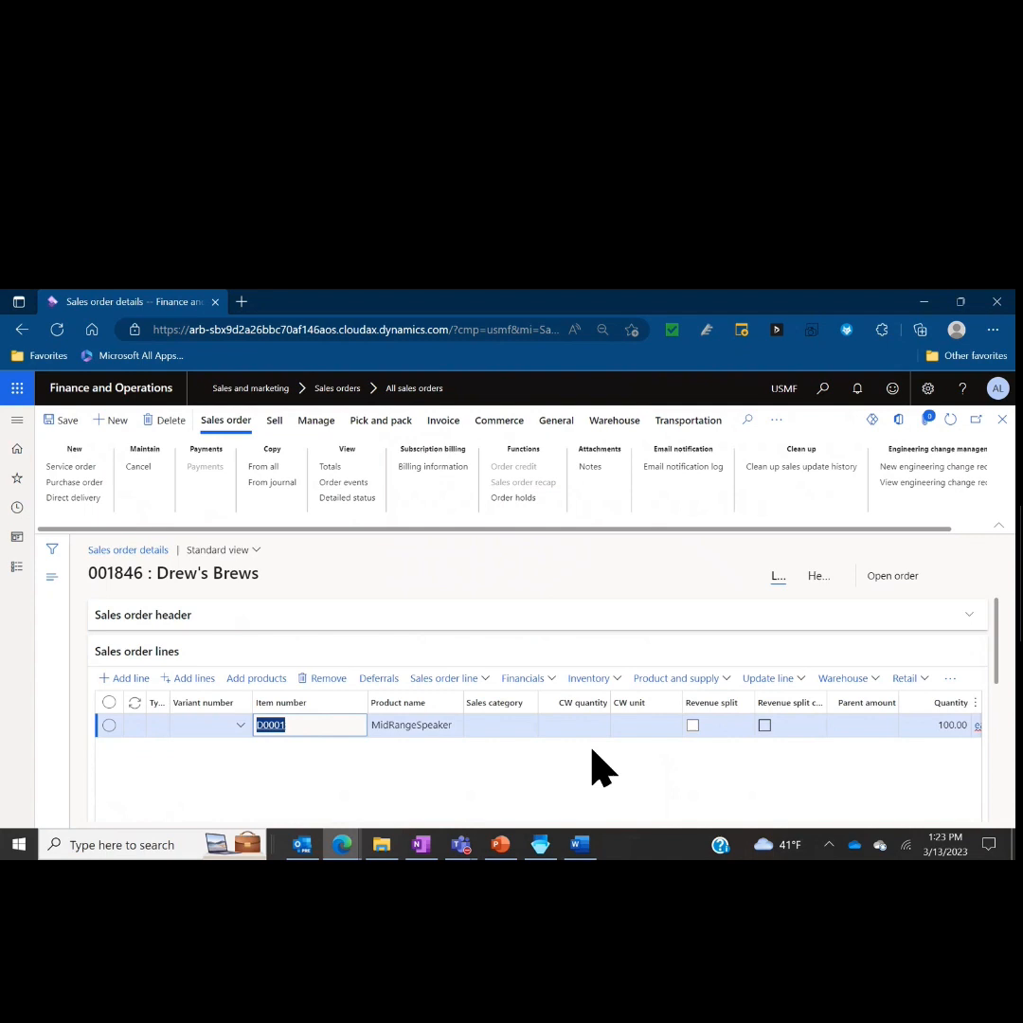
# Step: Show the Product and supply options on the D0001 line to reach its Explosion
pyautogui.click(677, 678)
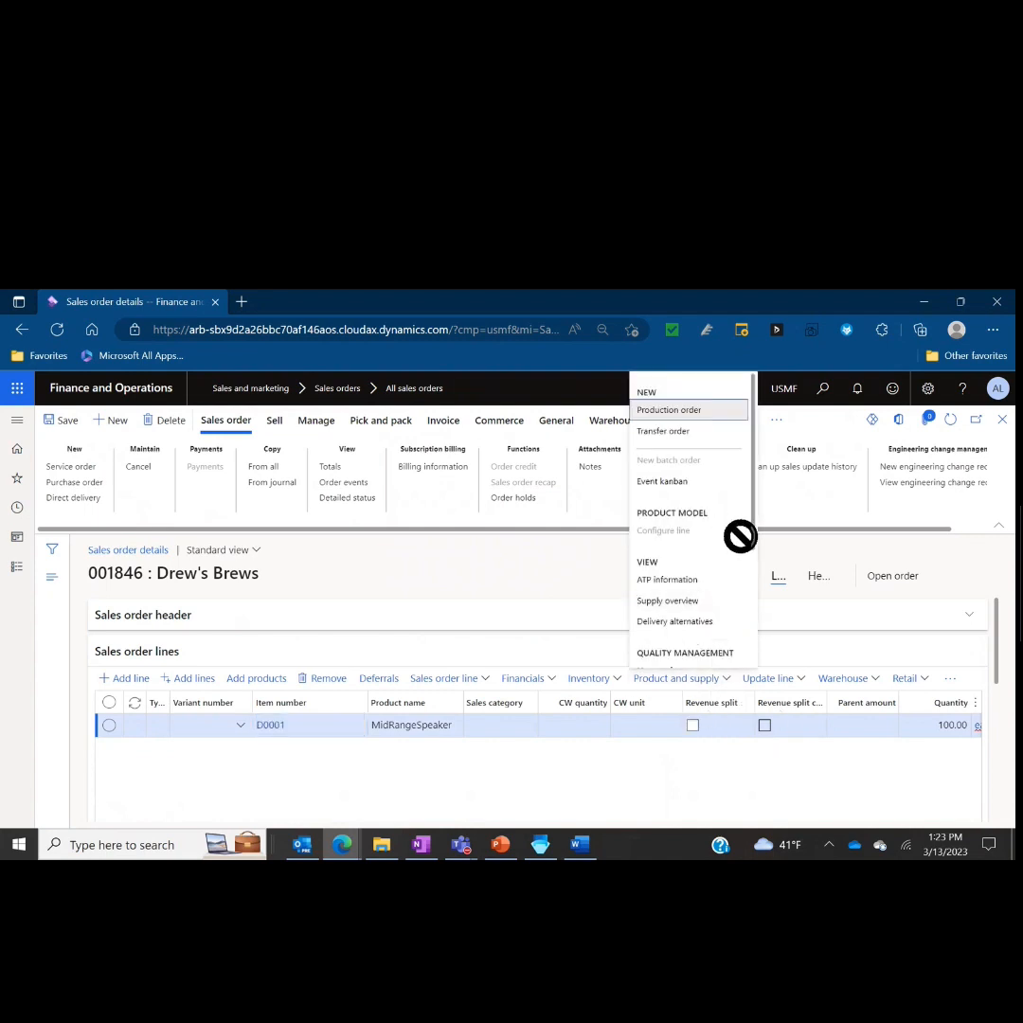
pyautogui.scroll(-3)
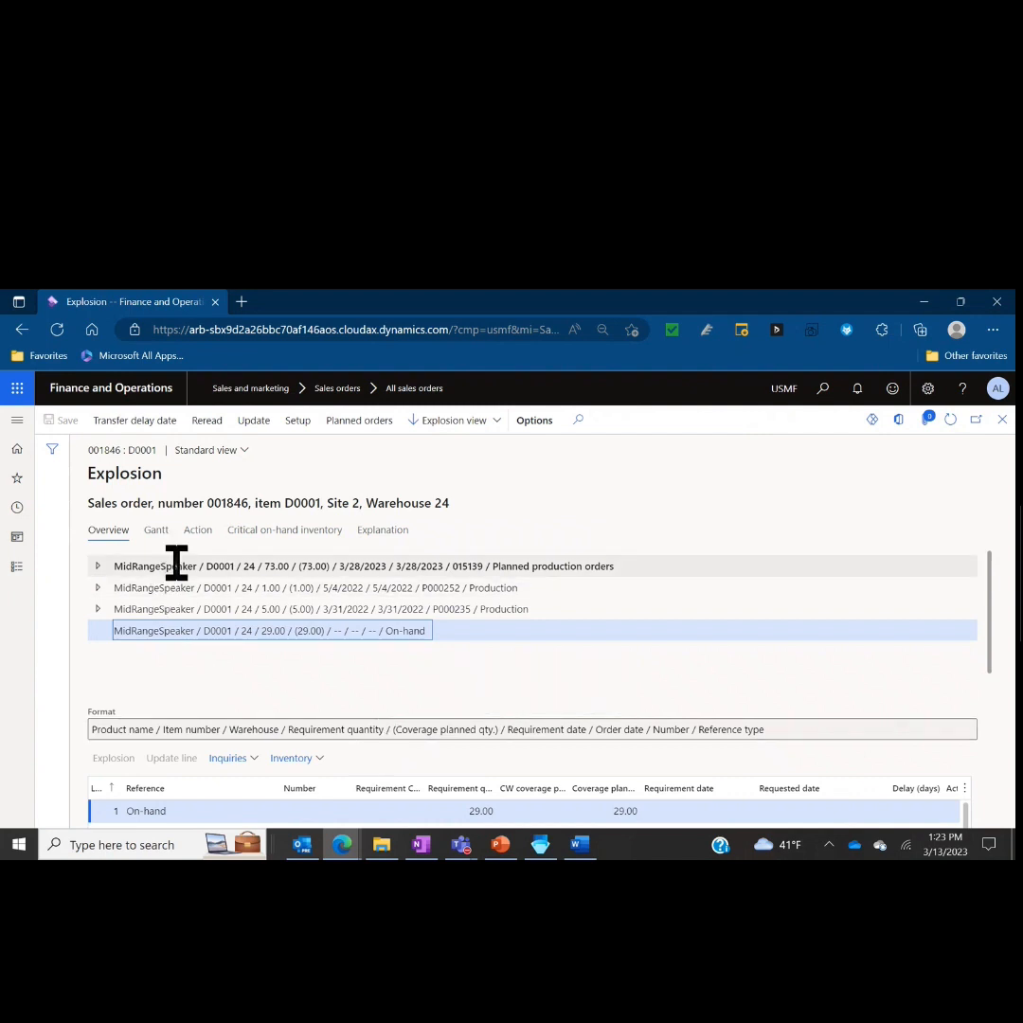
pyautogui.moveTo(186, 572)
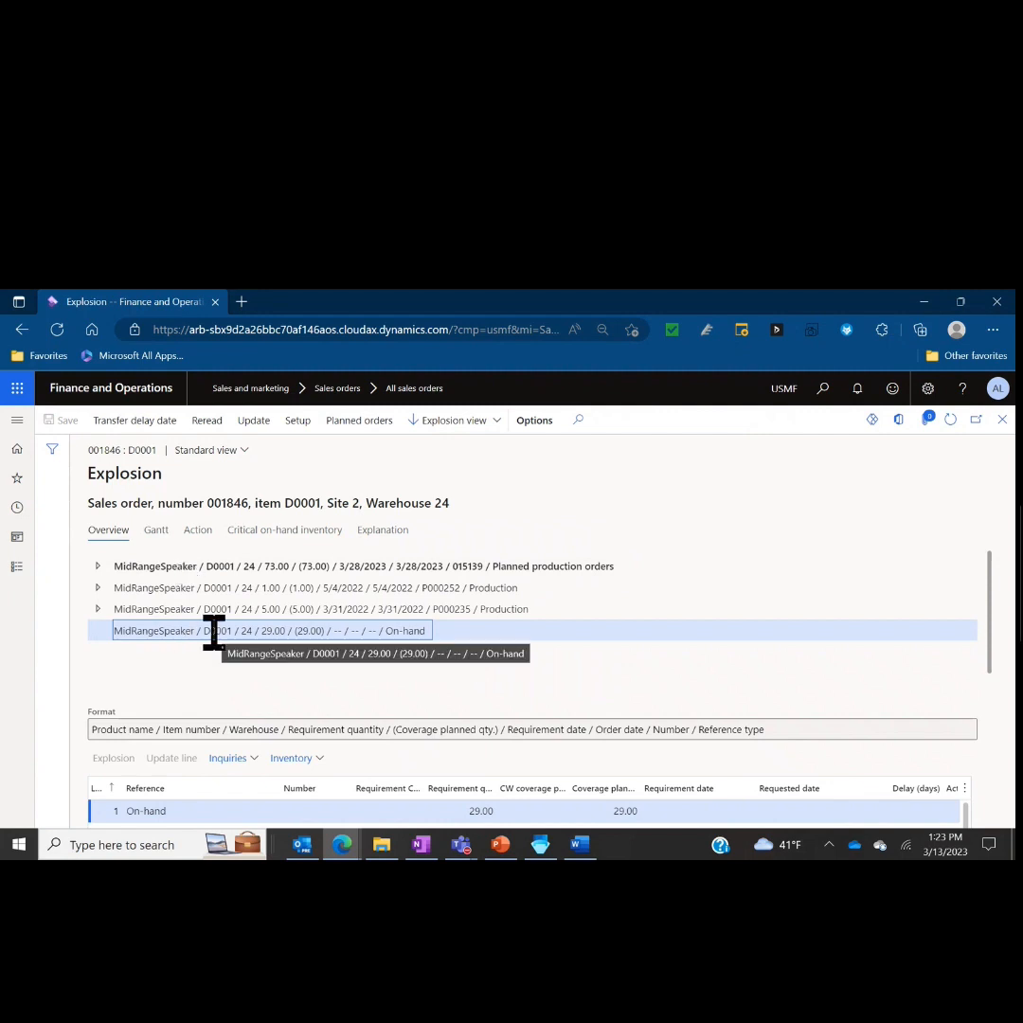
pyautogui.moveTo(208, 610)
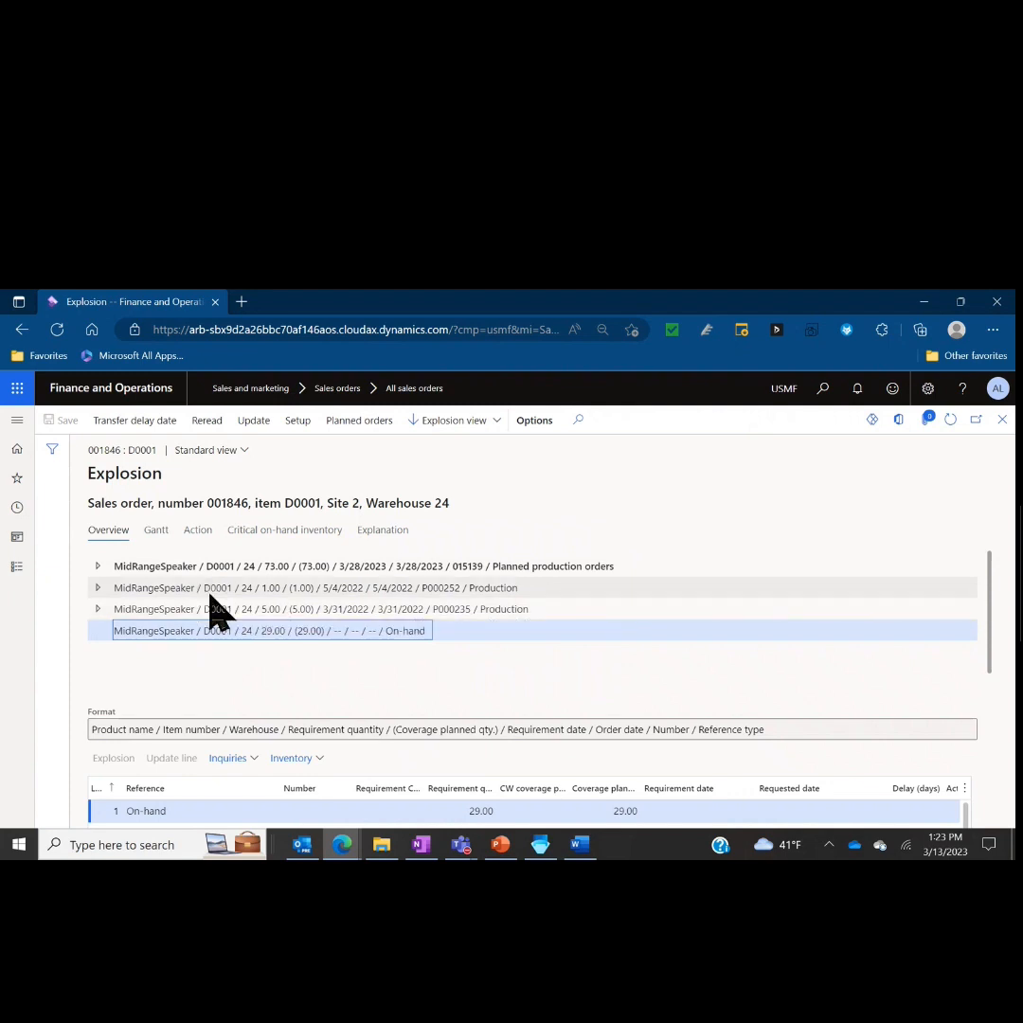
pyautogui.moveTo(209, 591)
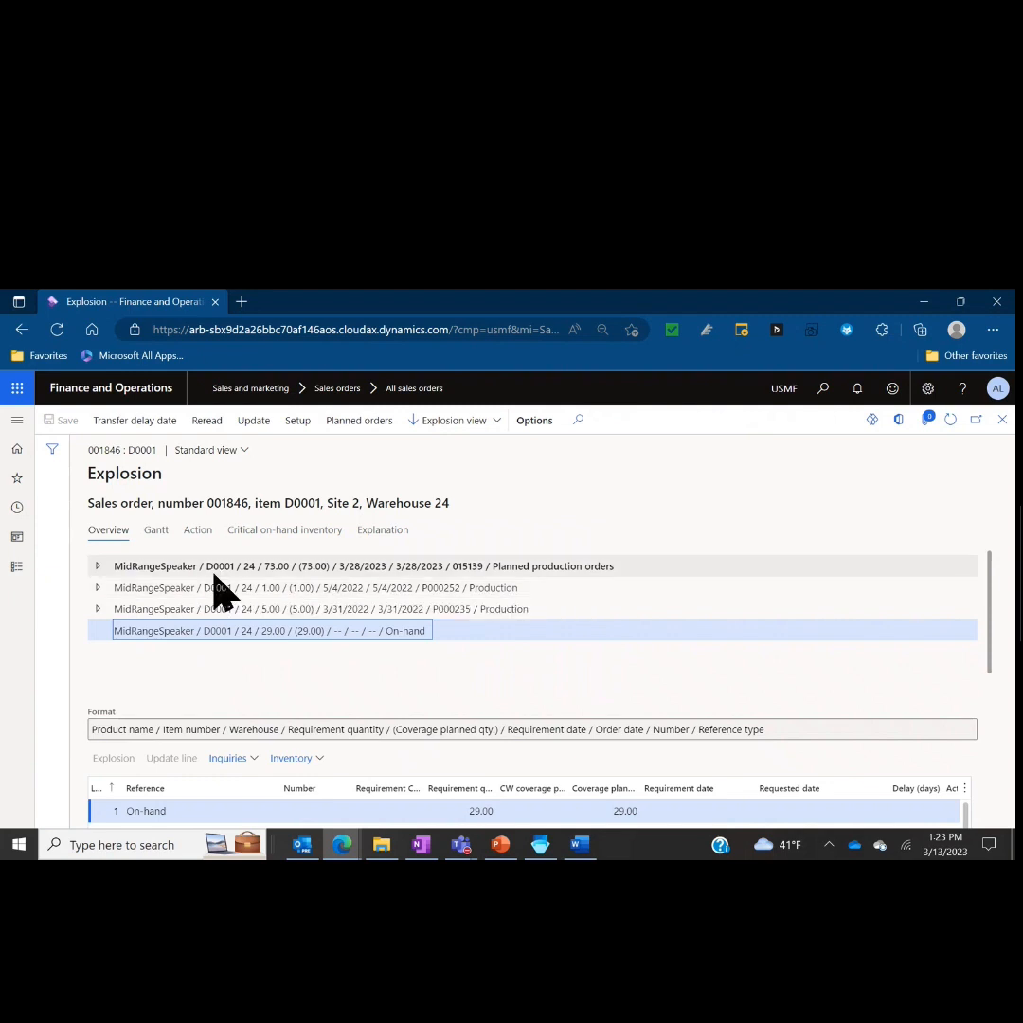
pyautogui.moveTo(198, 587)
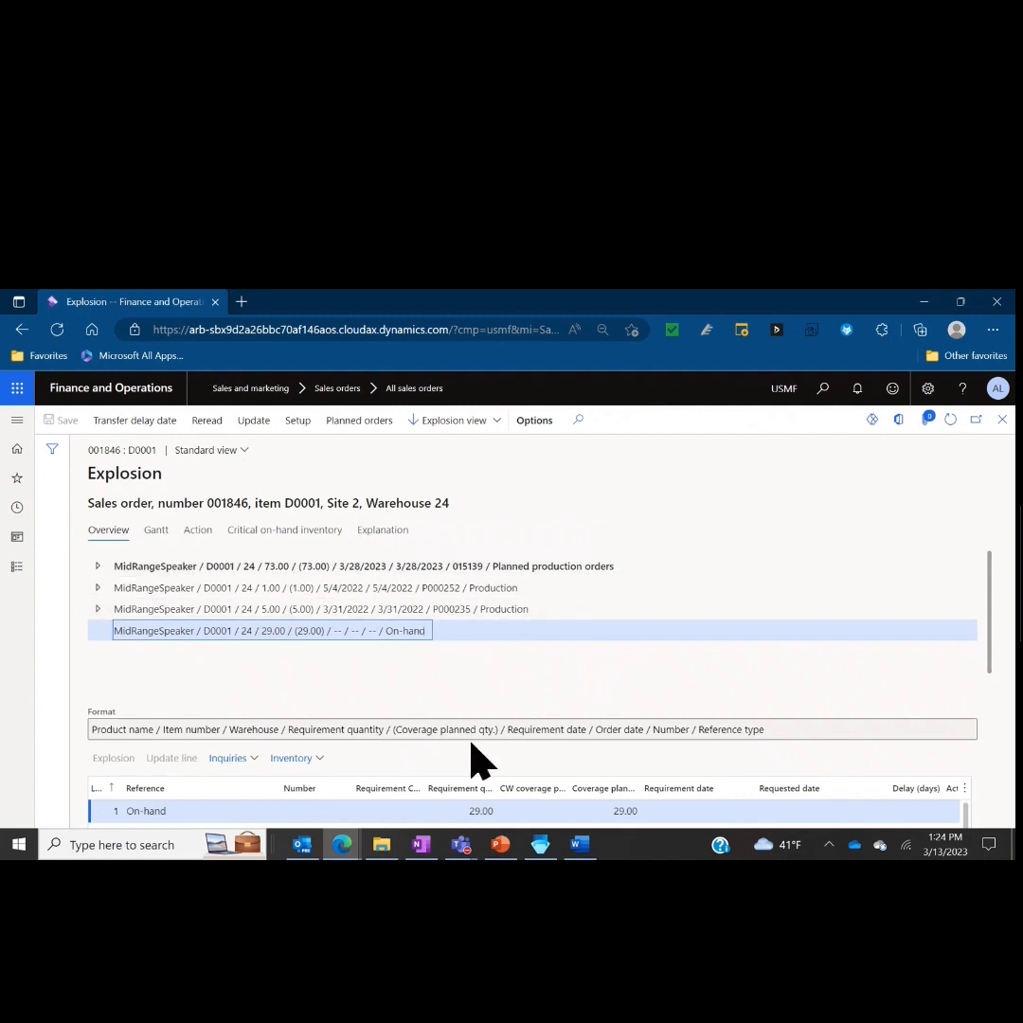
pyautogui.moveTo(534, 777)
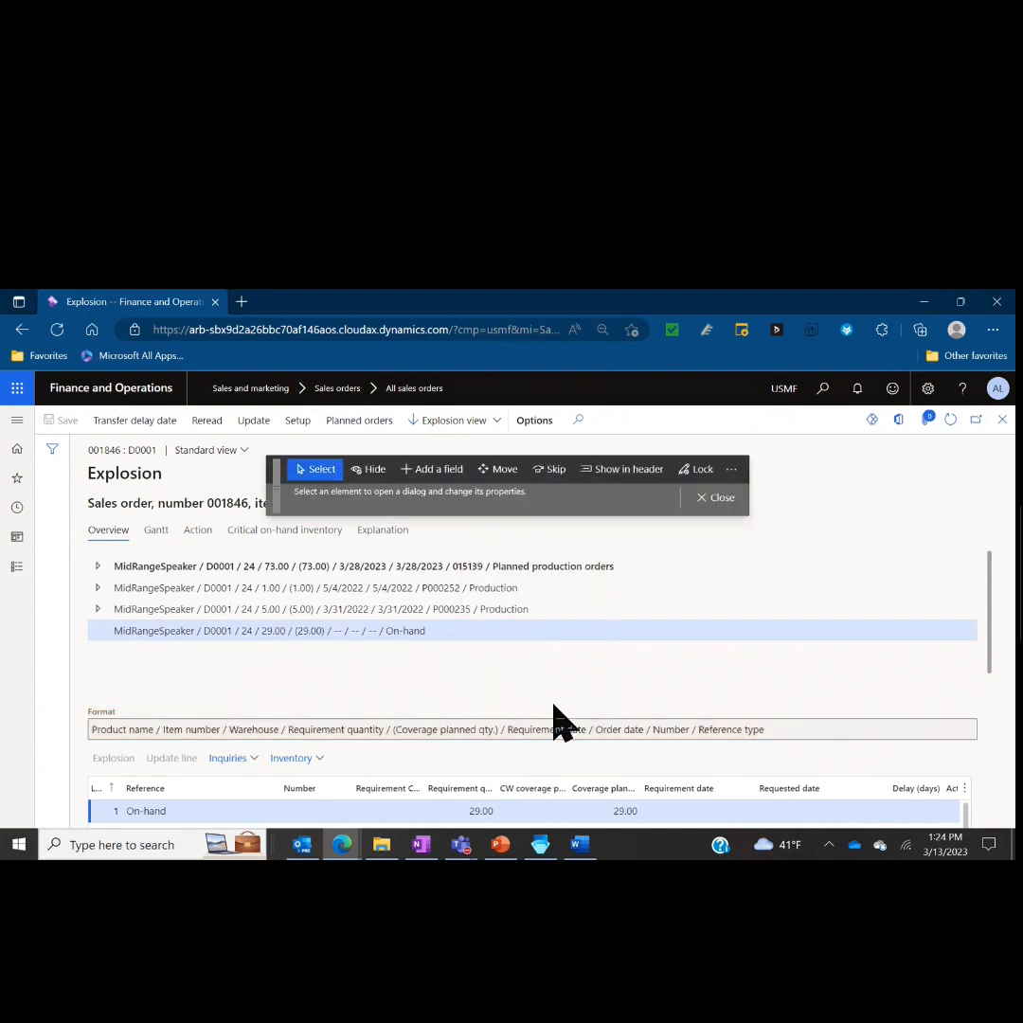
pyautogui.click(568, 470)
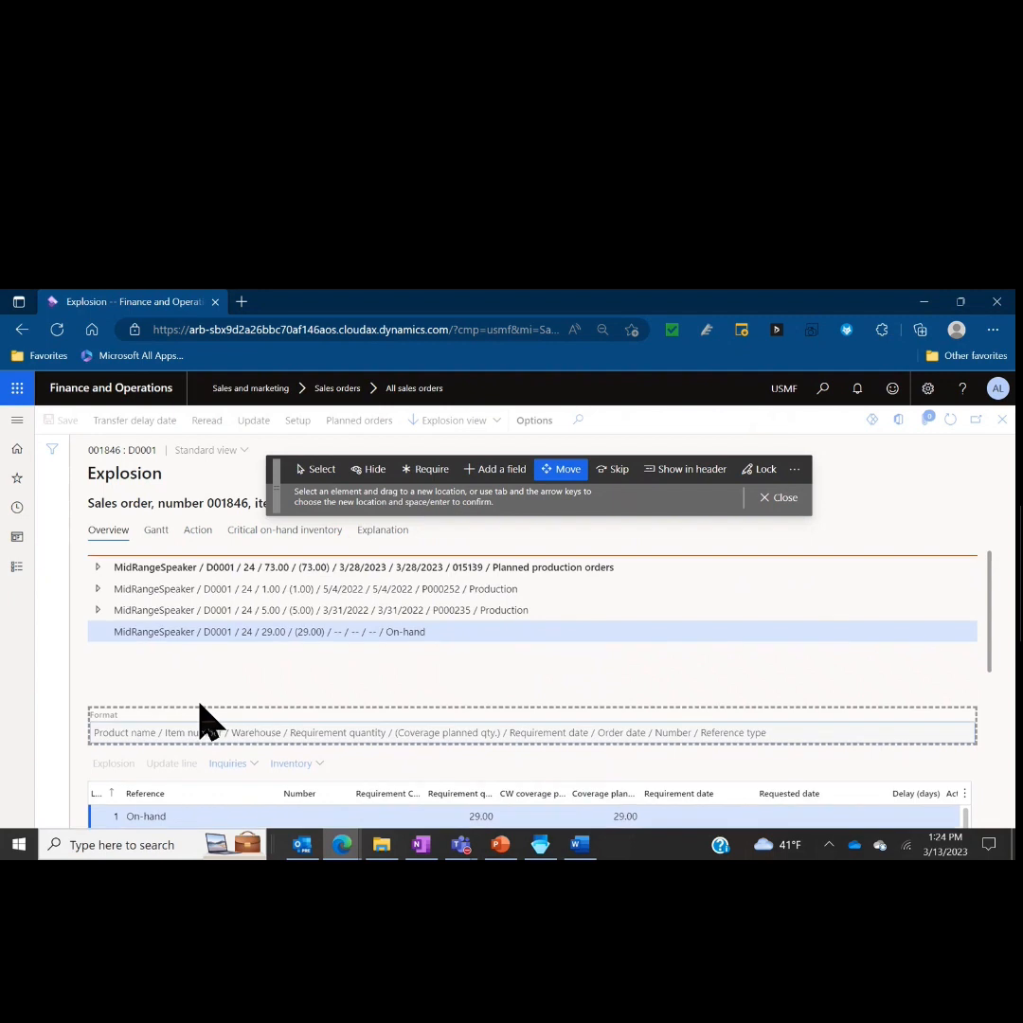
pyautogui.moveTo(761, 511)
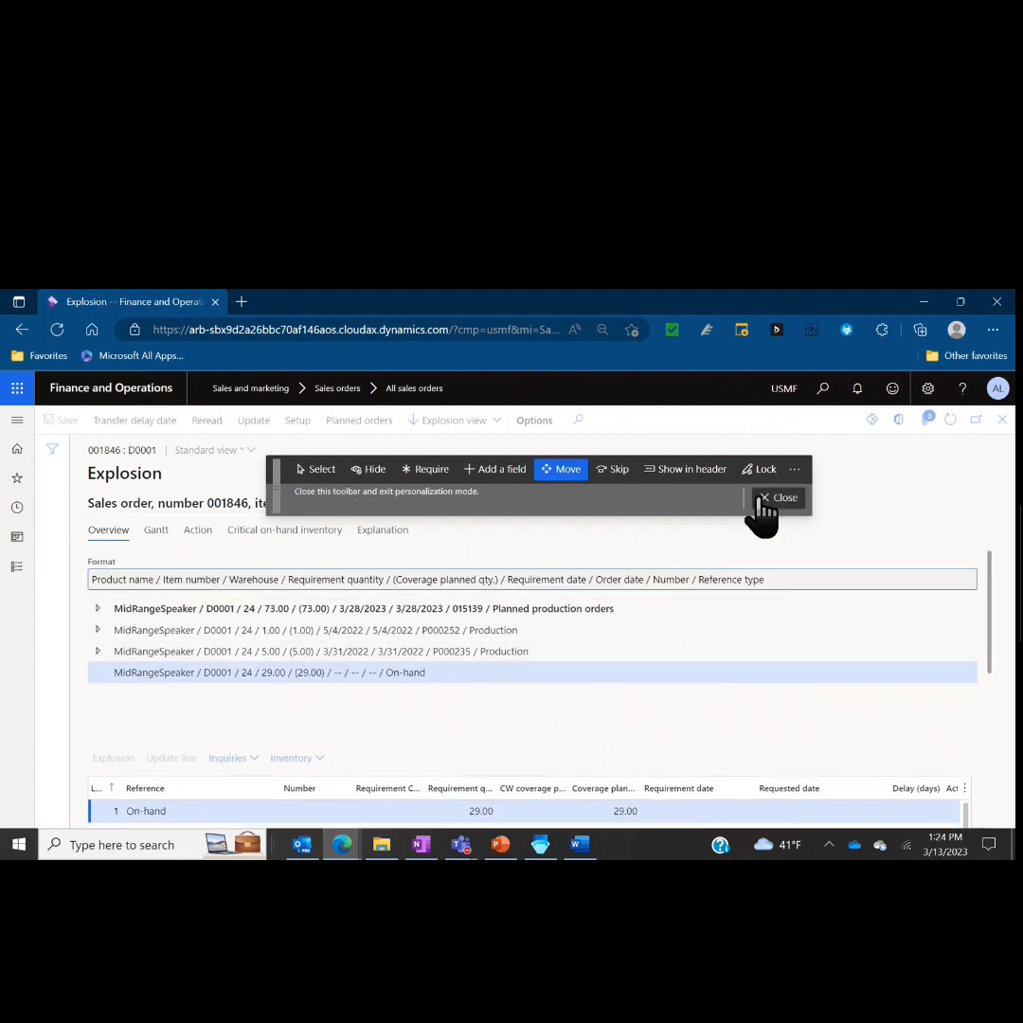
pyautogui.click(780, 497)
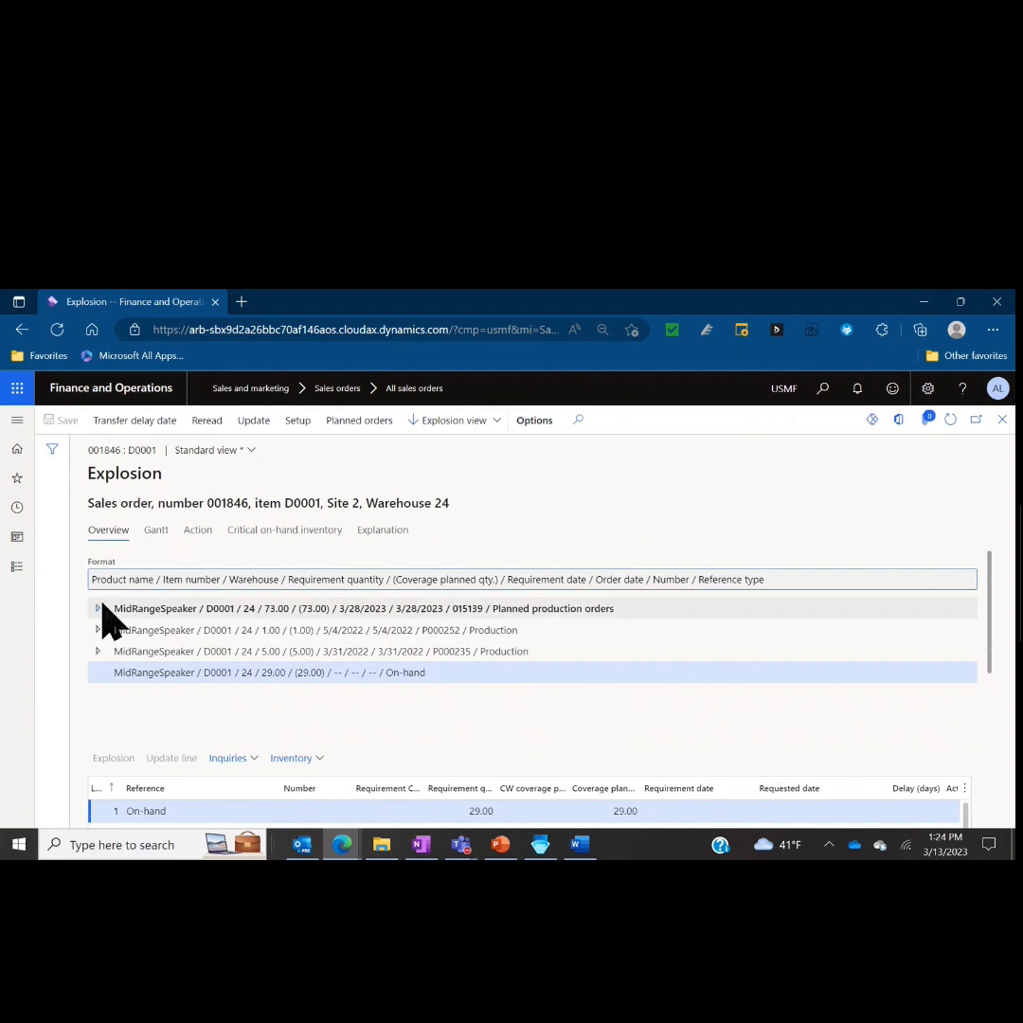
pyautogui.moveTo(227, 648)
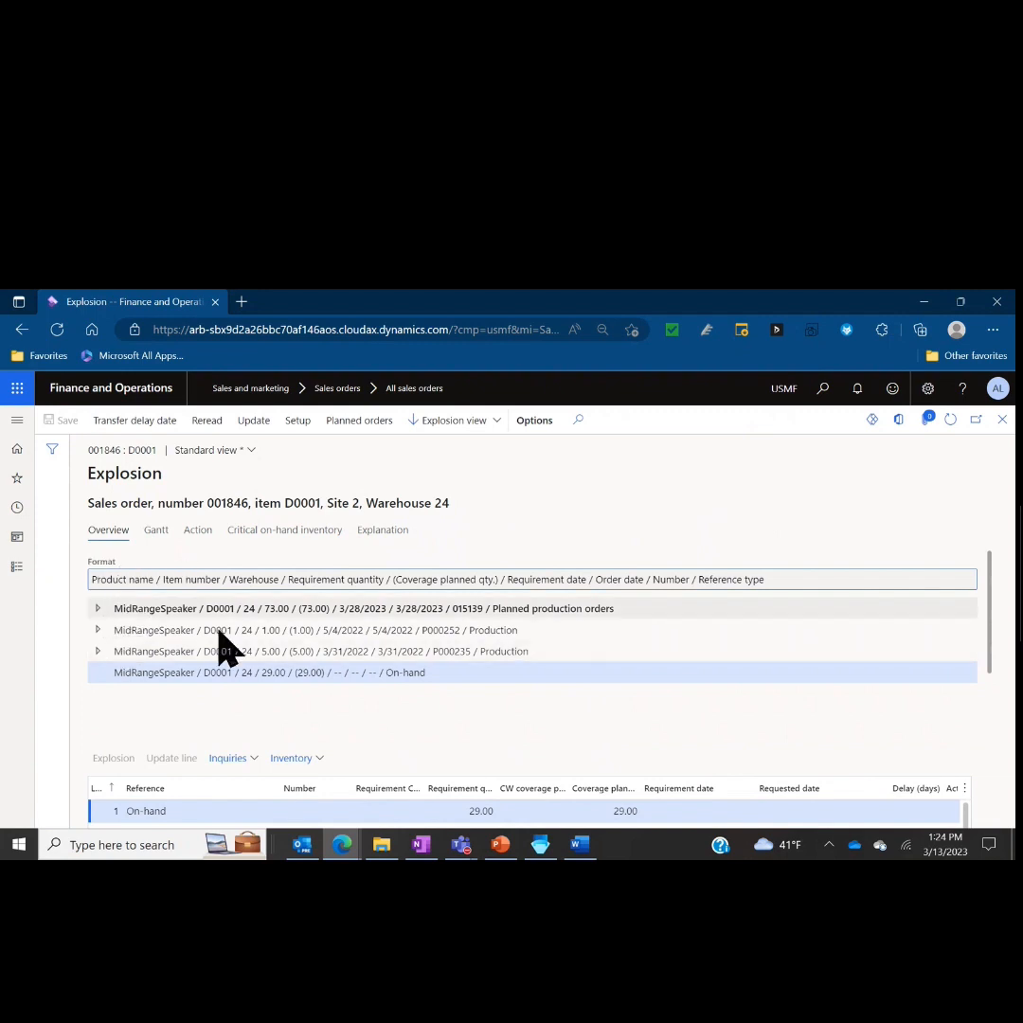
pyautogui.moveTo(356, 654)
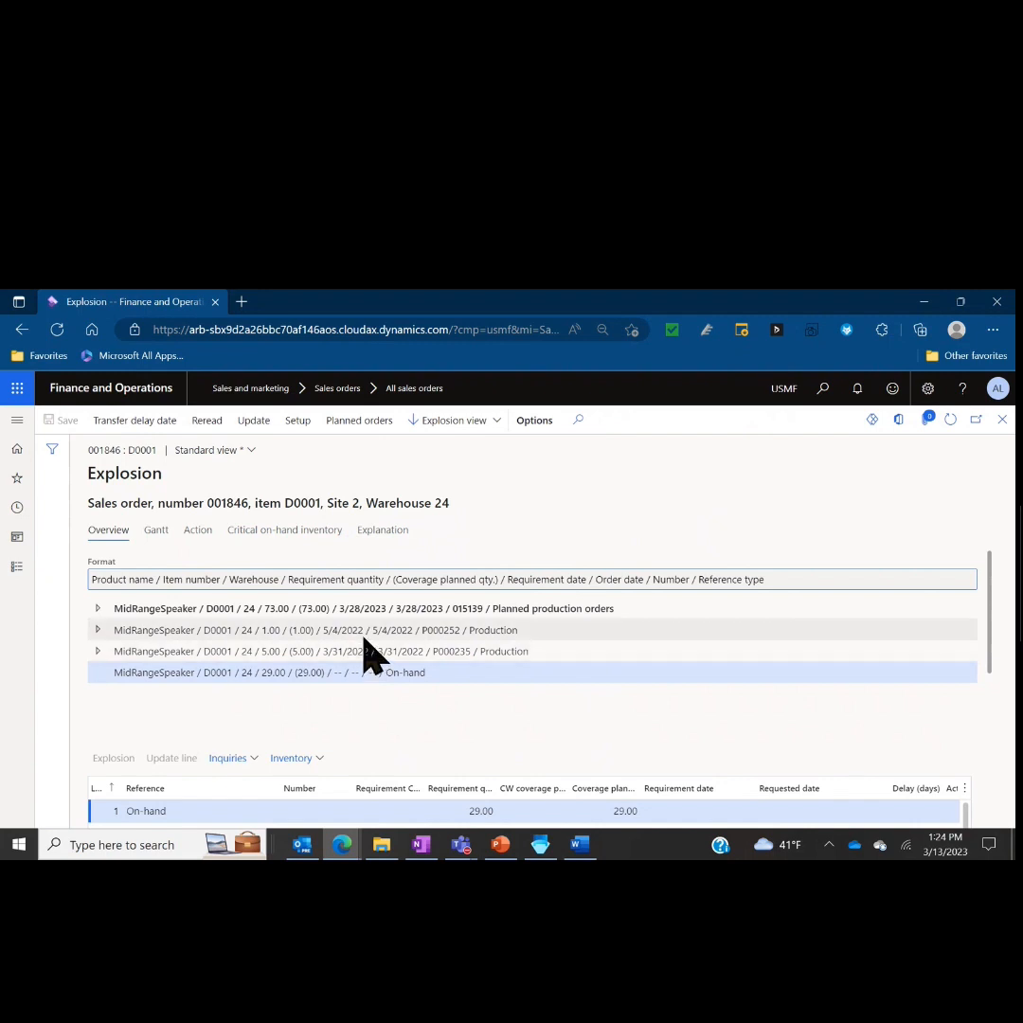
pyautogui.moveTo(387, 724)
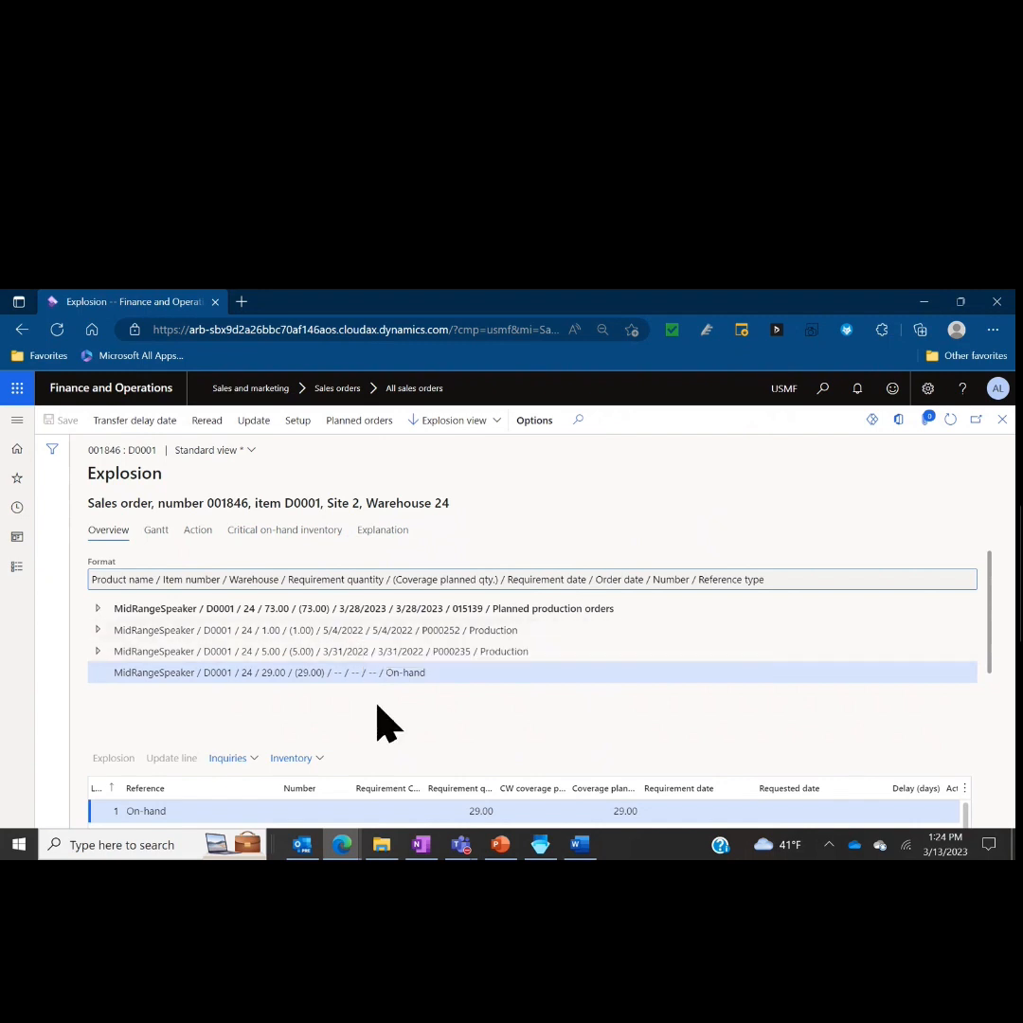
pyautogui.moveTo(148, 629)
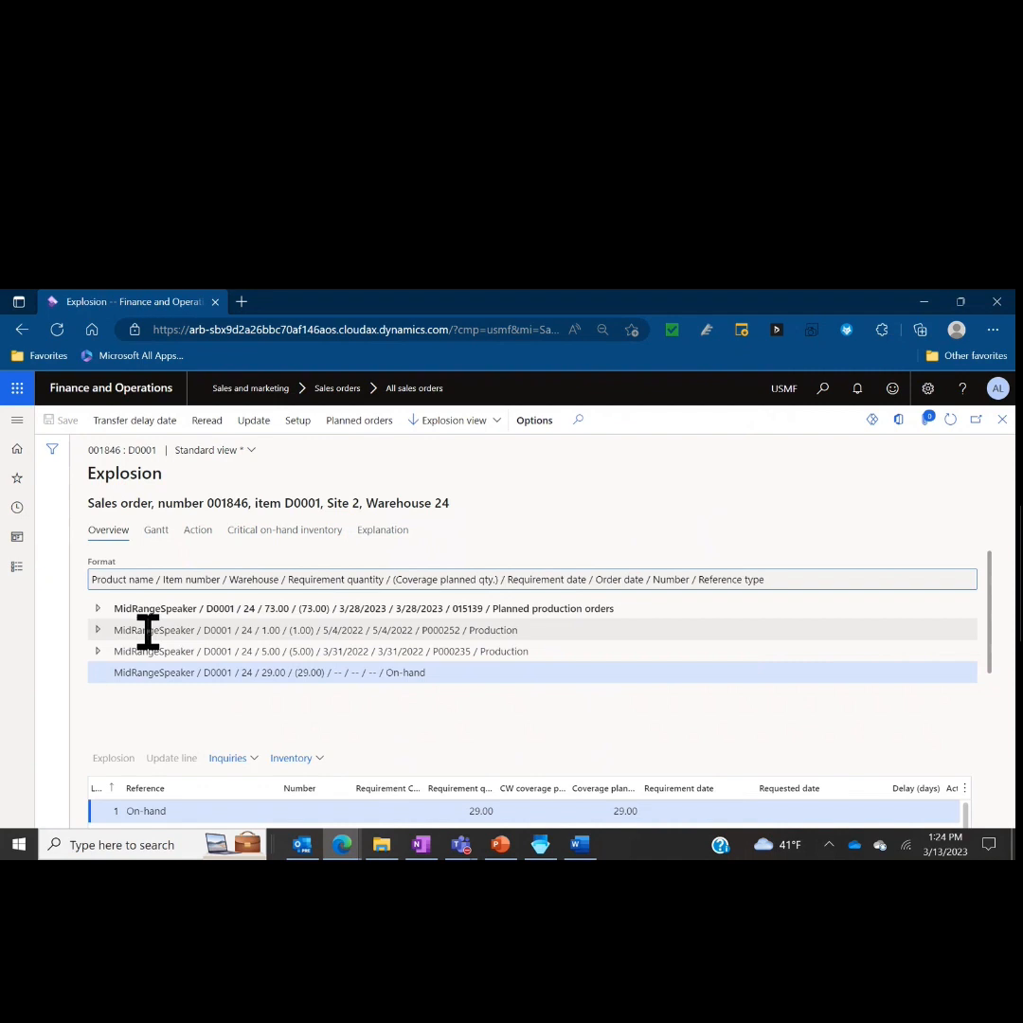
pyautogui.moveTo(224, 644)
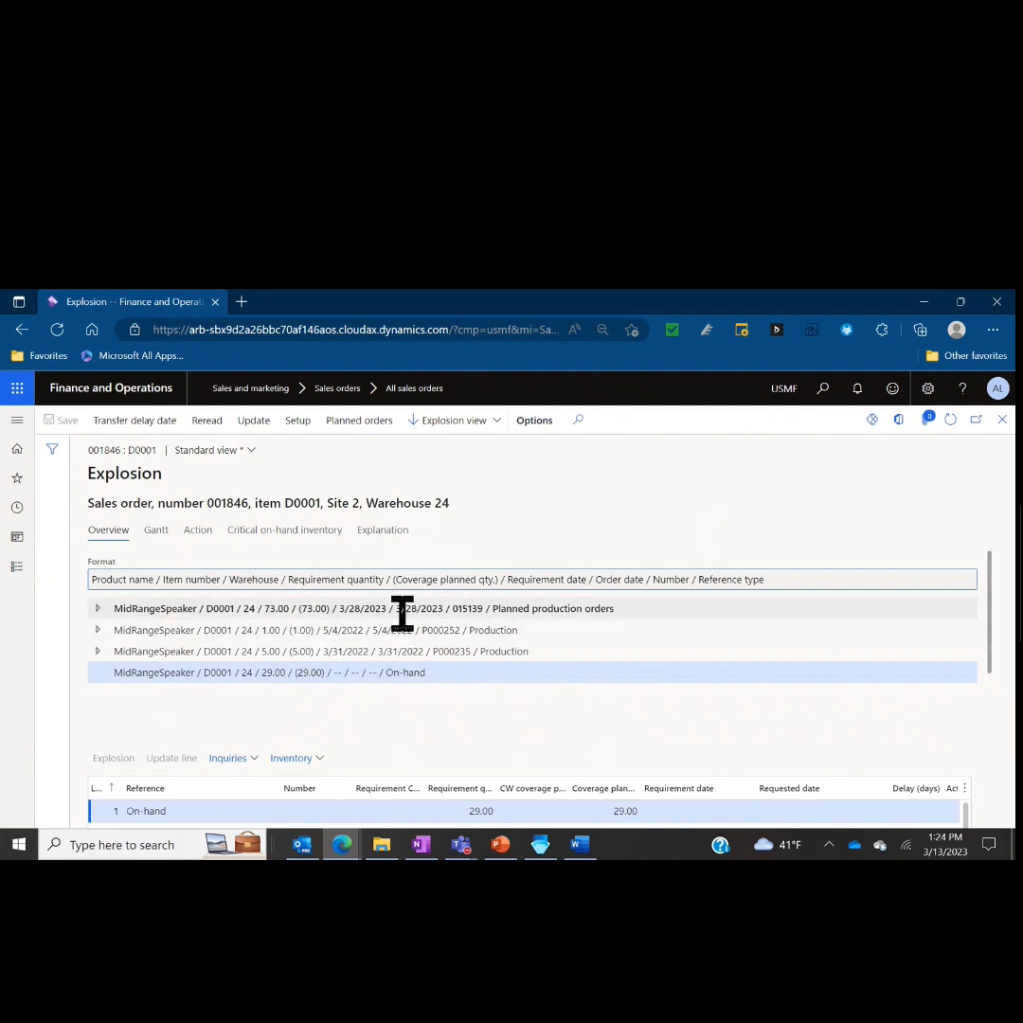
pyautogui.moveTo(672, 634)
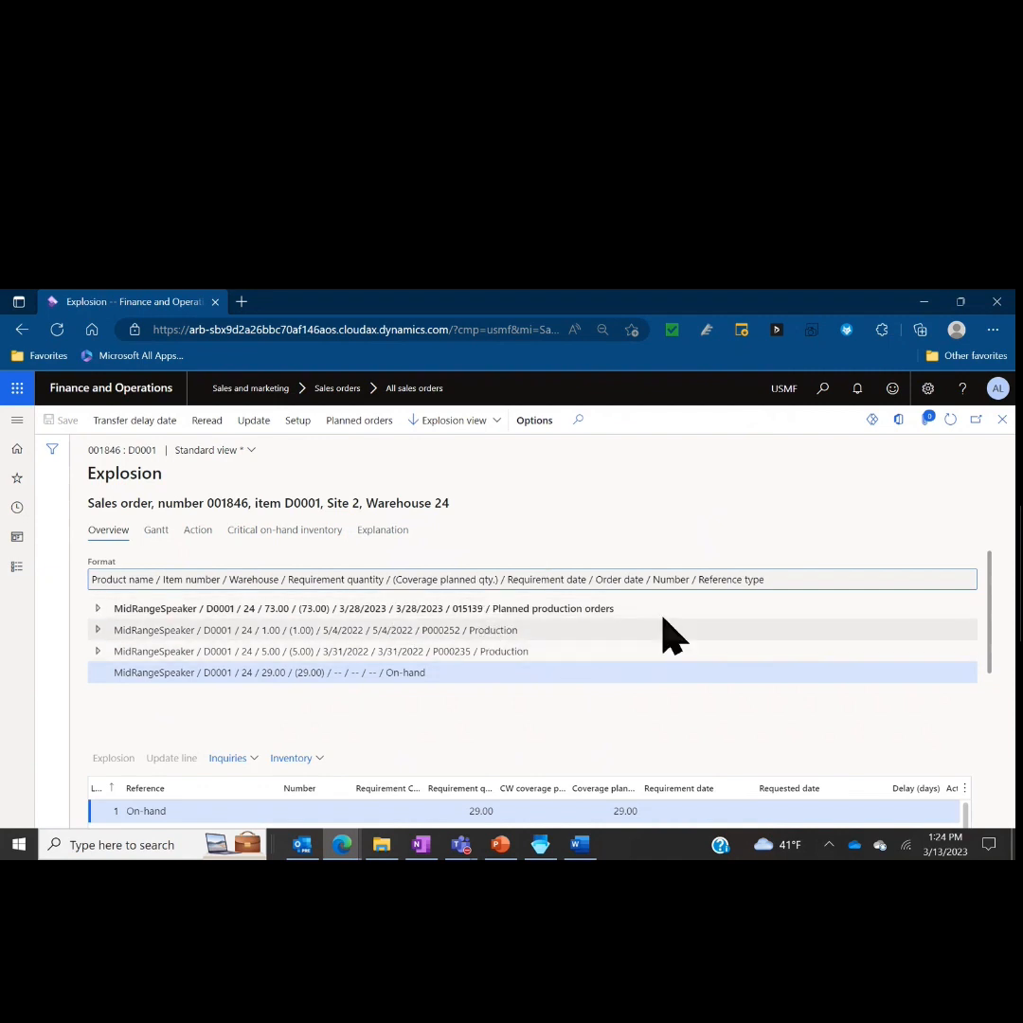
pyautogui.moveTo(473, 629)
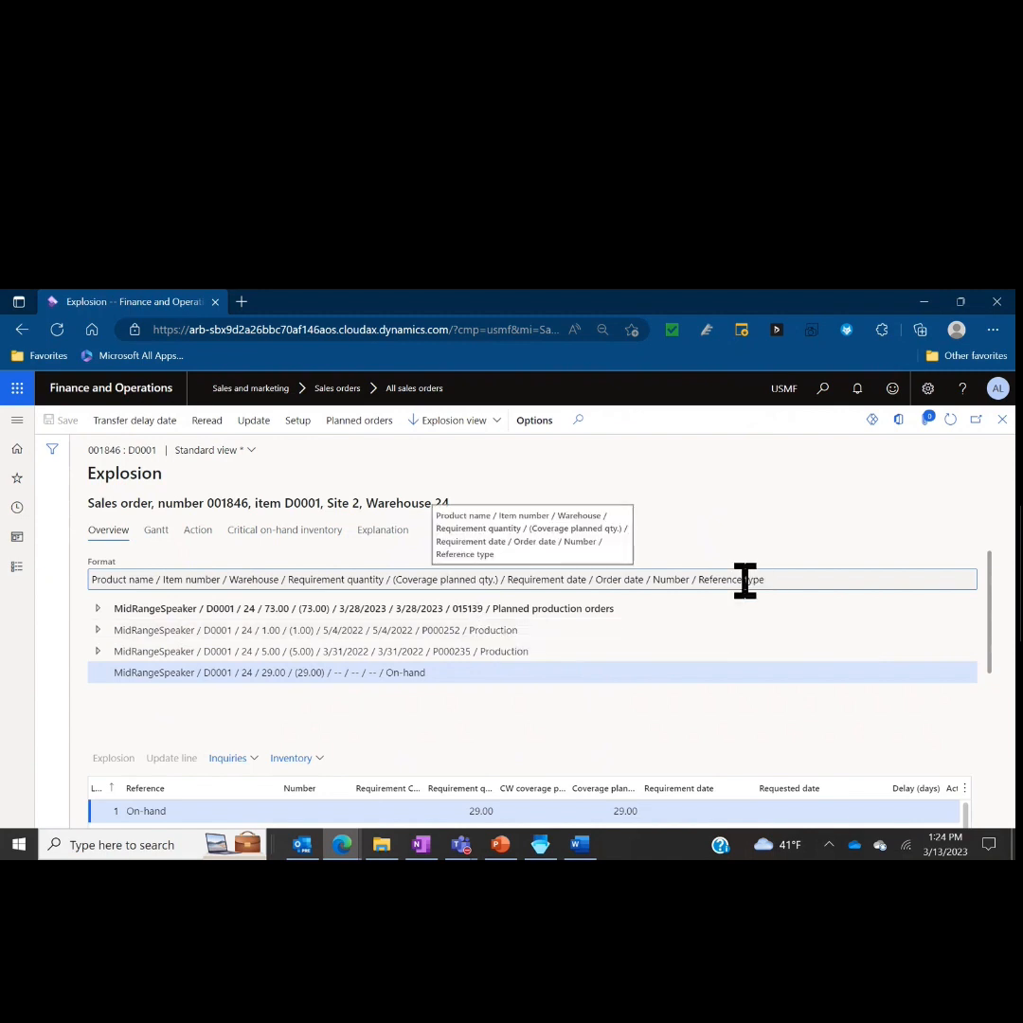
pyautogui.moveTo(606, 642)
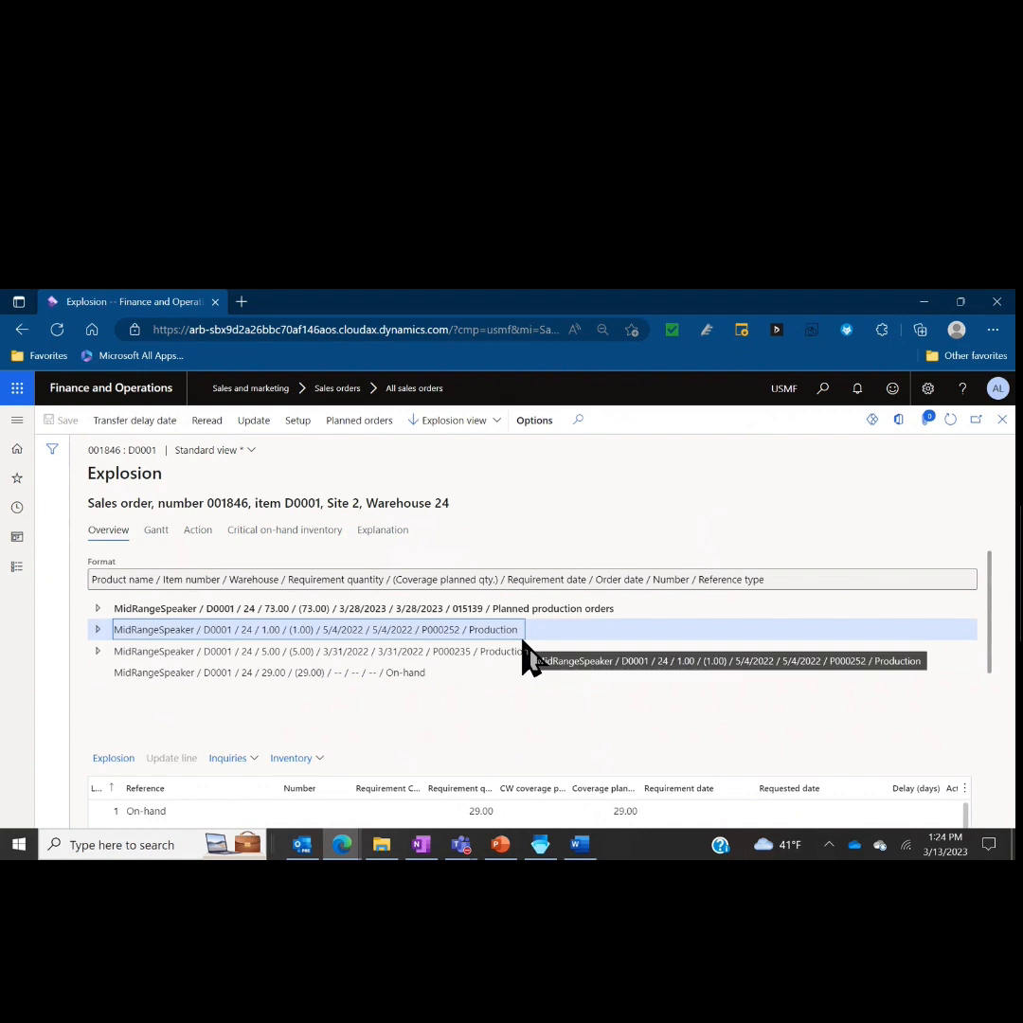
pyautogui.moveTo(454, 653)
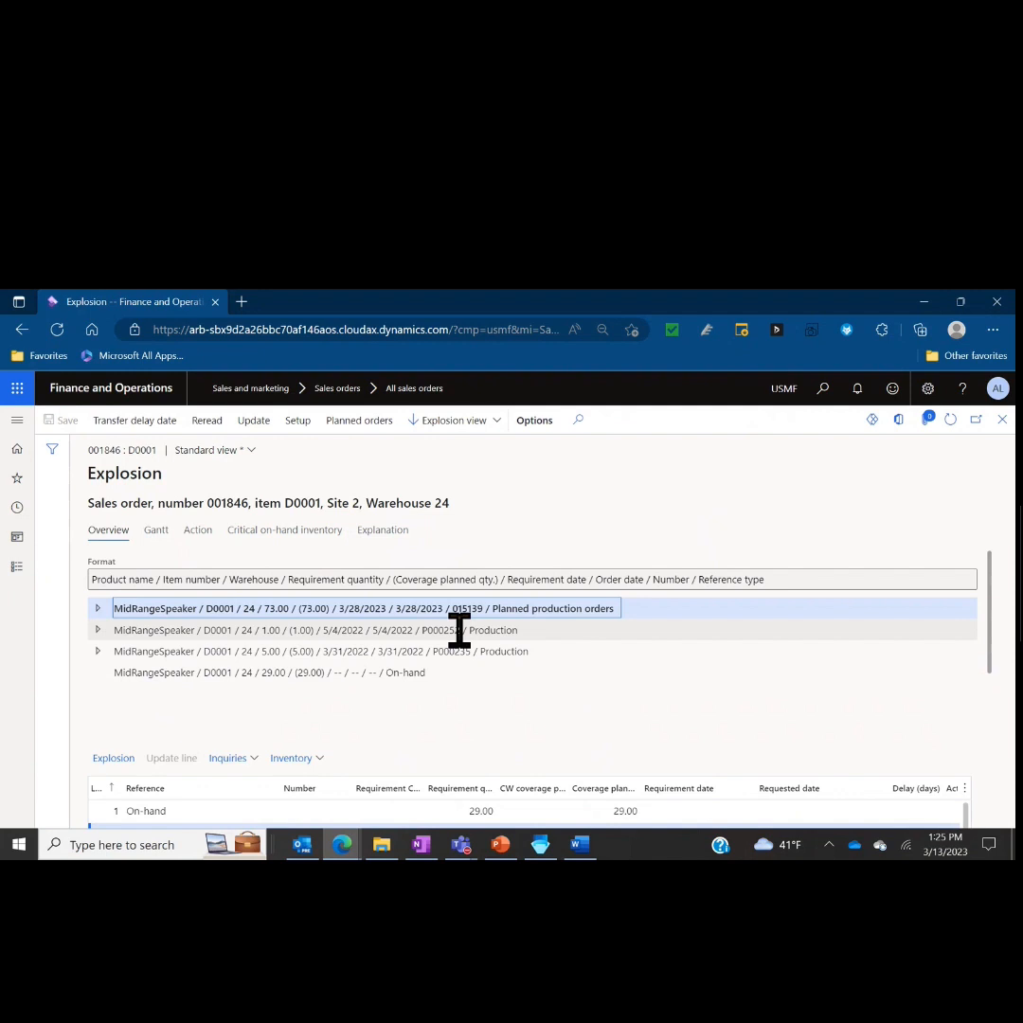
pyautogui.moveTo(72, 641)
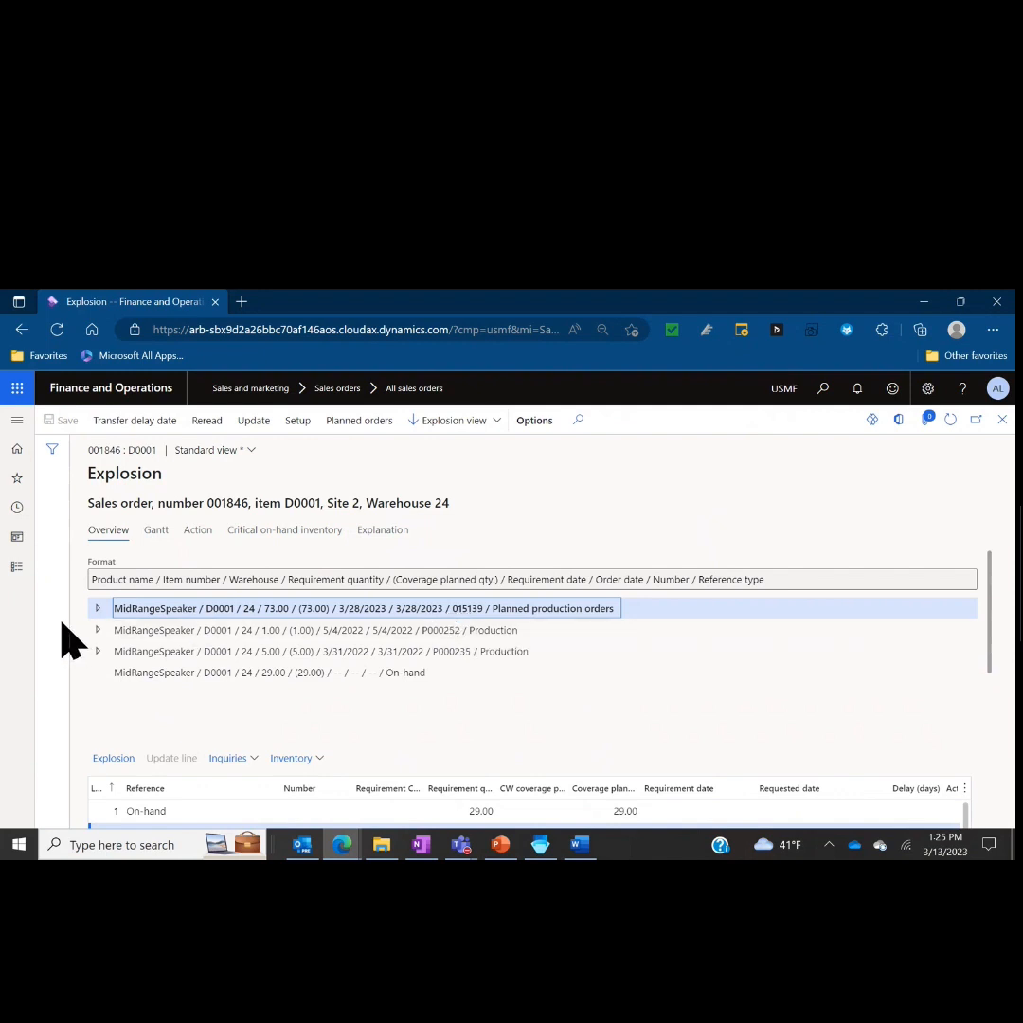
pyautogui.moveTo(129, 579)
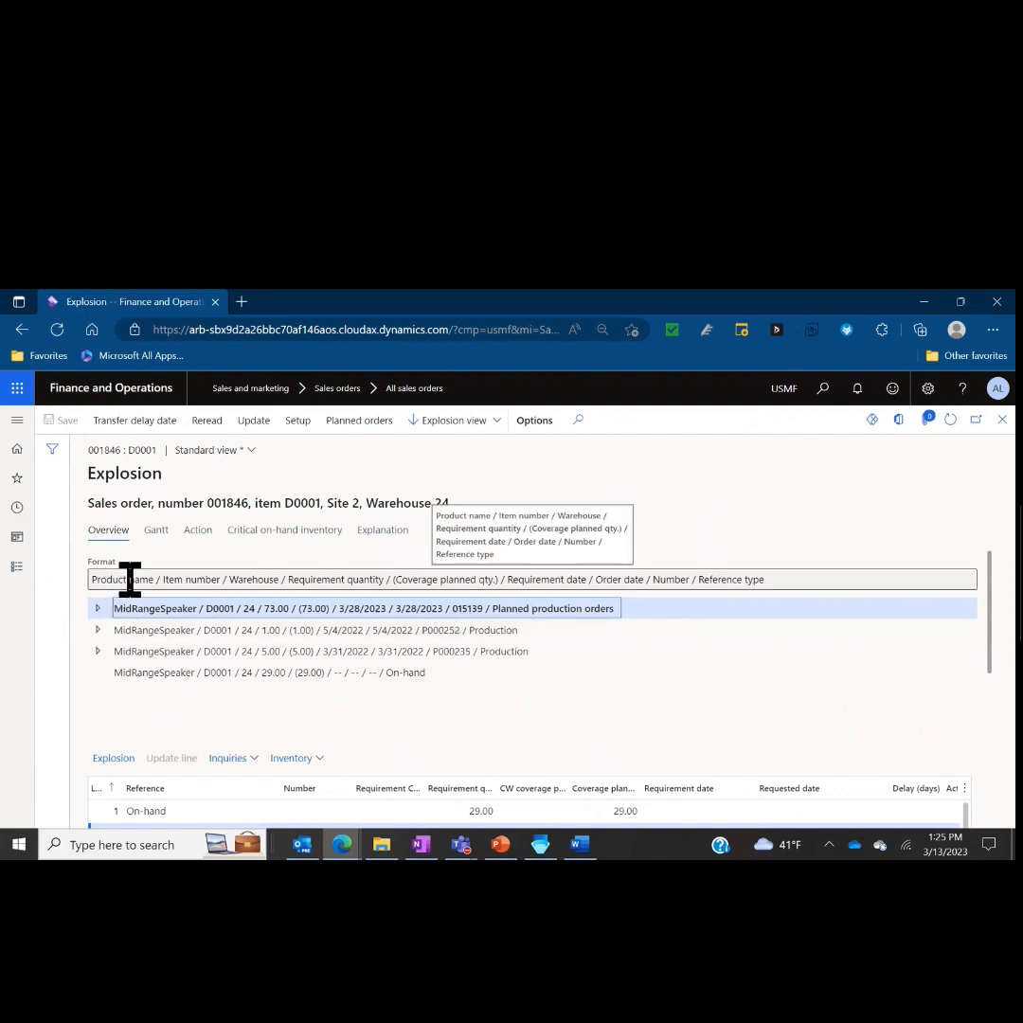
pyautogui.moveTo(99, 629)
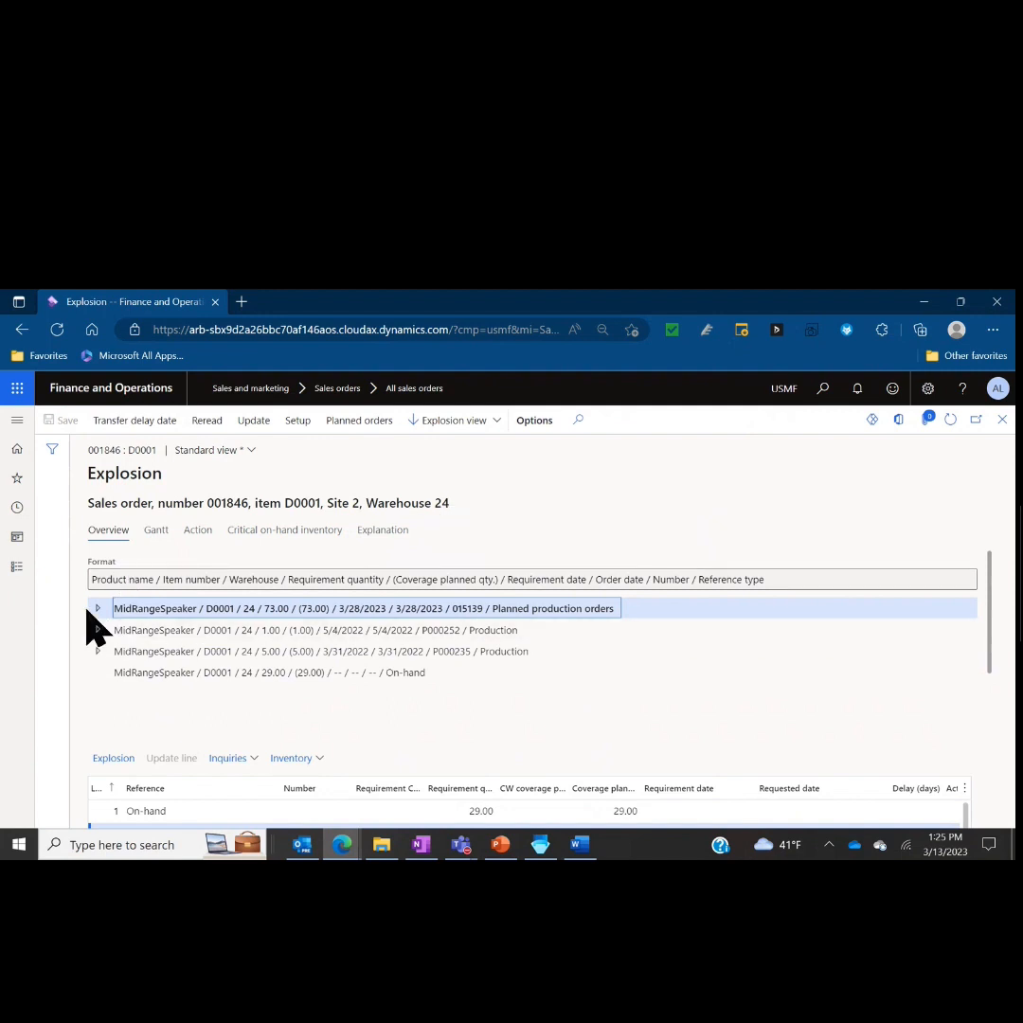
# Step: Expand the planned production order and P000252 lines, then select the 1009_correct purchase line
pyautogui.click(95, 608)
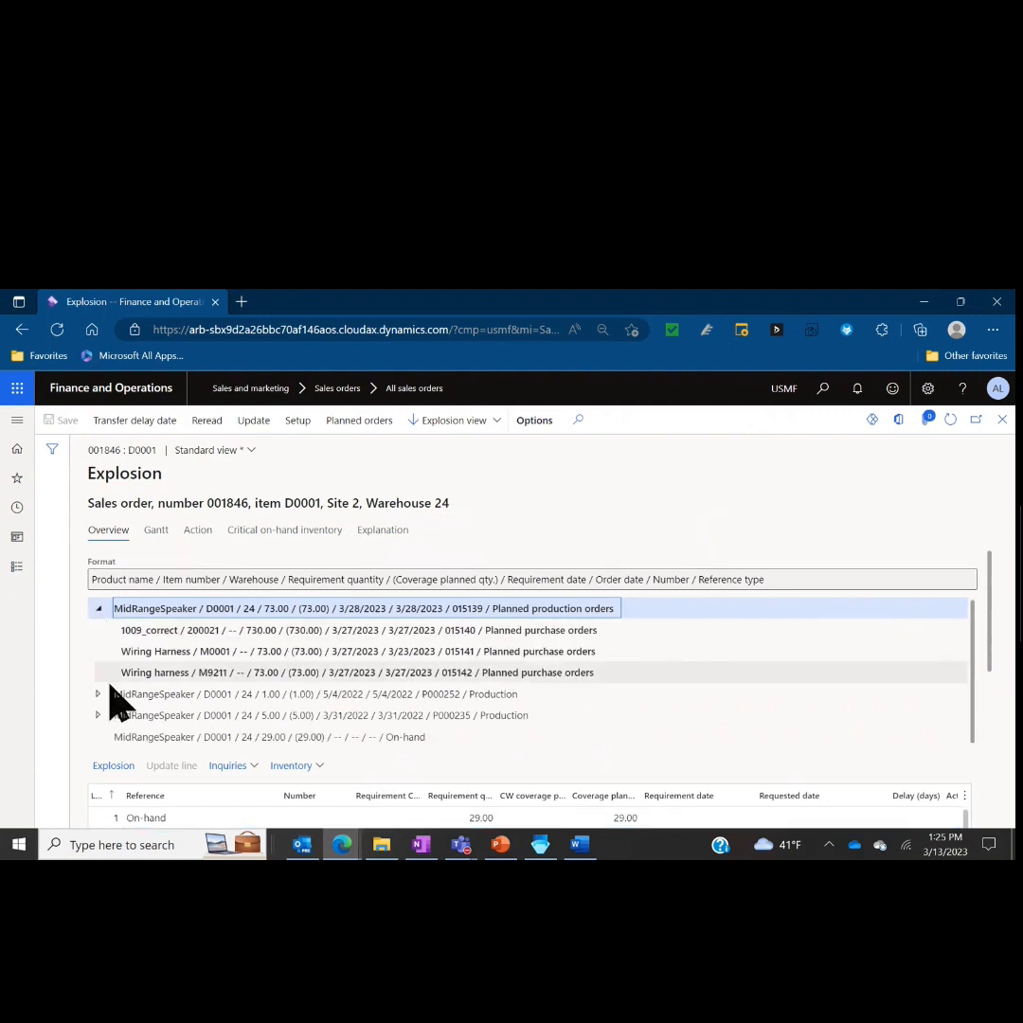
pyautogui.click(98, 693)
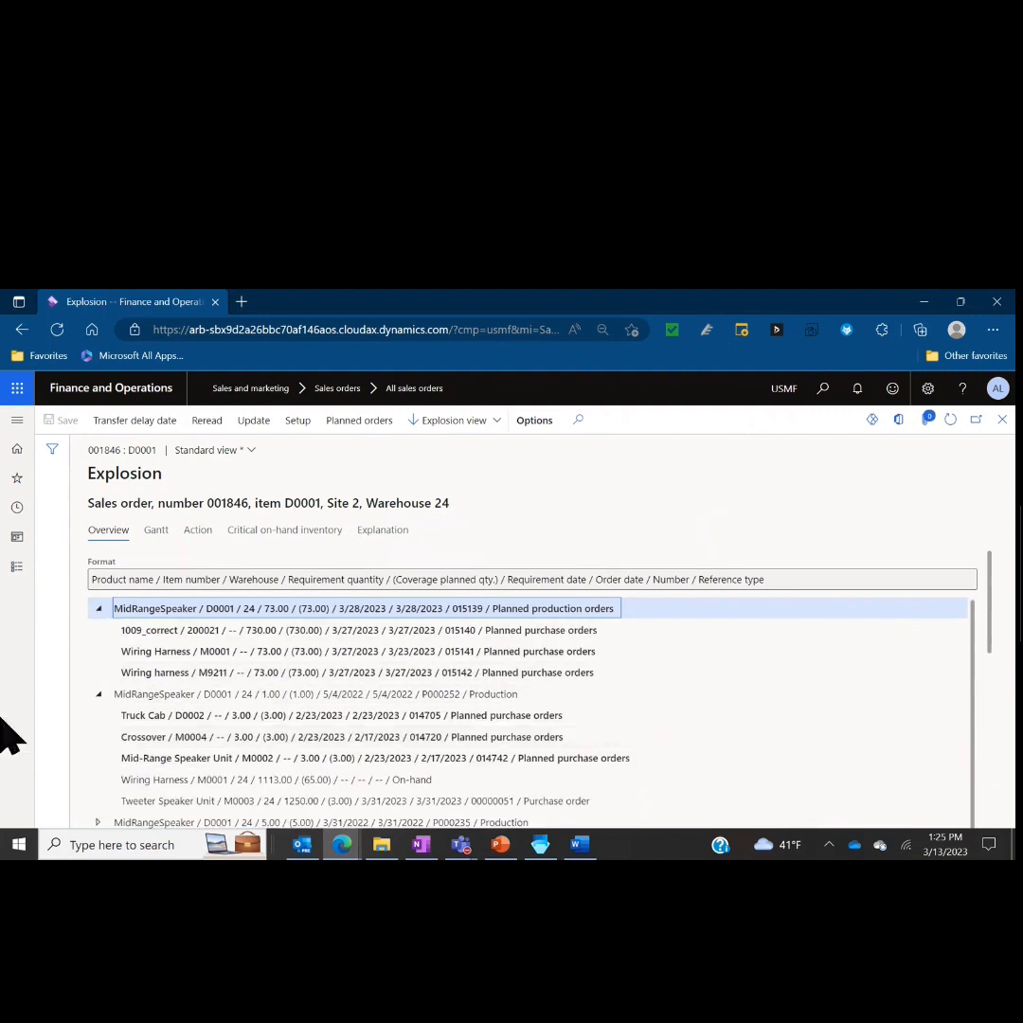
pyautogui.moveTo(72, 635)
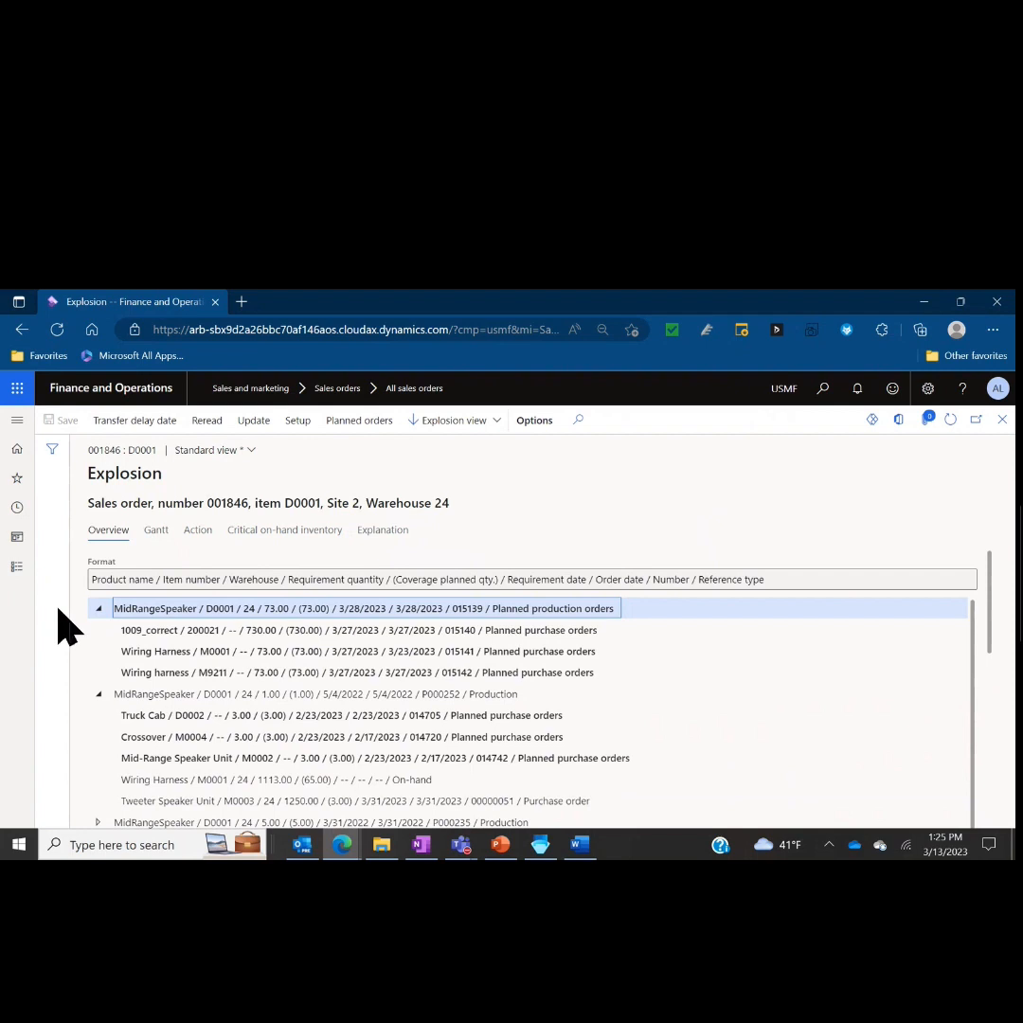
pyautogui.moveTo(159, 651)
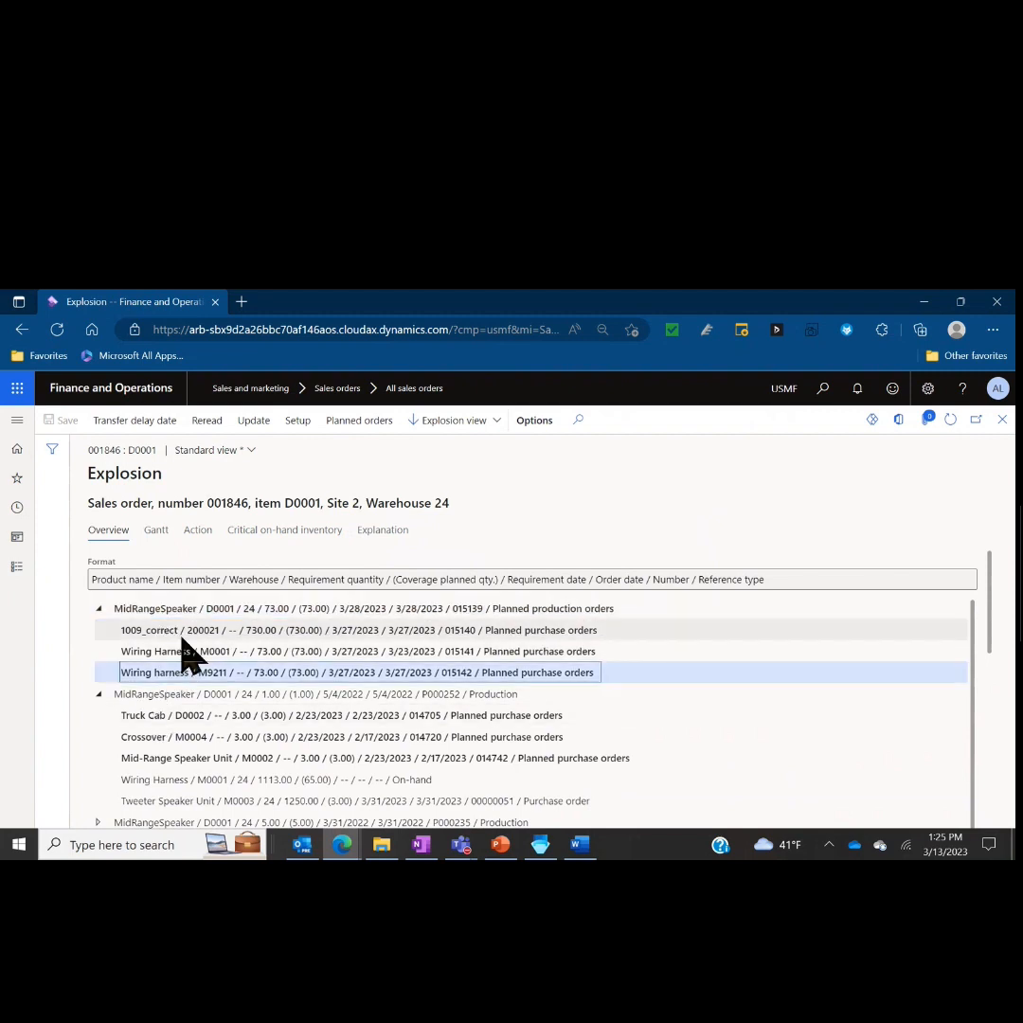
pyautogui.moveTo(159, 659)
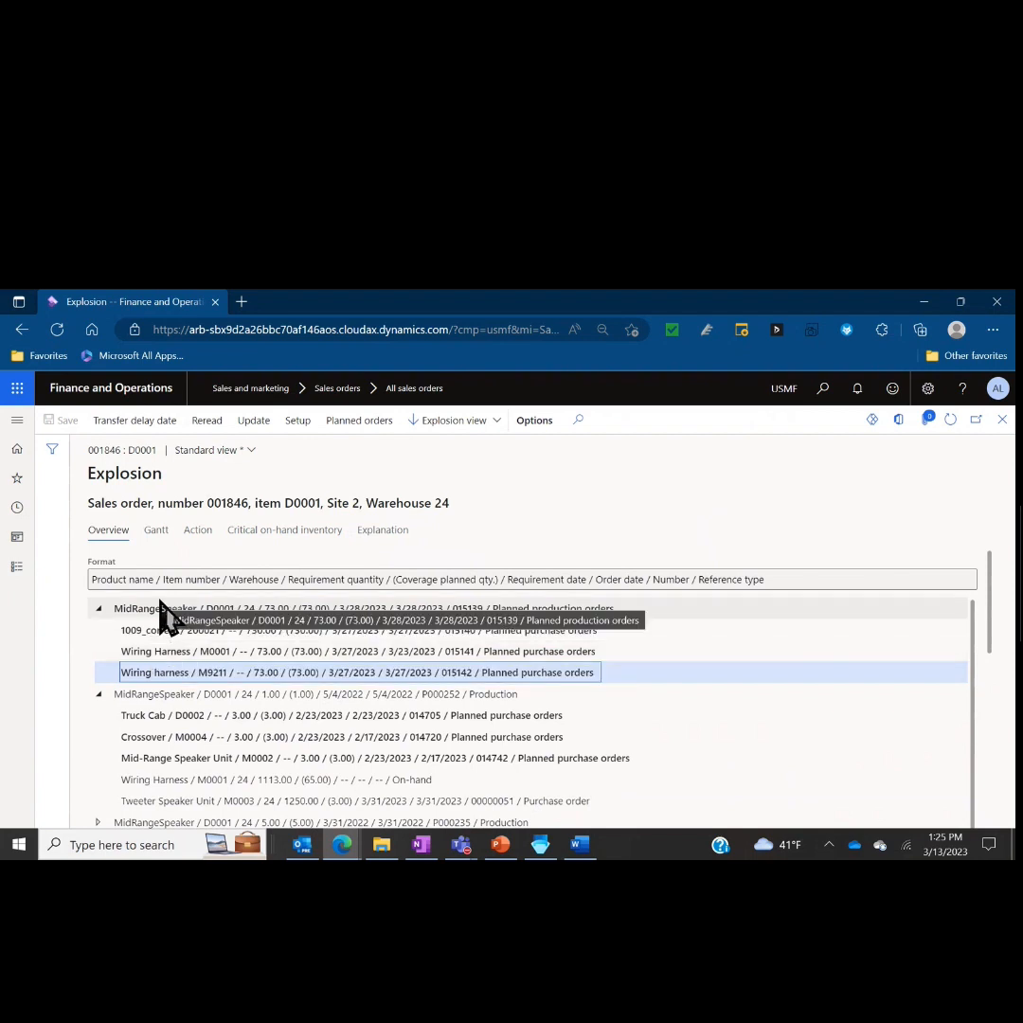
pyautogui.moveTo(159, 671)
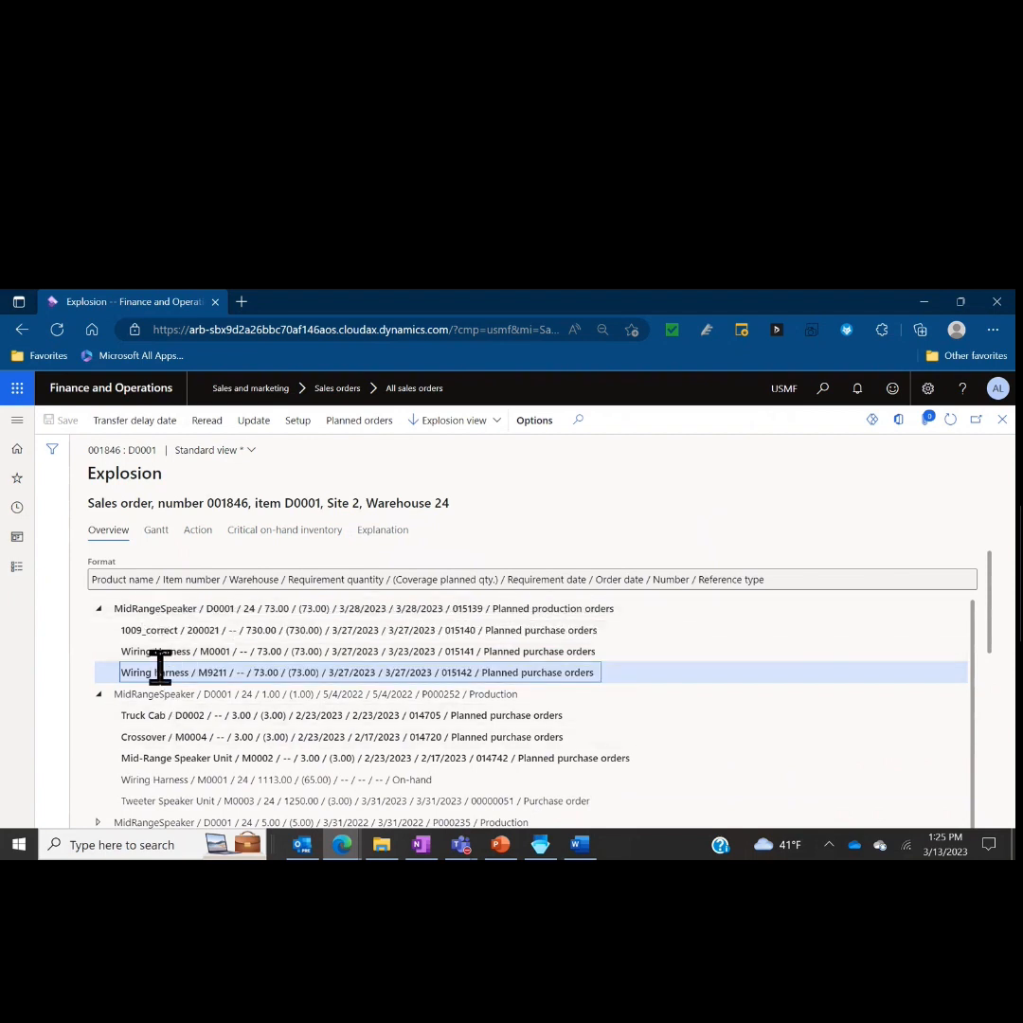
pyautogui.moveTo(15, 811)
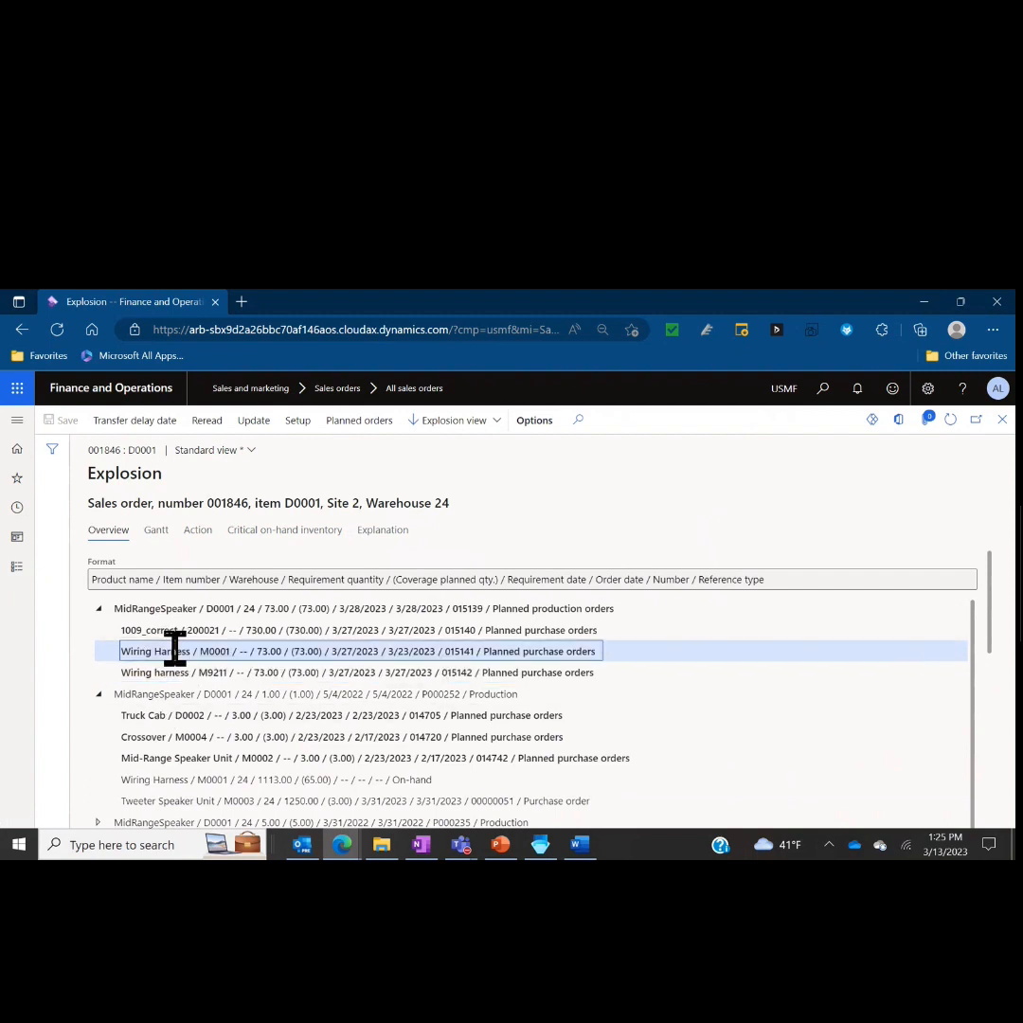
pyautogui.click(360, 629)
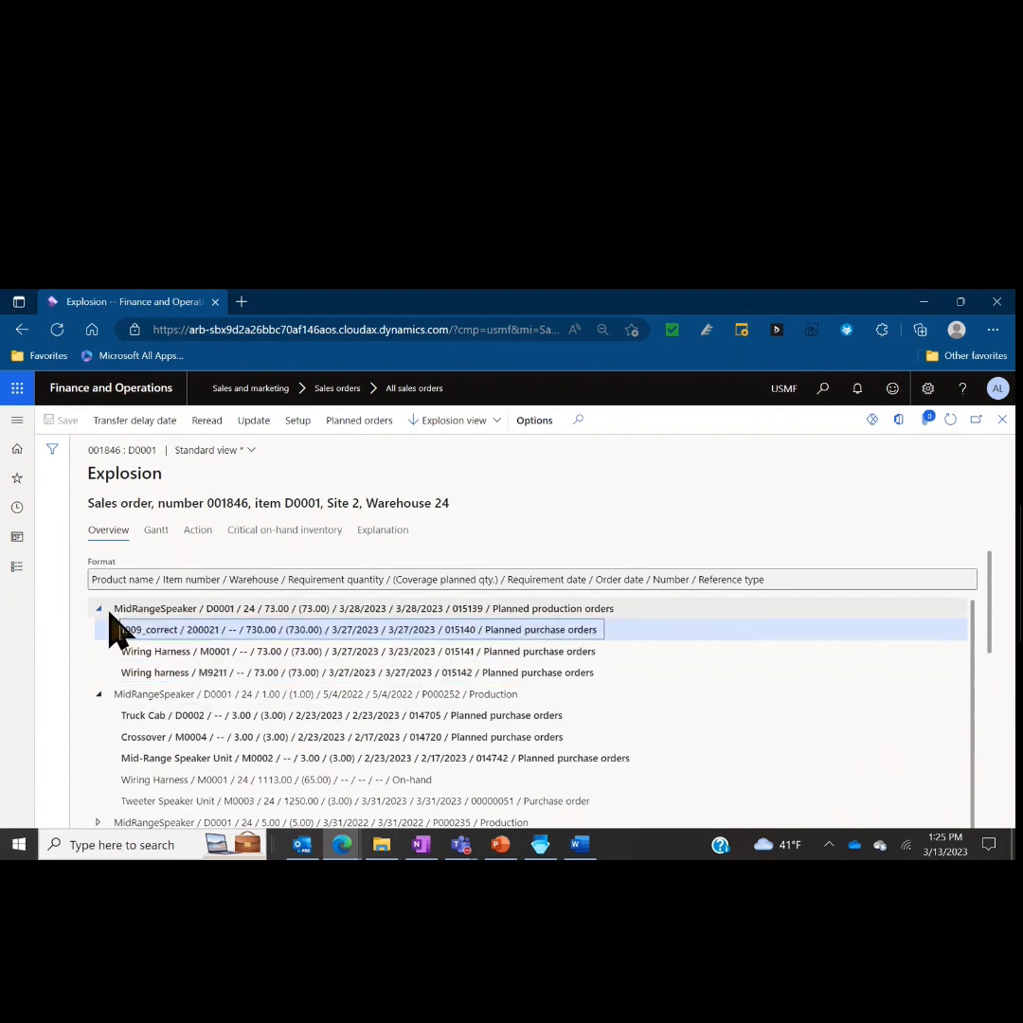
pyautogui.moveTo(91, 629)
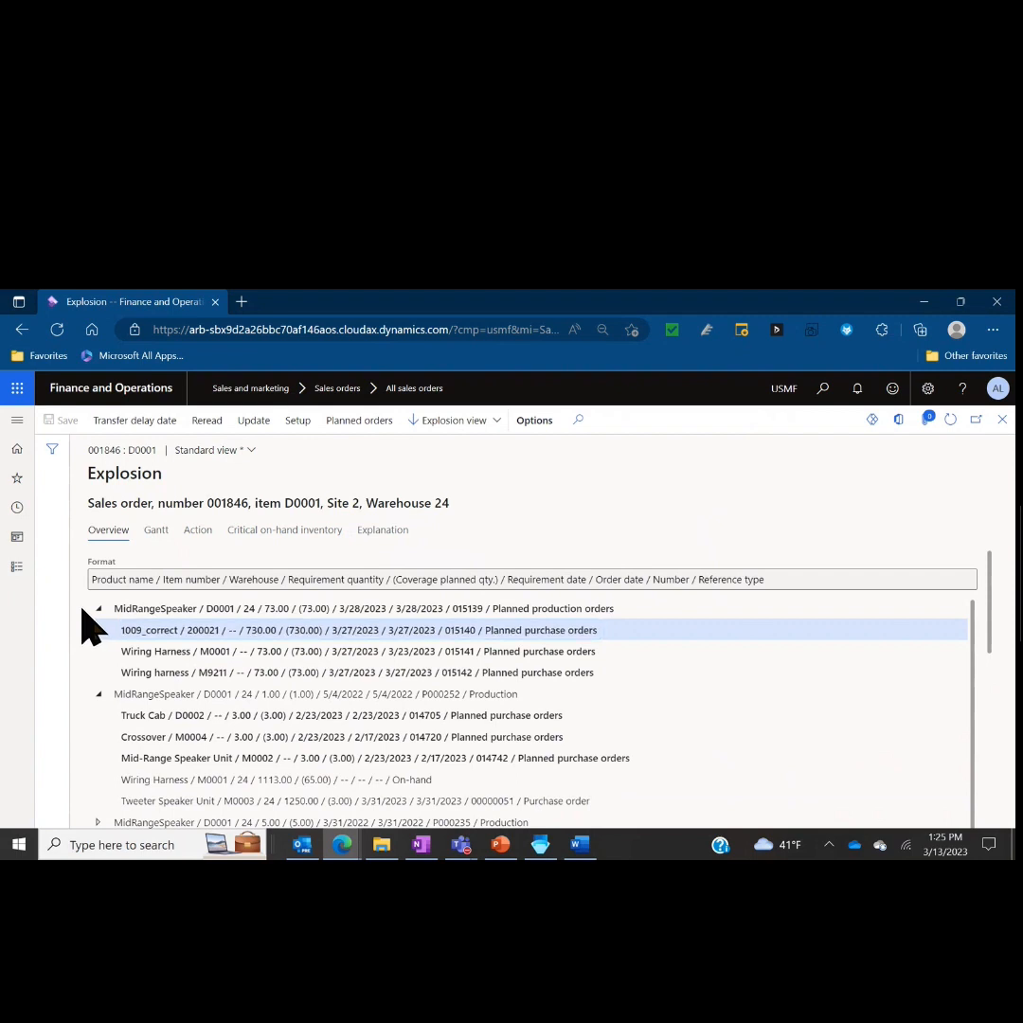
# Step: Collapse the planned production line and select P000252's Tweeter Speaker Unit and Truck Cab components
pyautogui.click(99, 608)
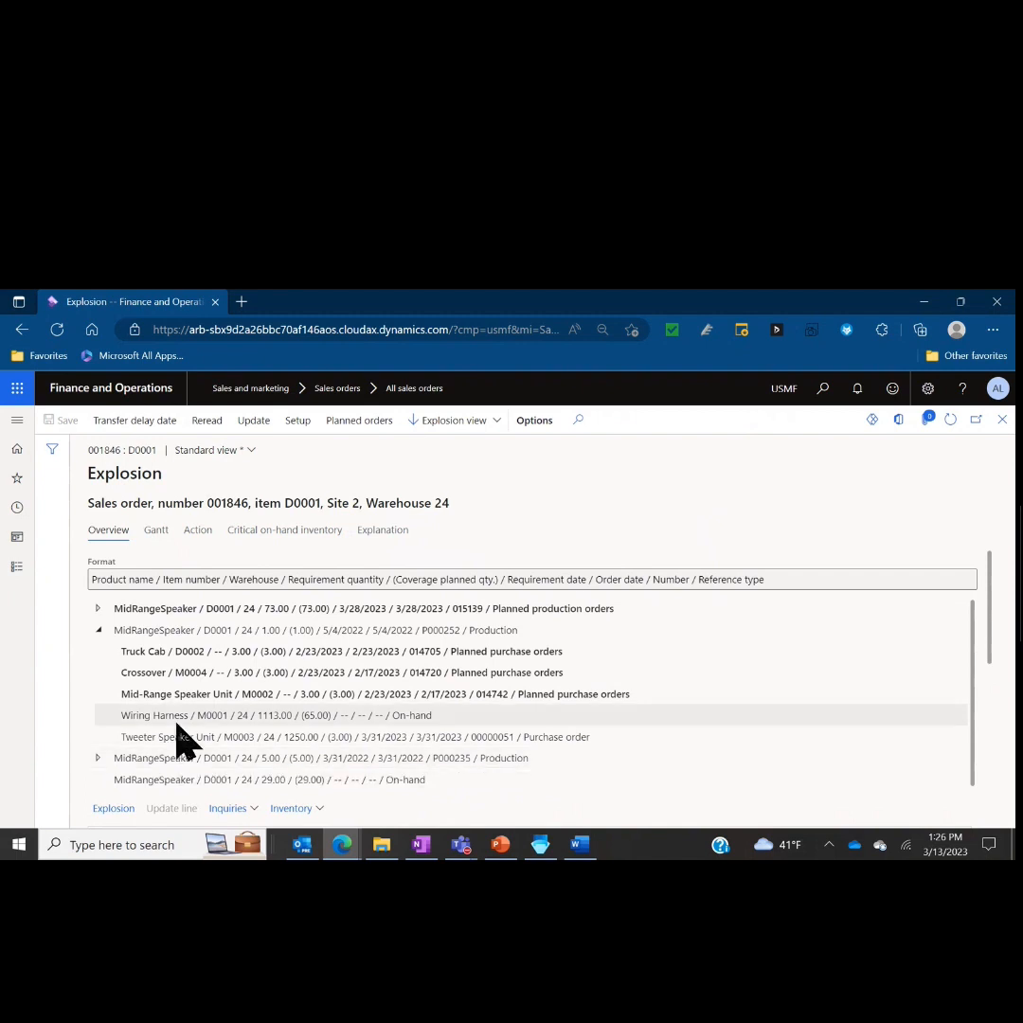
pyautogui.click(274, 714)
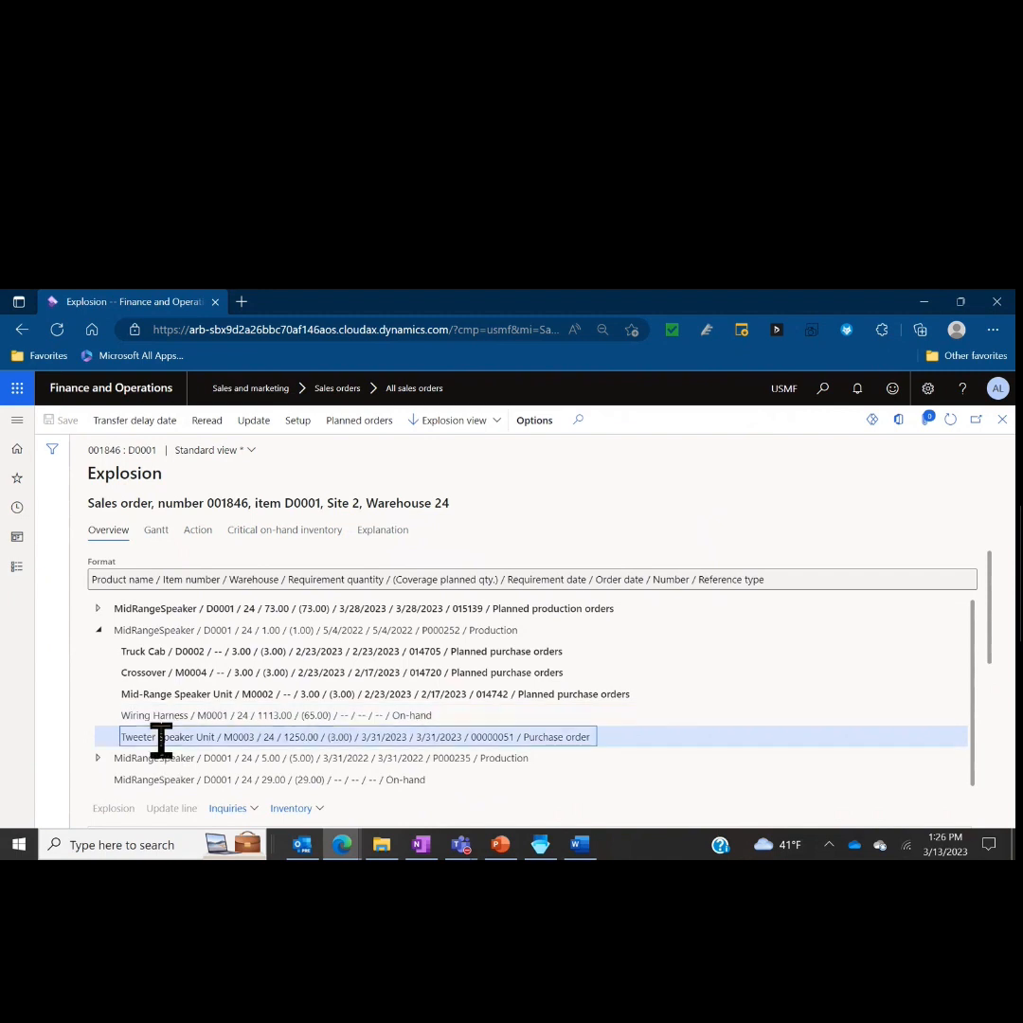
pyautogui.moveTo(409, 735)
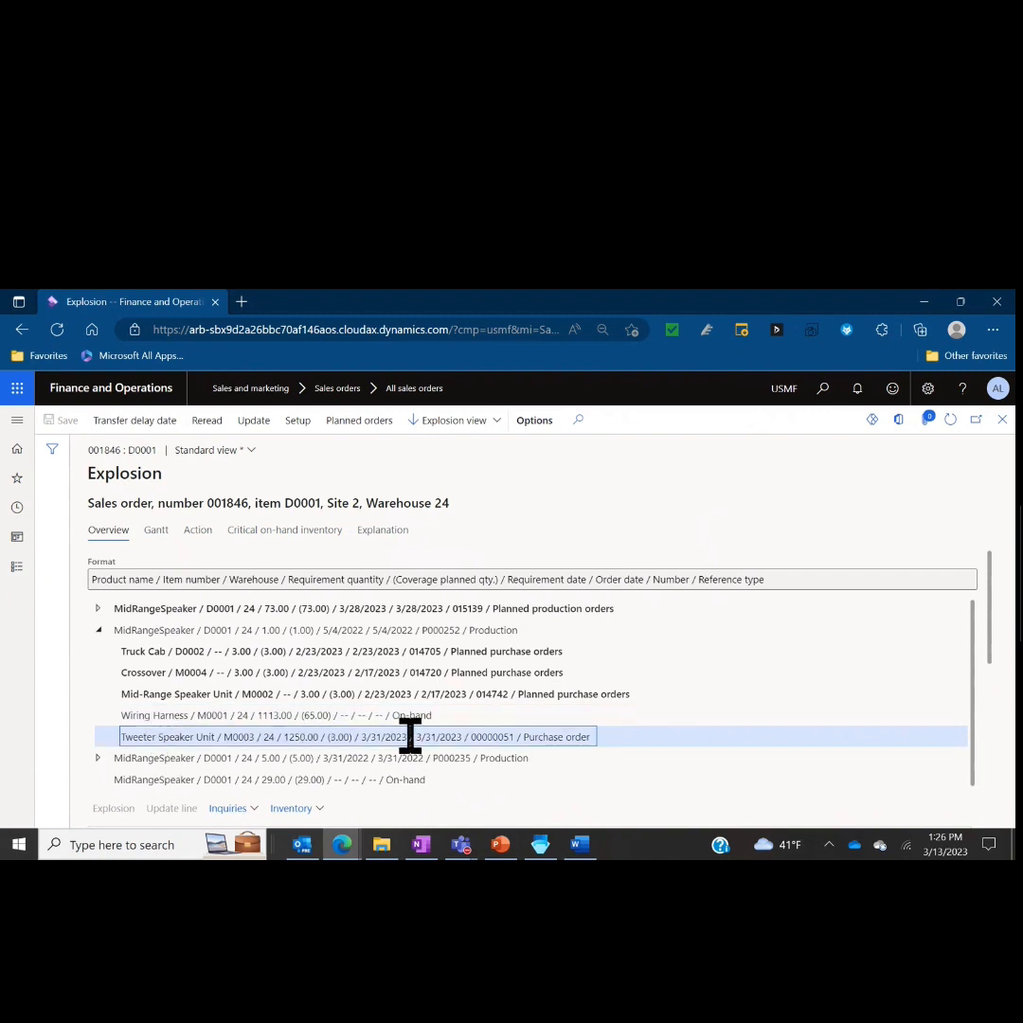
pyautogui.moveTo(545, 735)
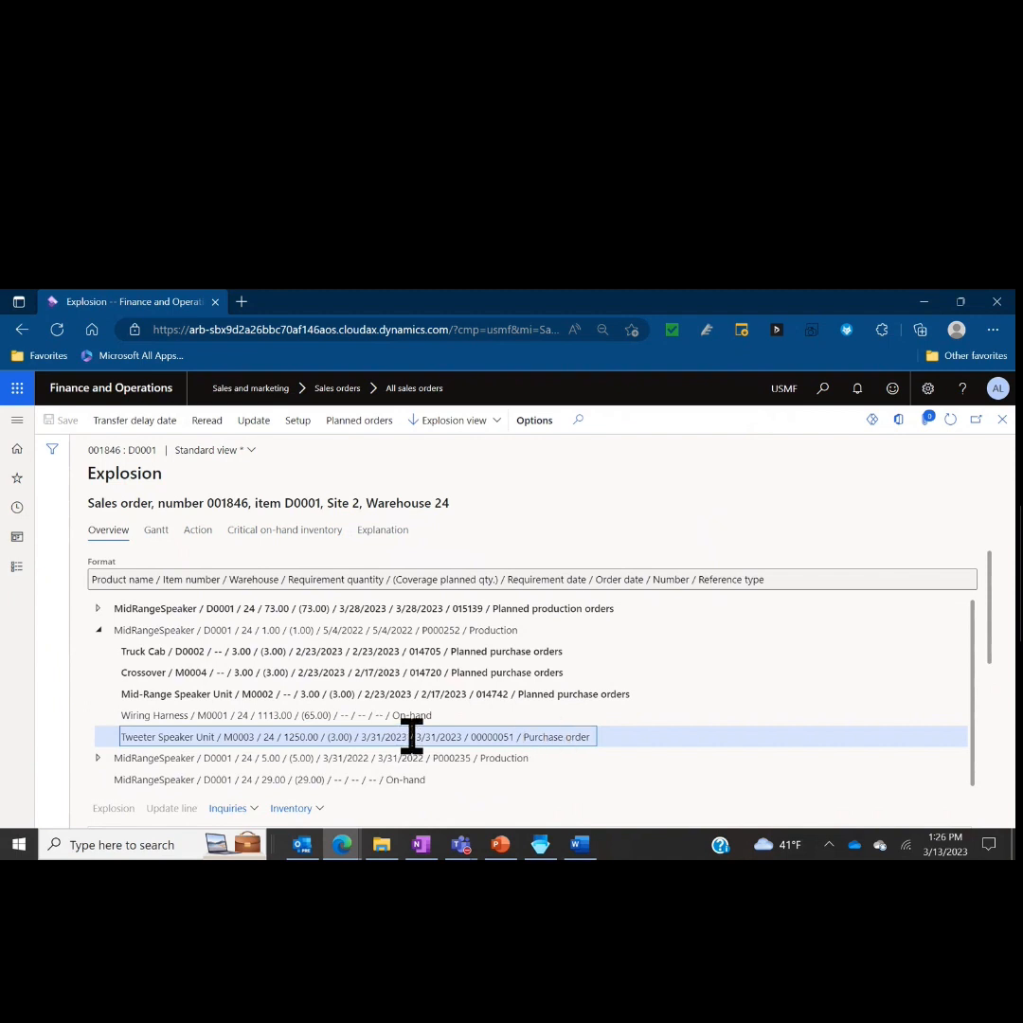
pyautogui.moveTo(390, 739)
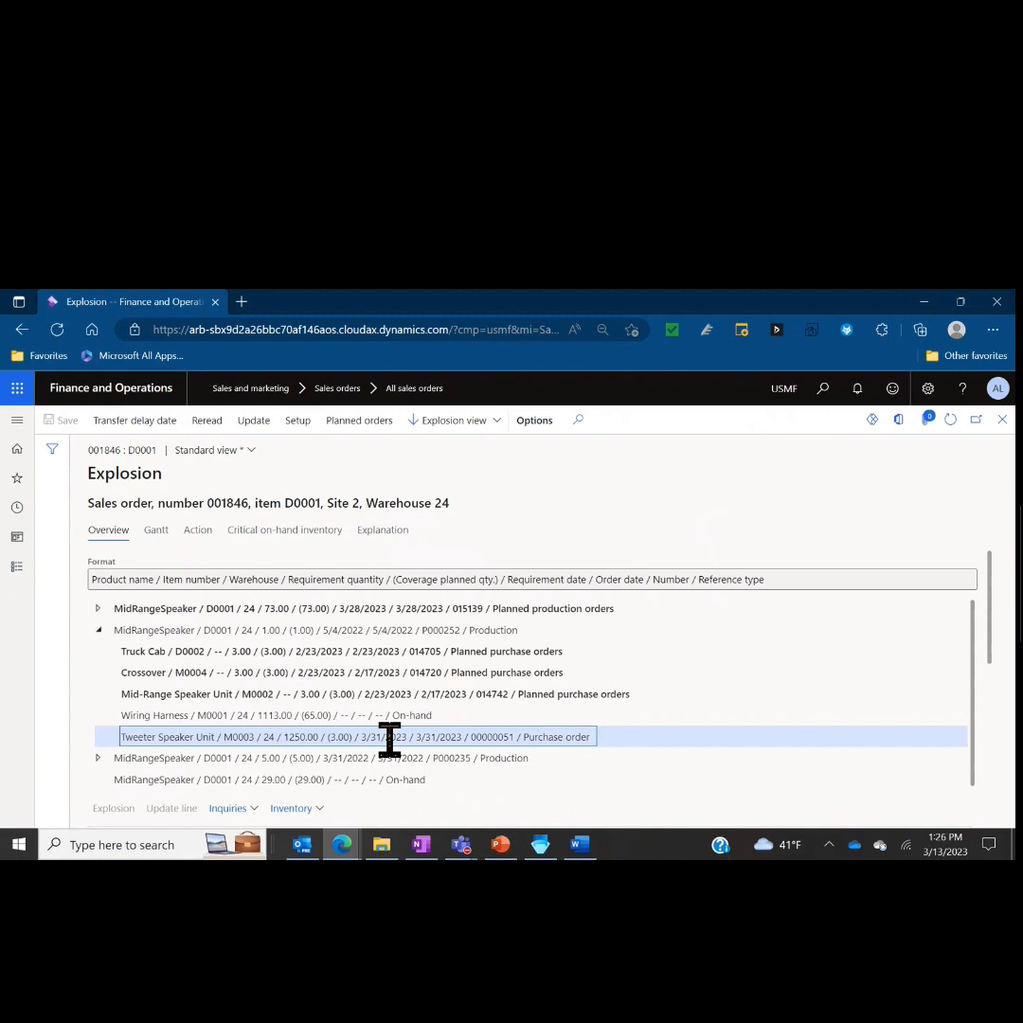
pyautogui.moveTo(428, 694)
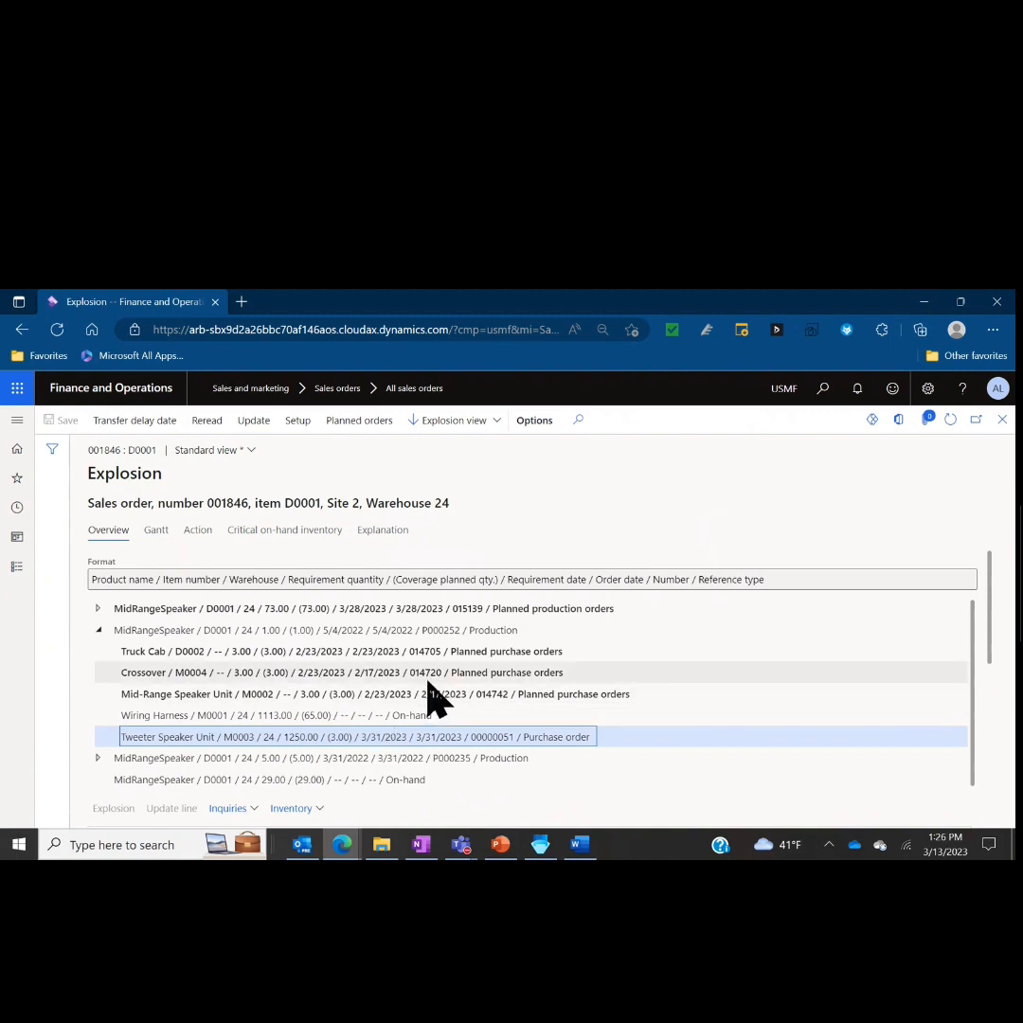
pyautogui.moveTo(434, 654)
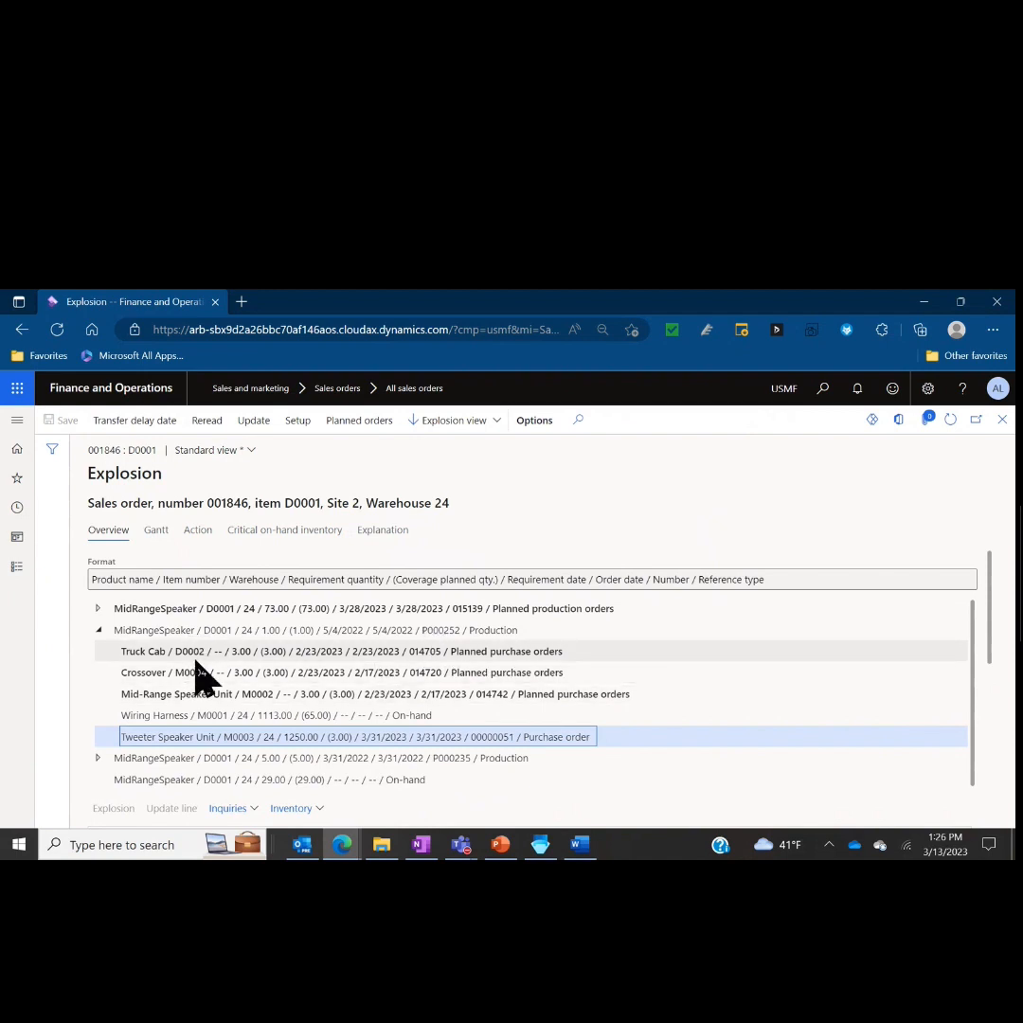
pyautogui.moveTo(188, 693)
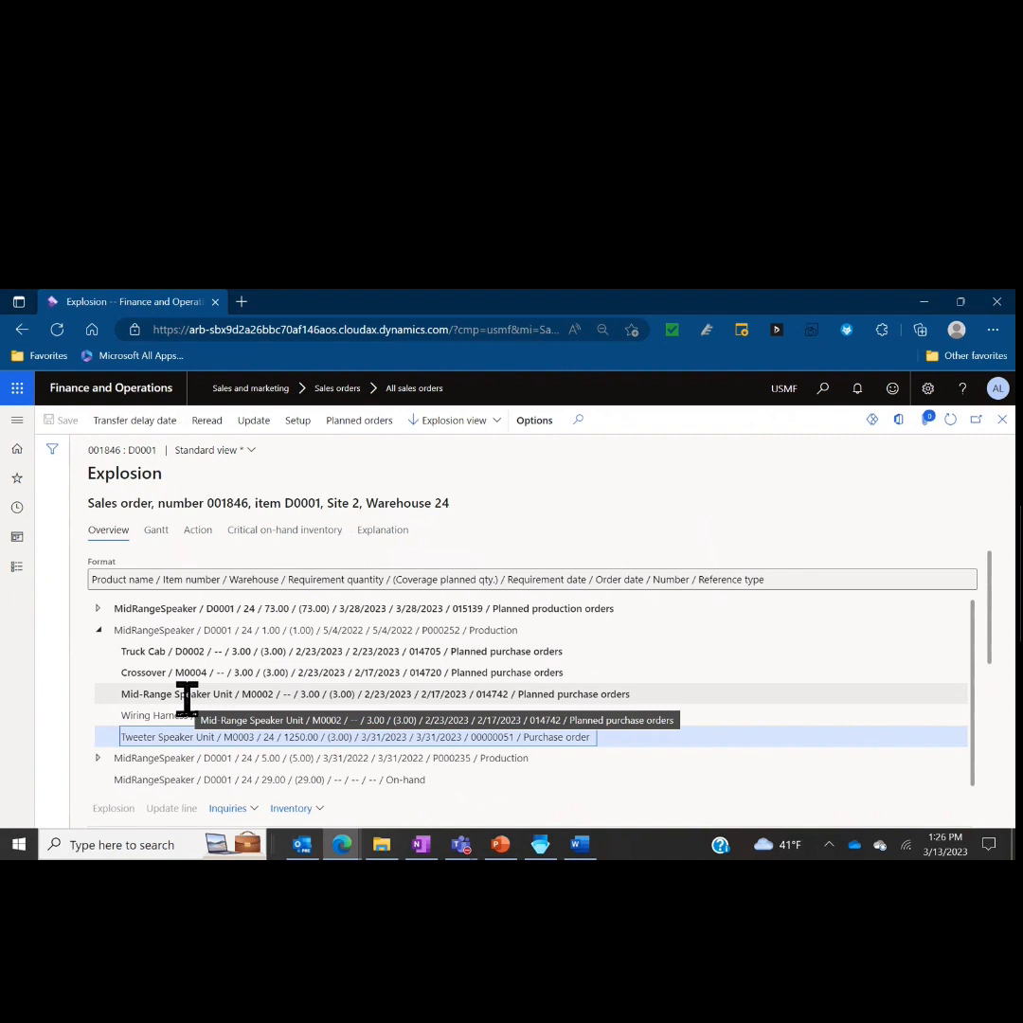
pyautogui.moveTo(285, 673)
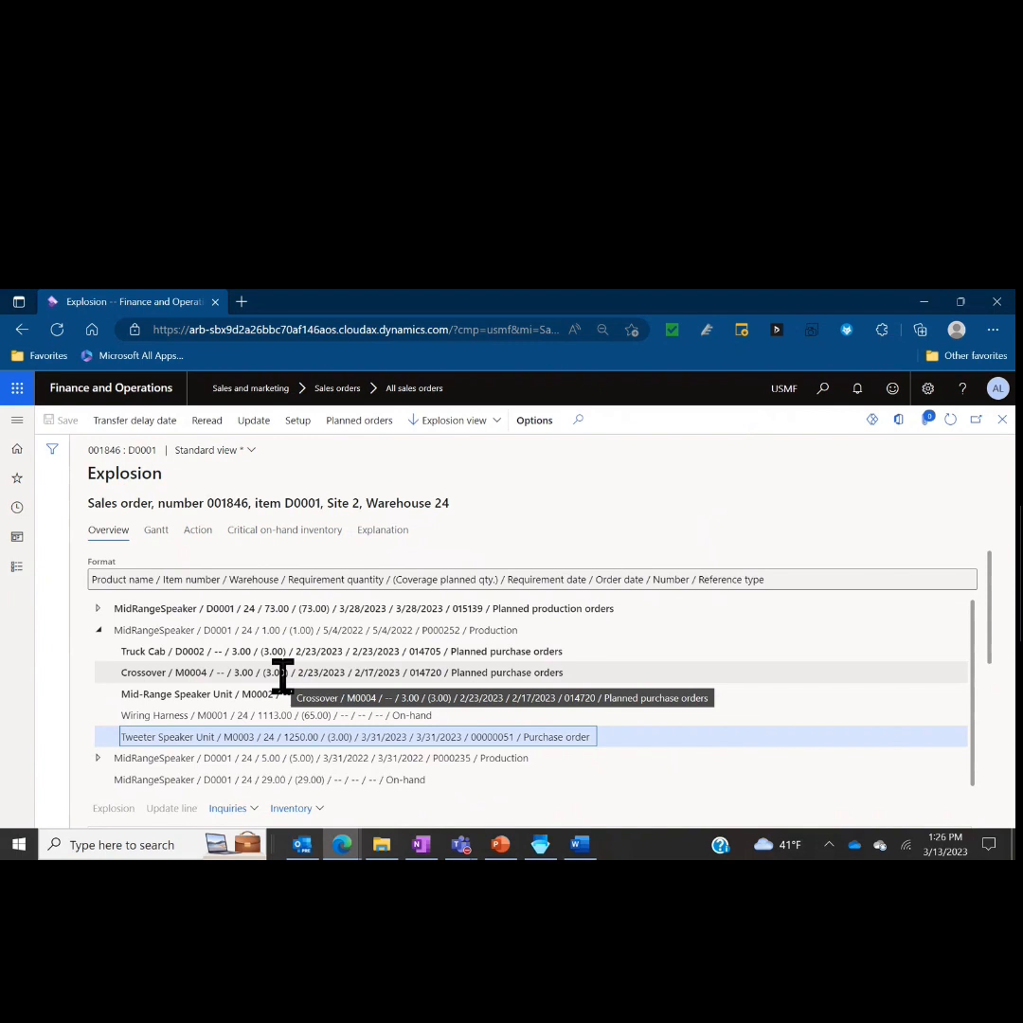
pyautogui.moveTo(292, 652)
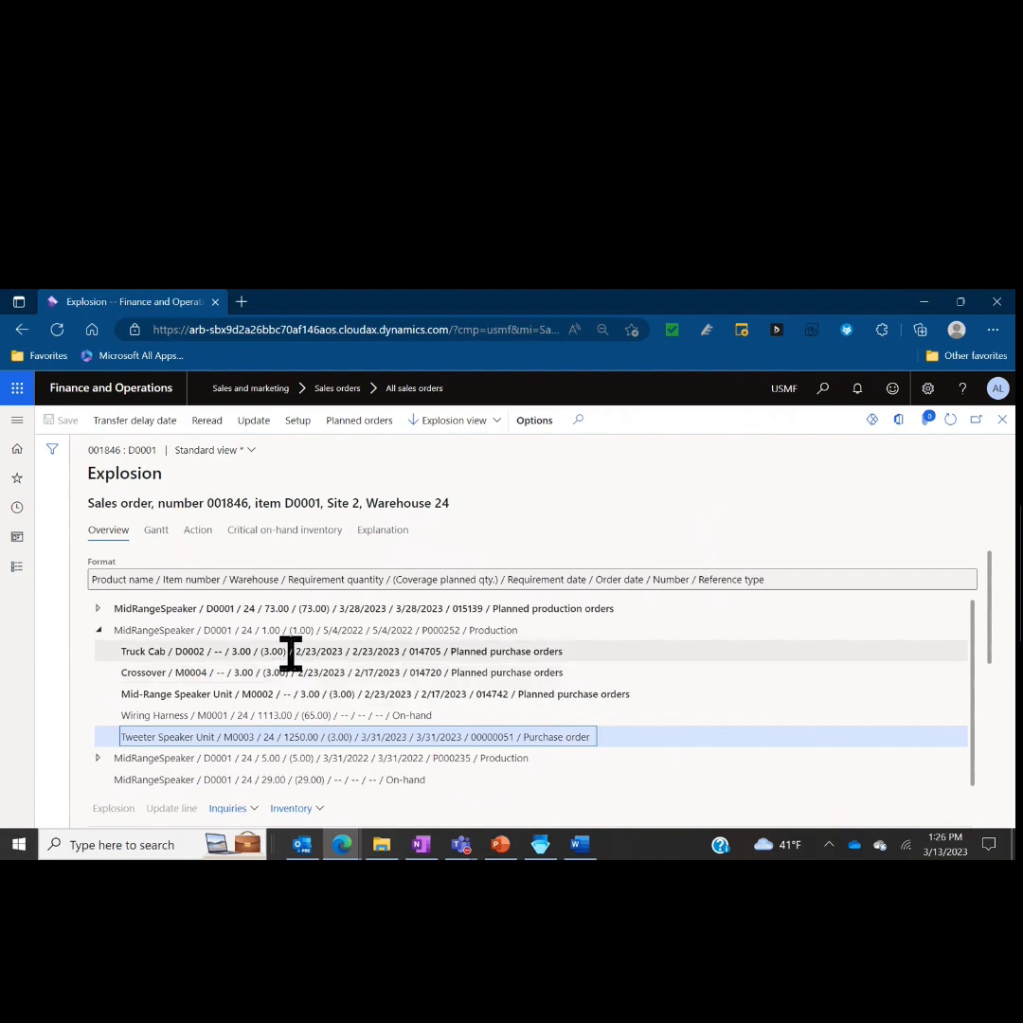
pyautogui.moveTo(339, 735)
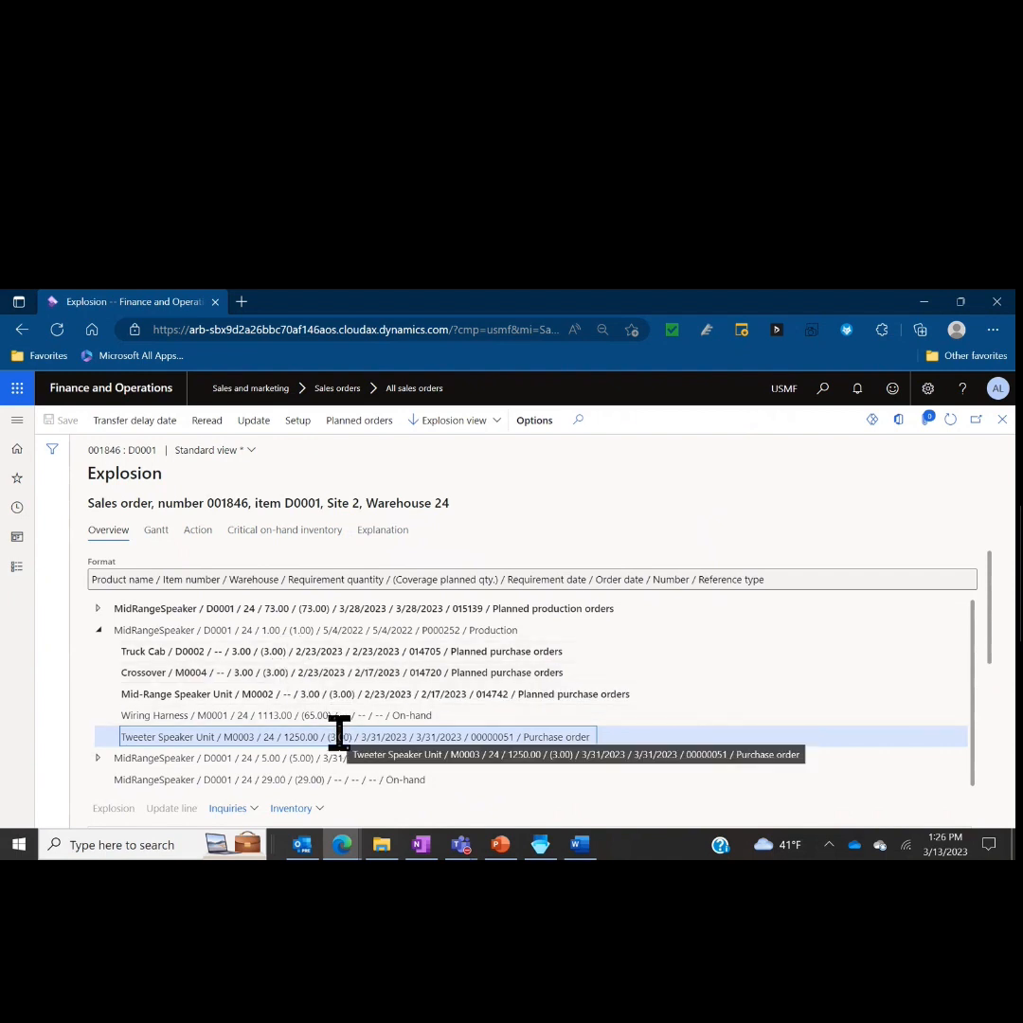
pyautogui.moveTo(332, 714)
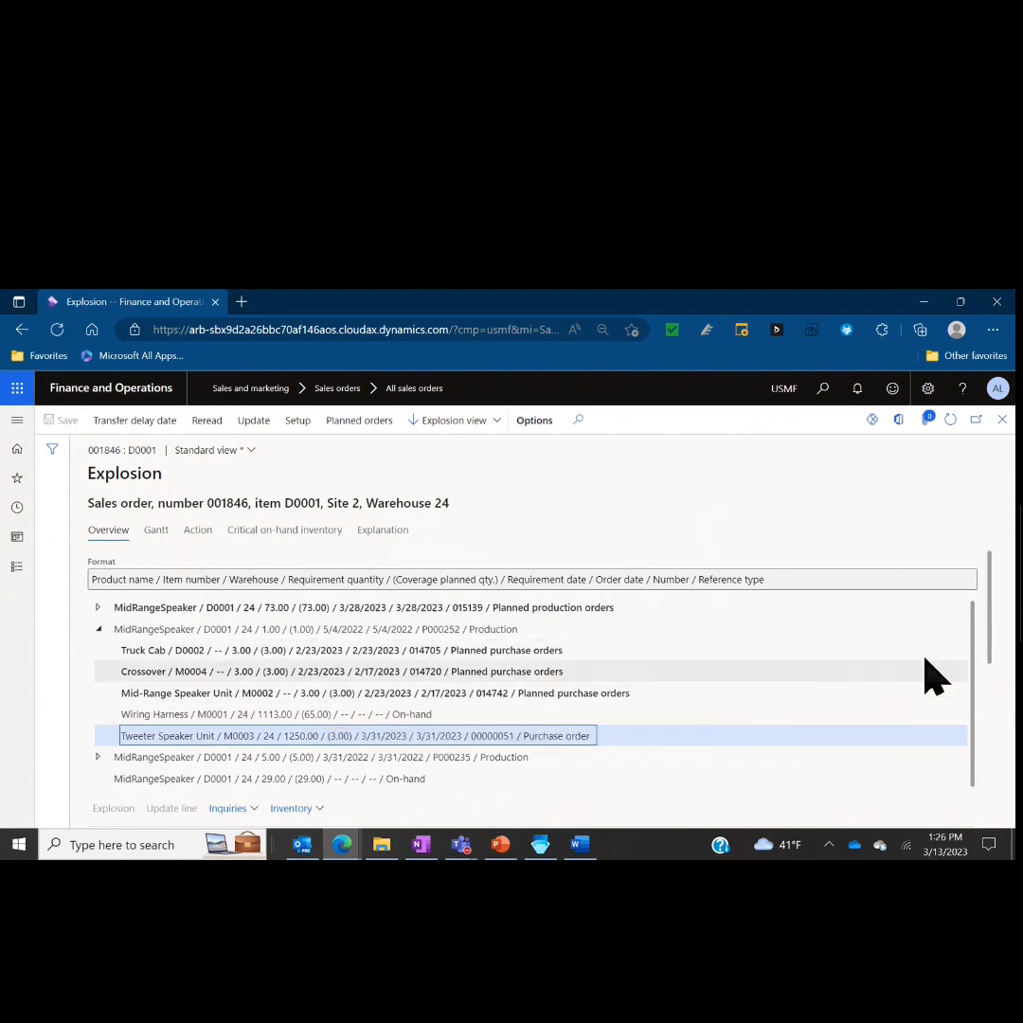
pyautogui.moveTo(692, 673)
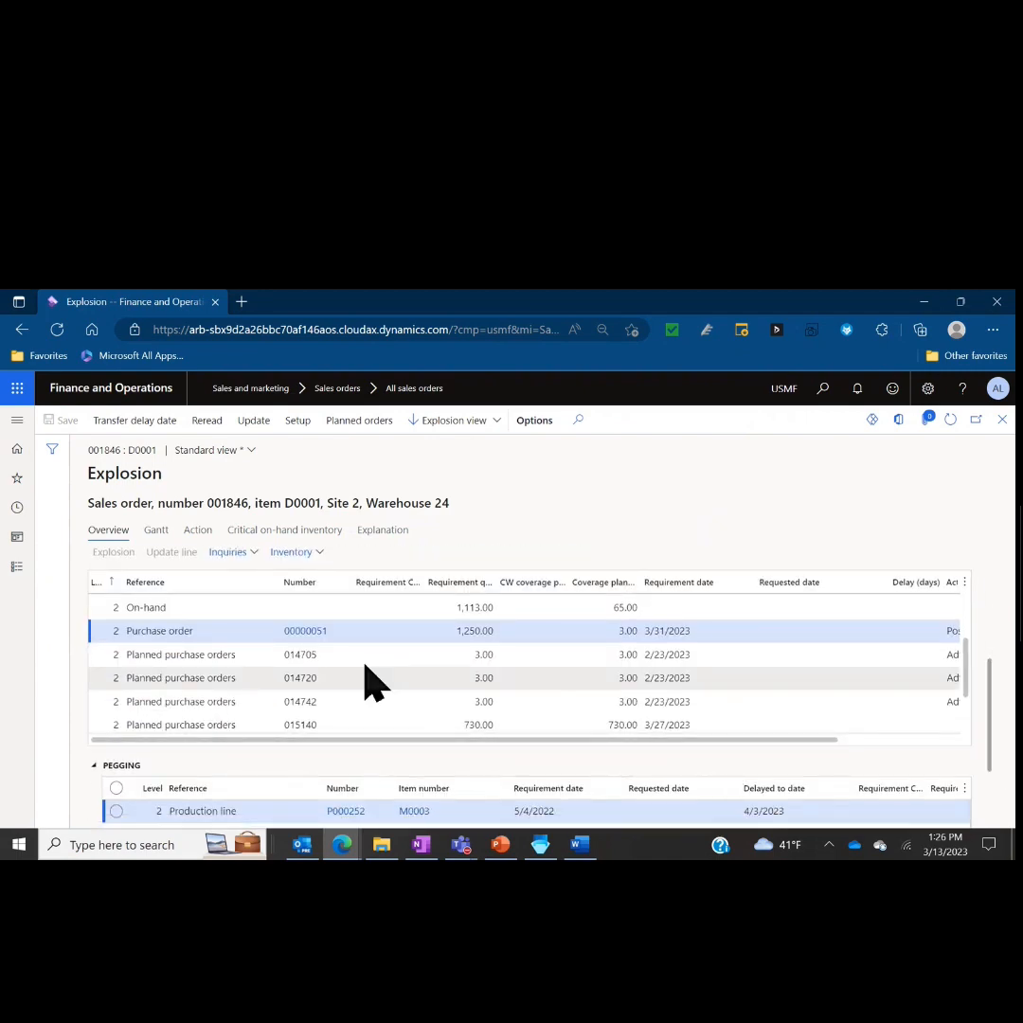
pyautogui.click(305, 629)
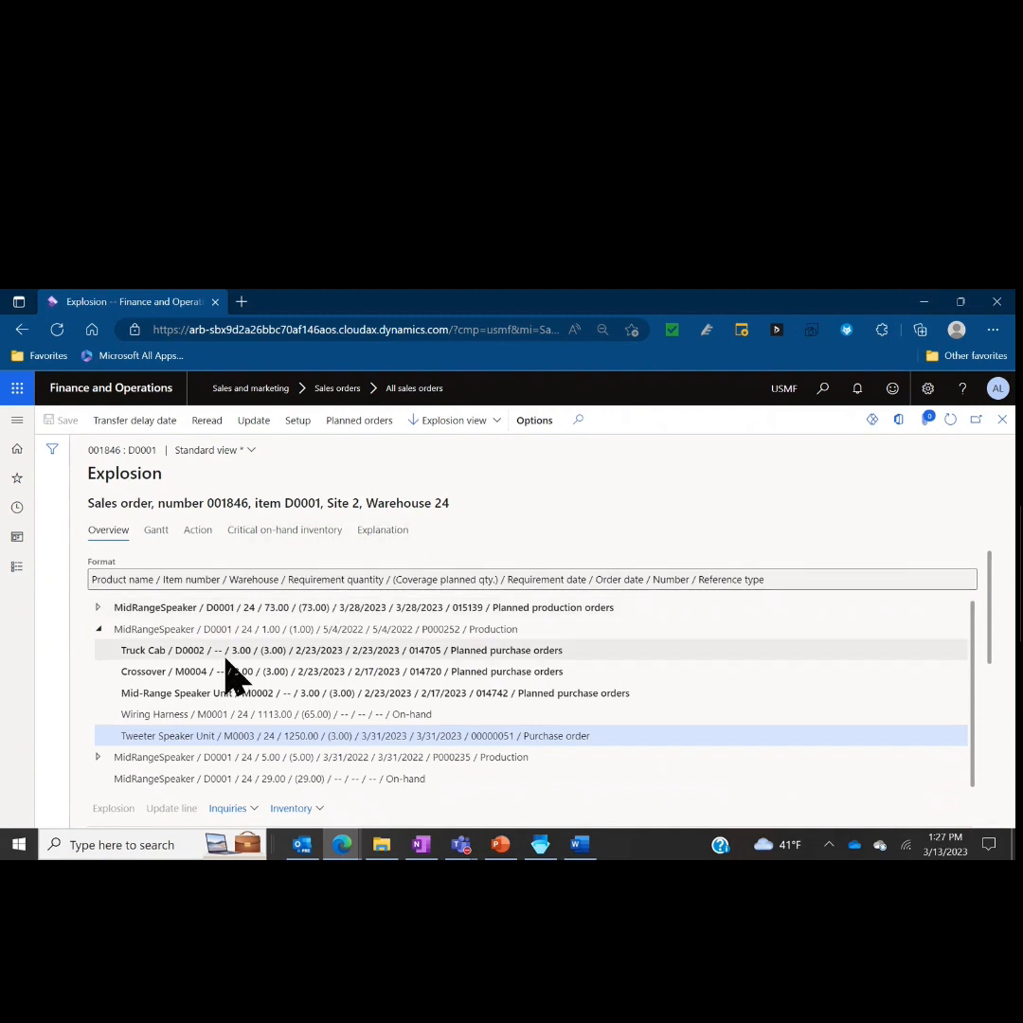
pyautogui.click(341, 649)
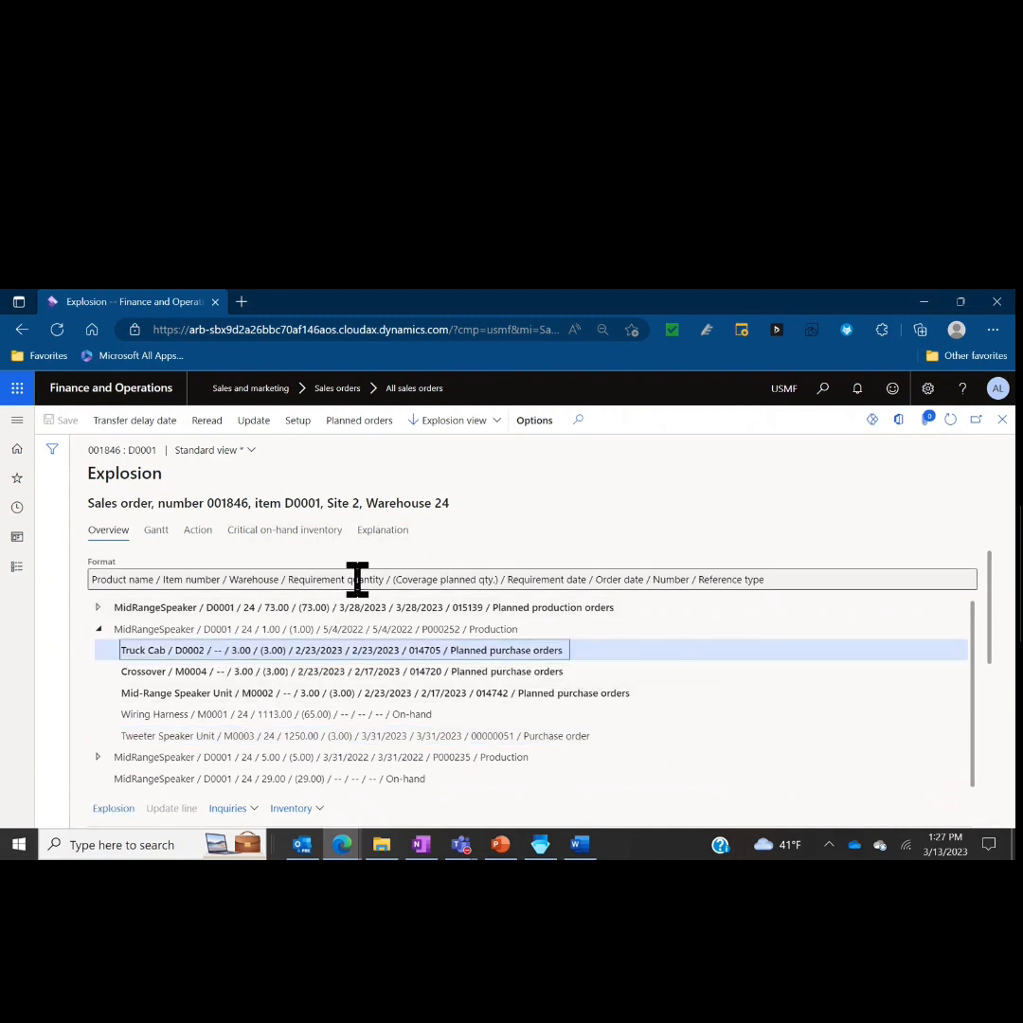
# Step: Show the Explanation, expand Coverage planning and select the first 'Issue must be covered' line
pyautogui.click(382, 531)
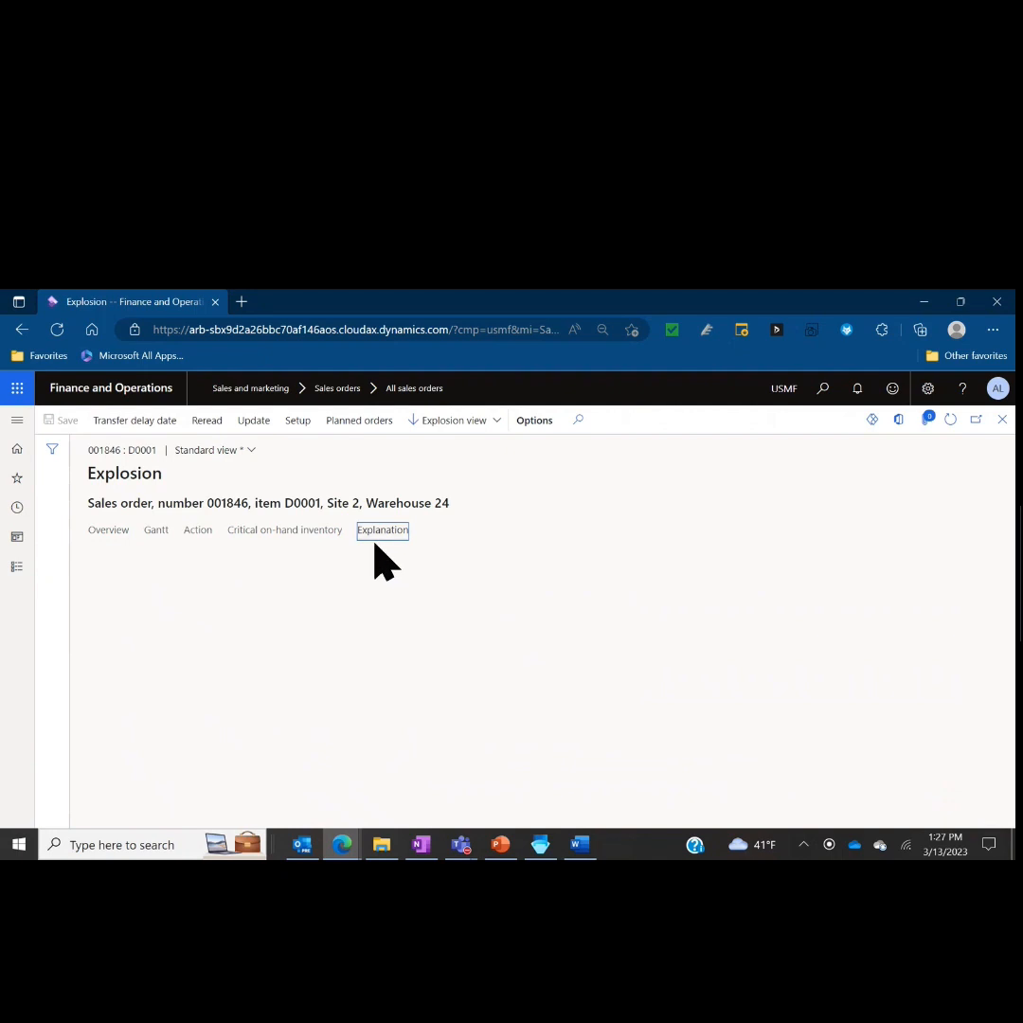
pyautogui.click(383, 531)
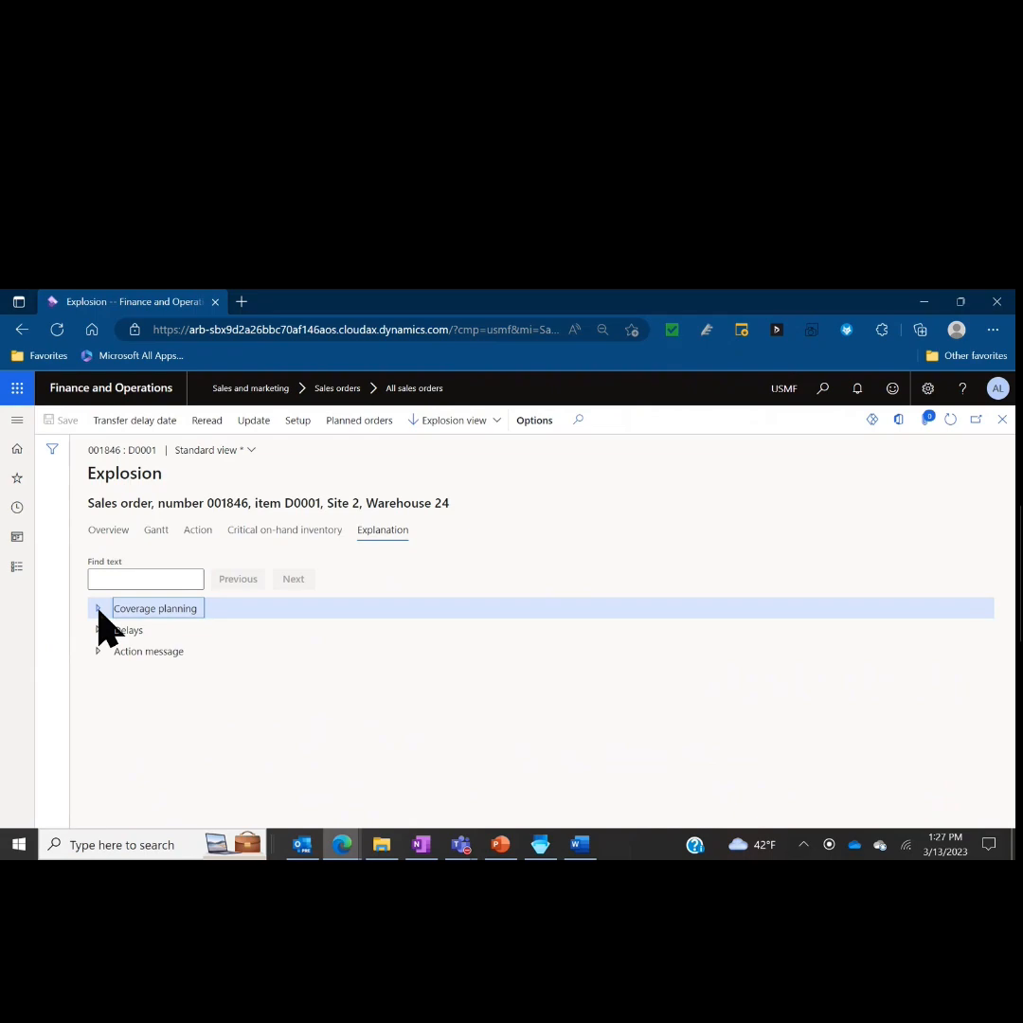
pyautogui.click(98, 608)
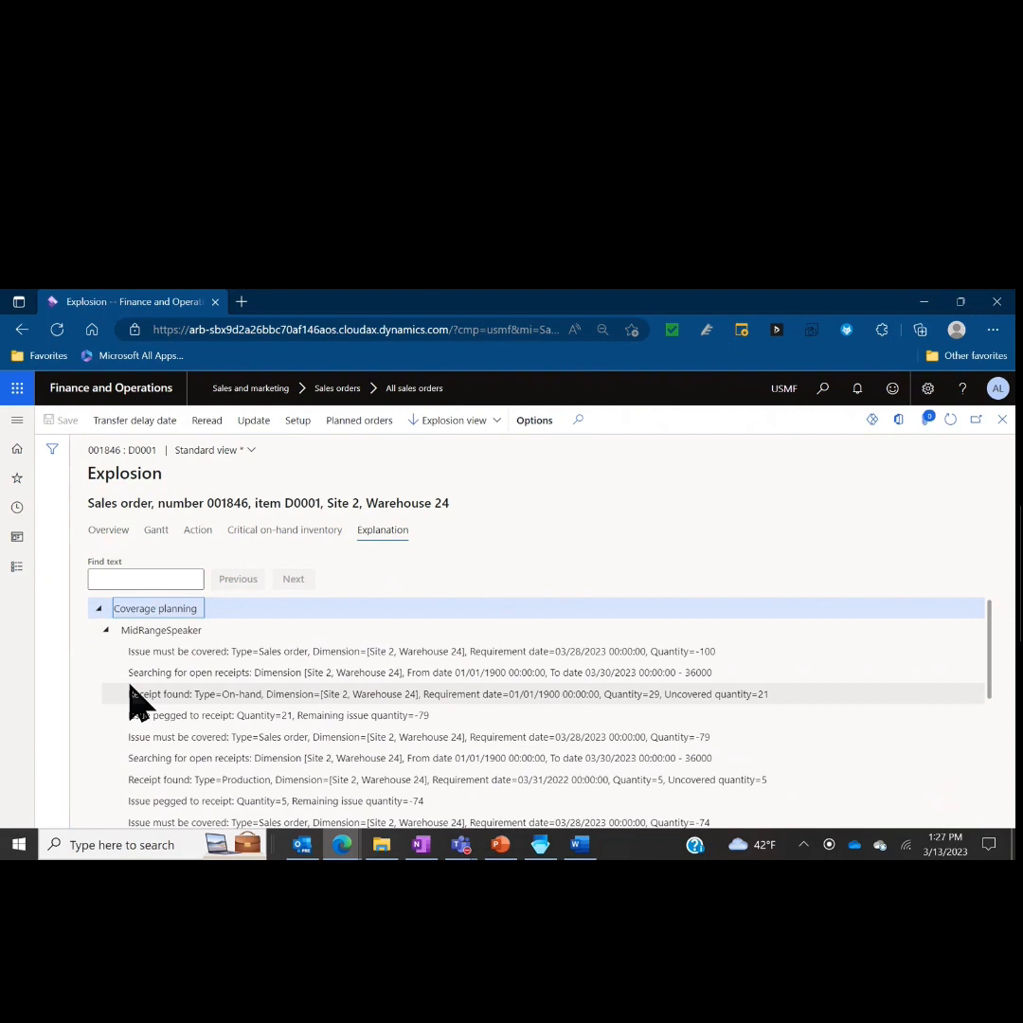
pyautogui.moveTo(138, 697)
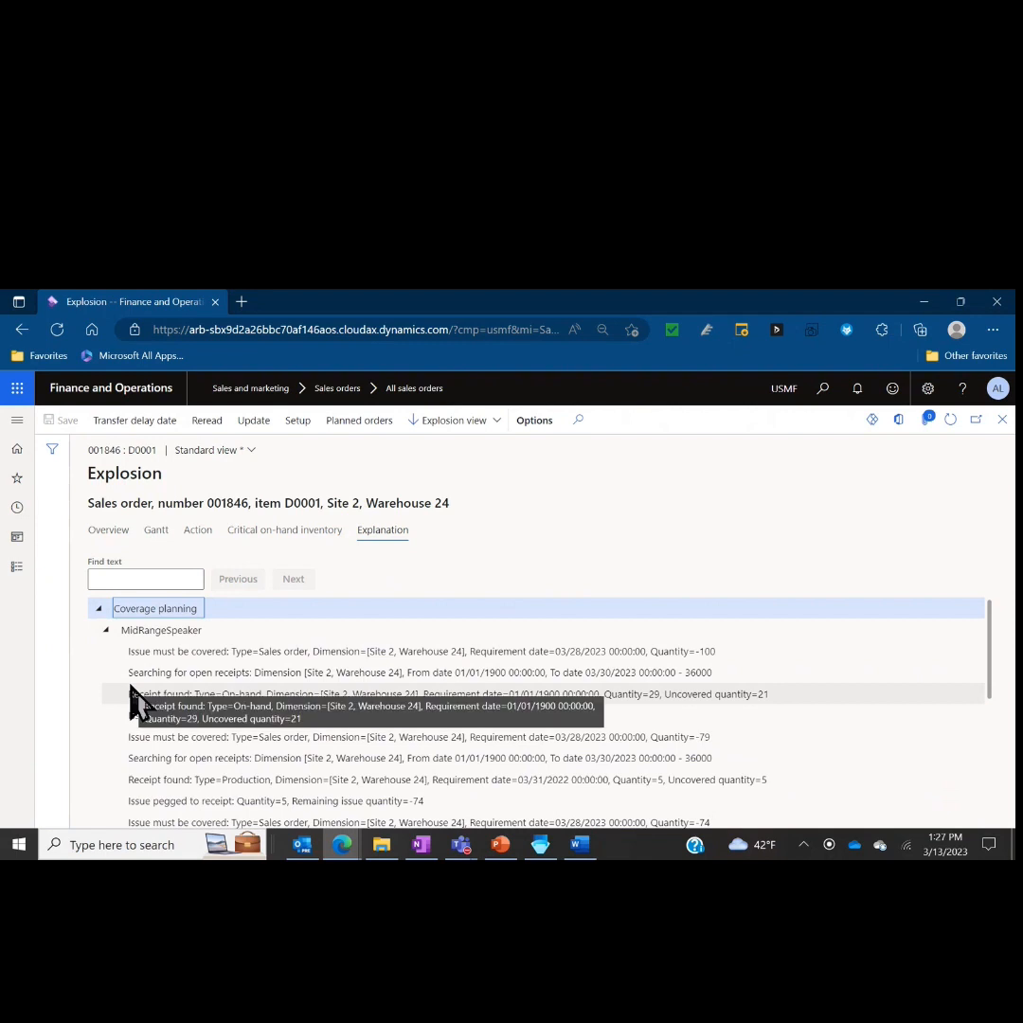
pyautogui.moveTo(161, 678)
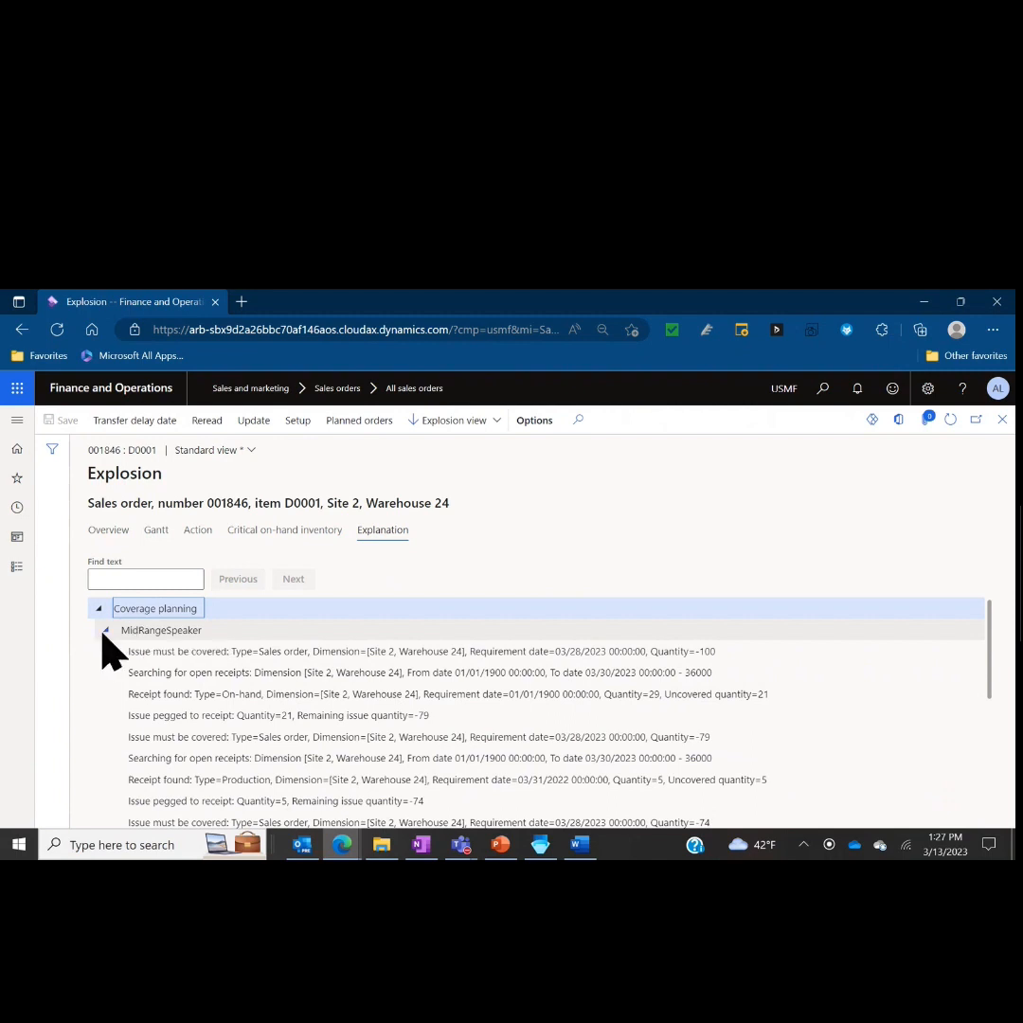
pyautogui.click(417, 652)
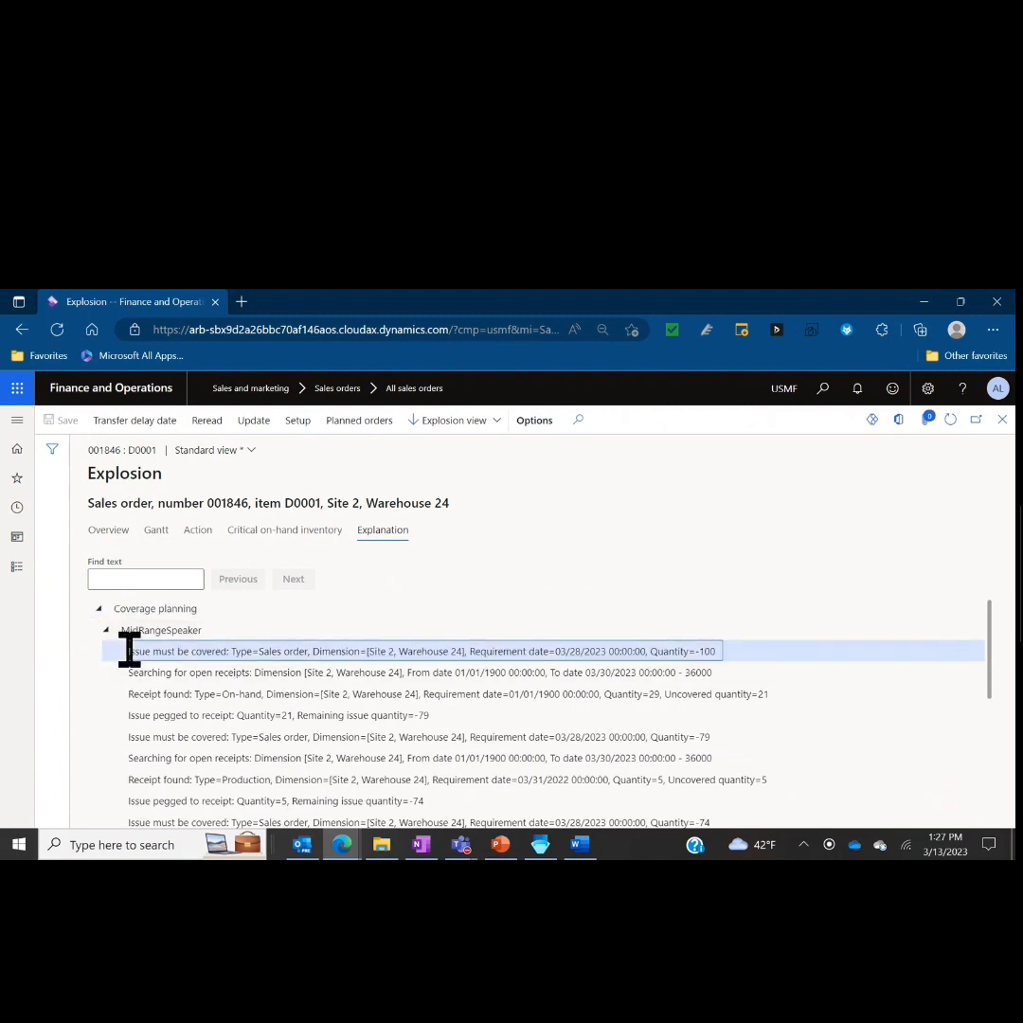
pyautogui.moveTo(132, 674)
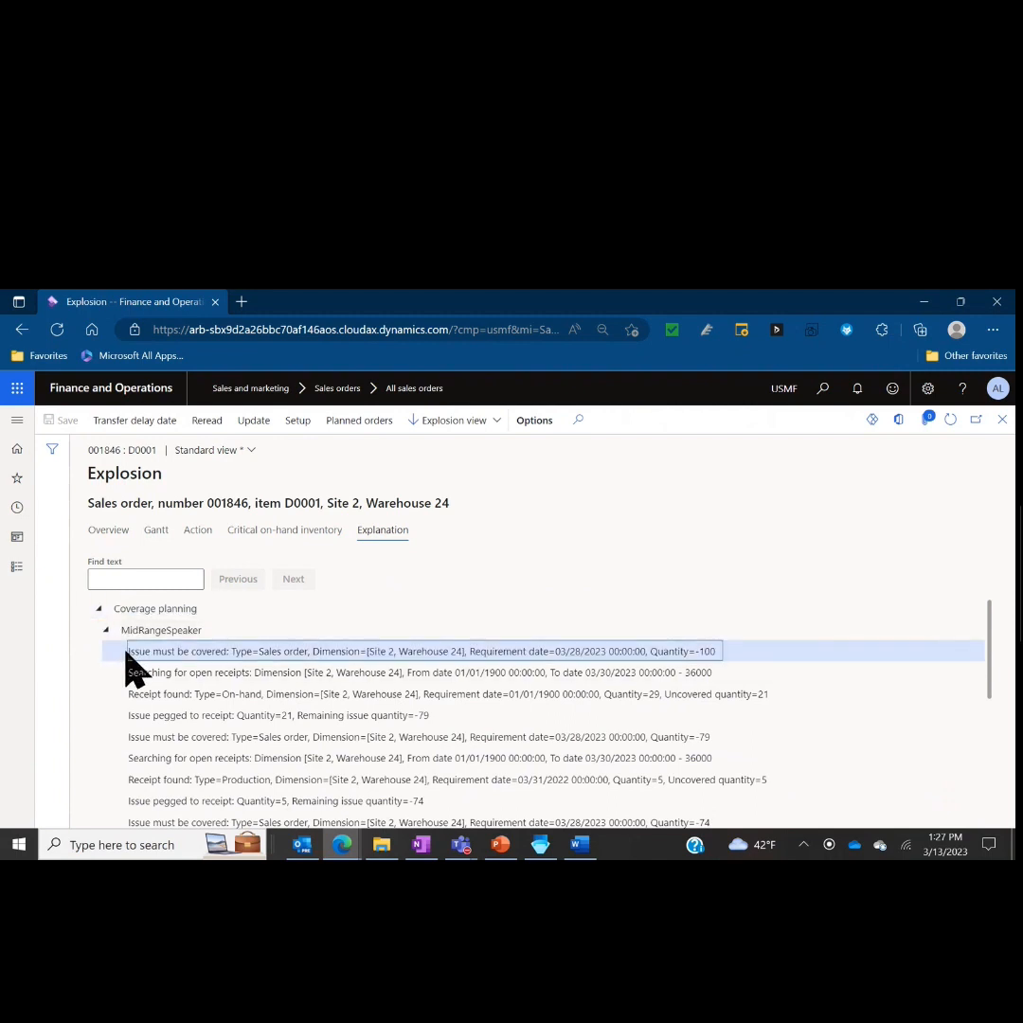
pyautogui.moveTo(273, 648)
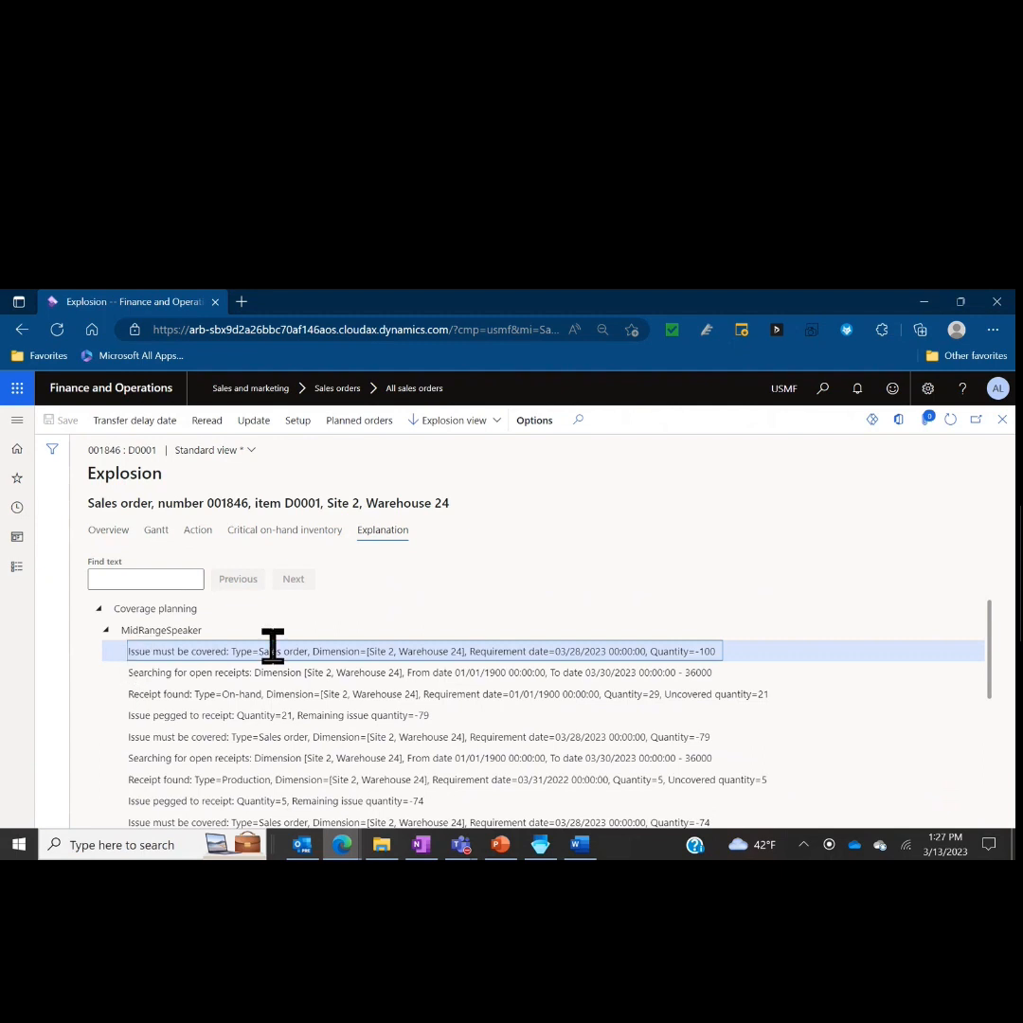
pyautogui.moveTo(255, 652)
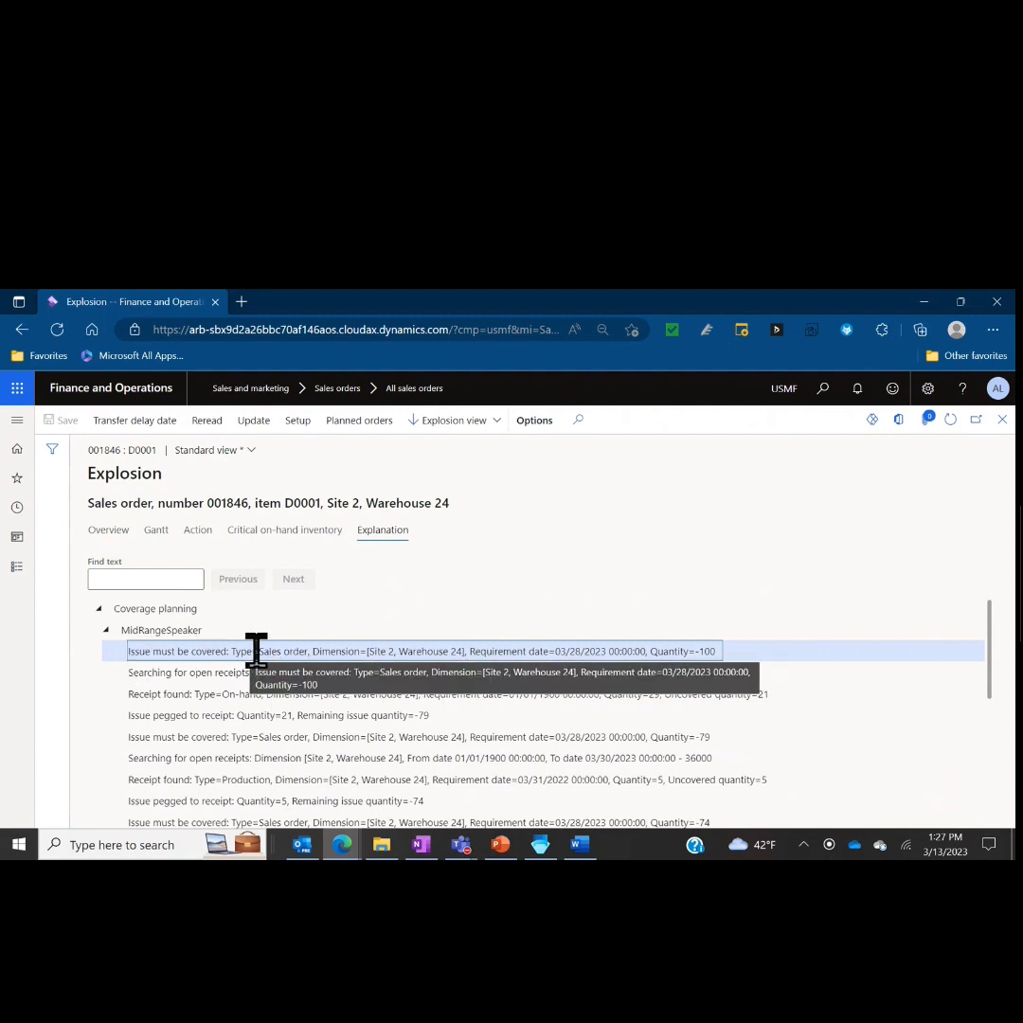
pyautogui.moveTo(667, 652)
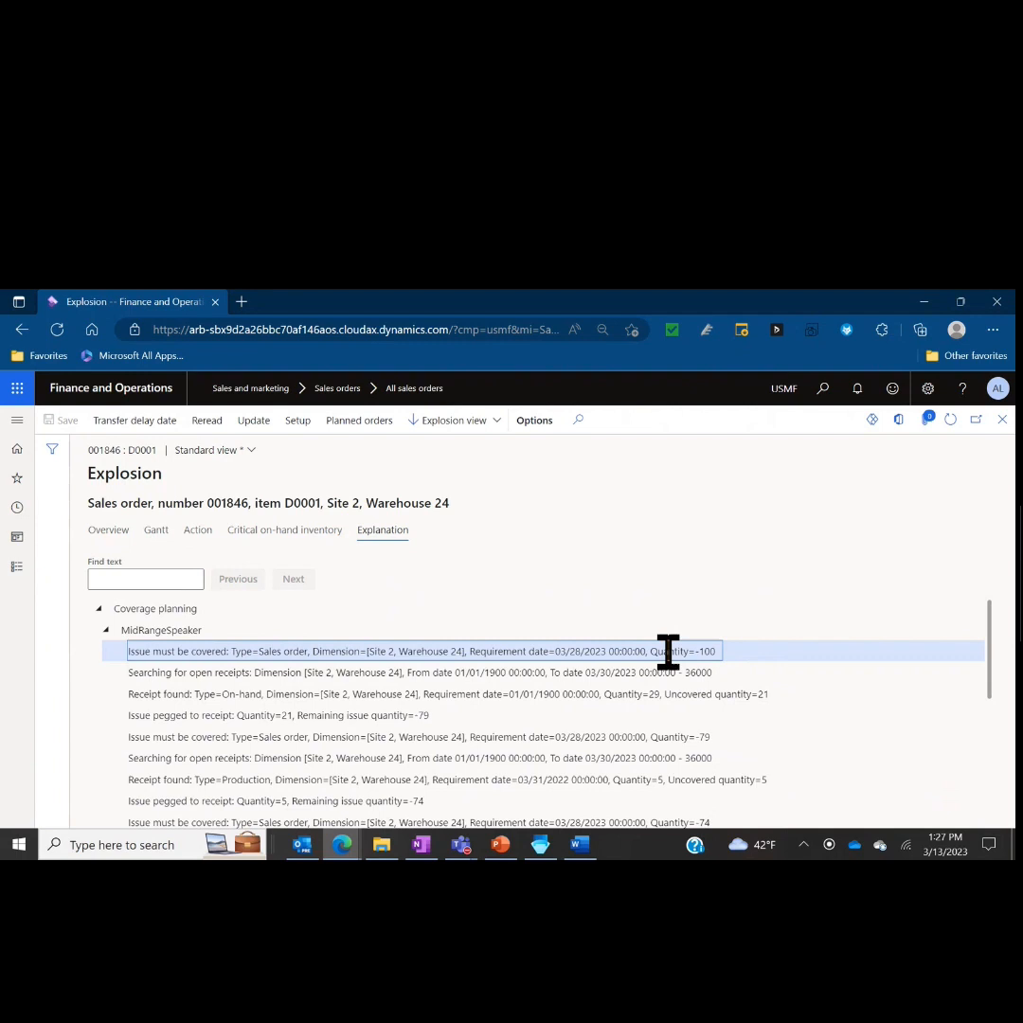
pyautogui.moveTo(340, 672)
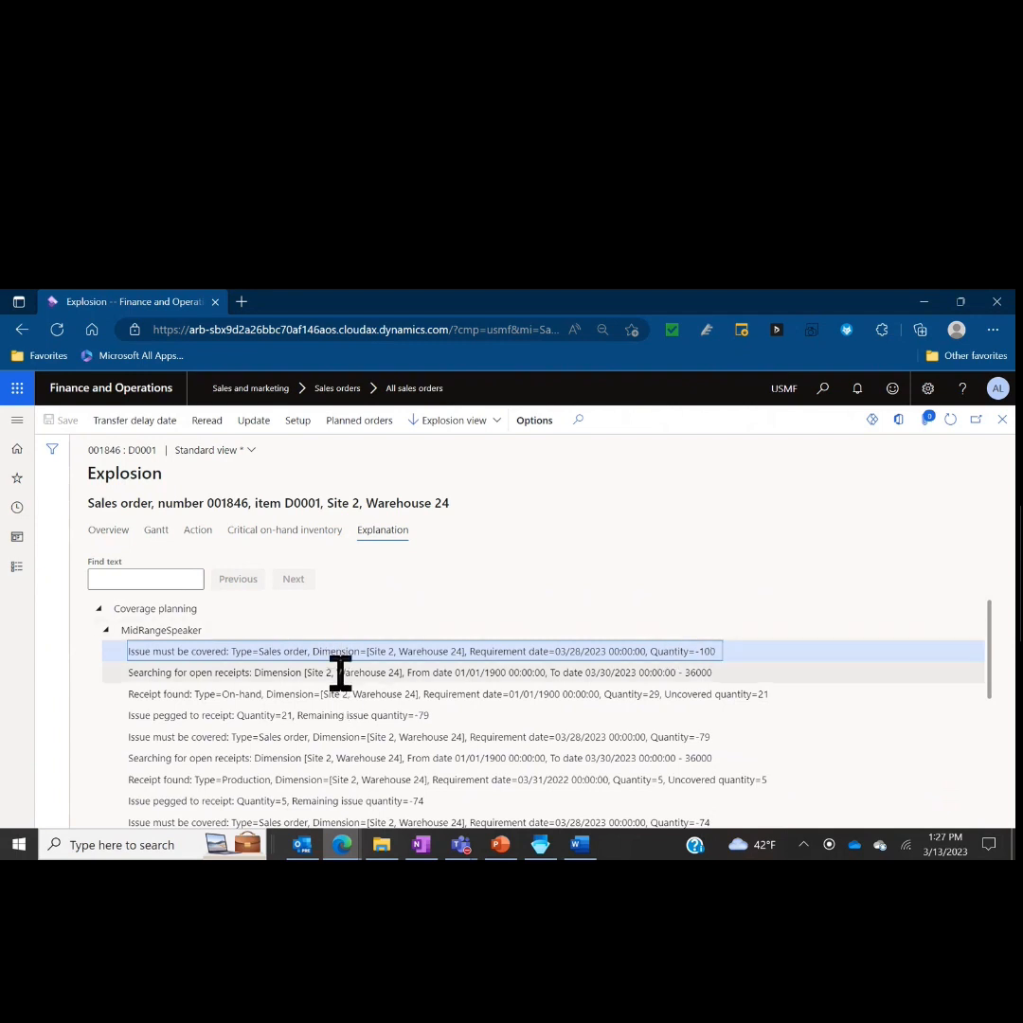
pyautogui.click(341, 672)
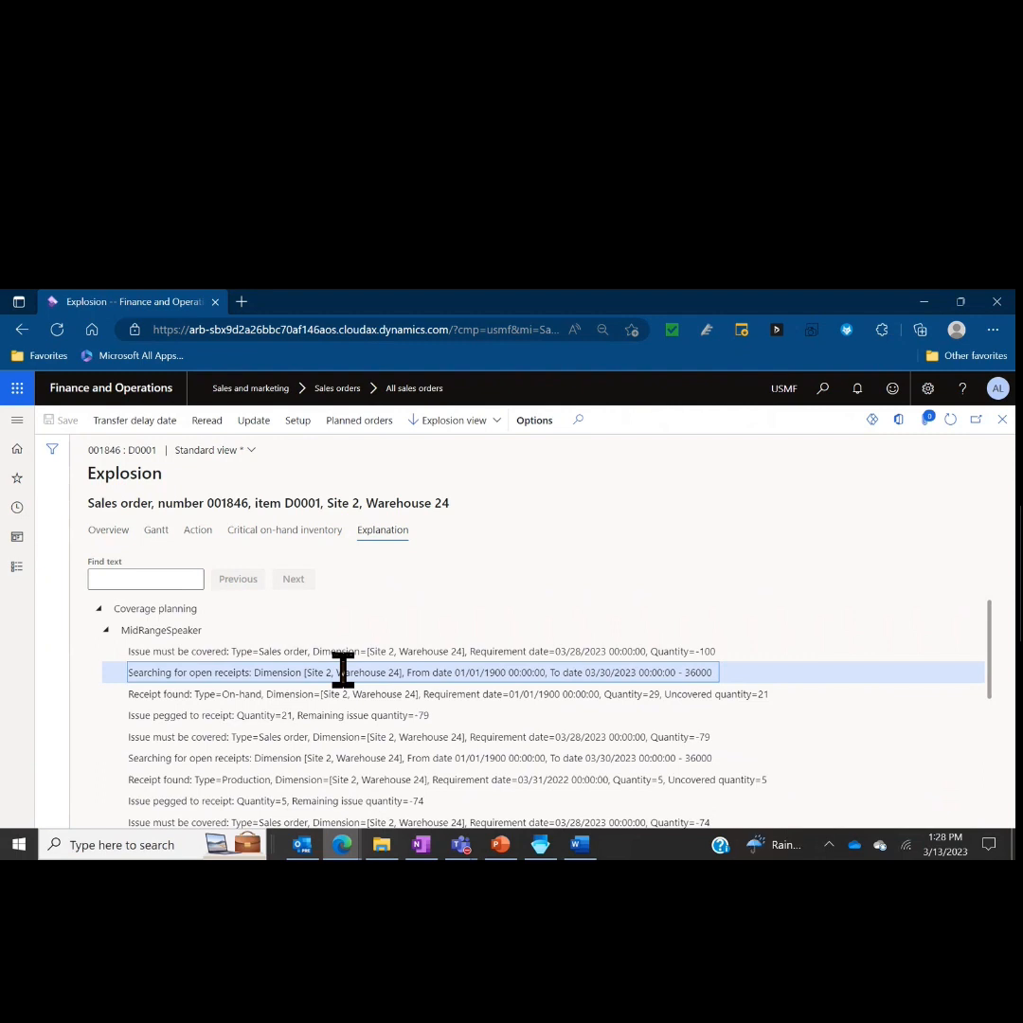
pyautogui.moveTo(372, 693)
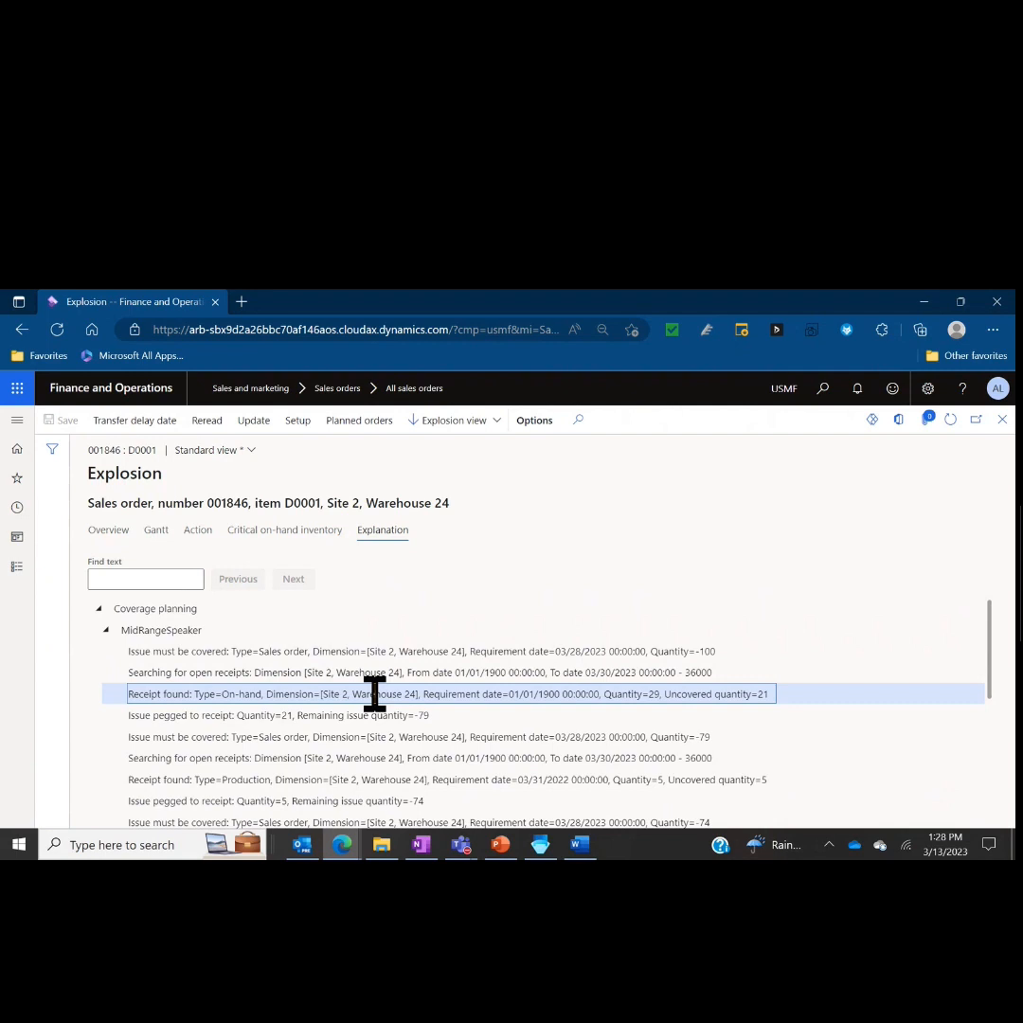
pyautogui.moveTo(546, 693)
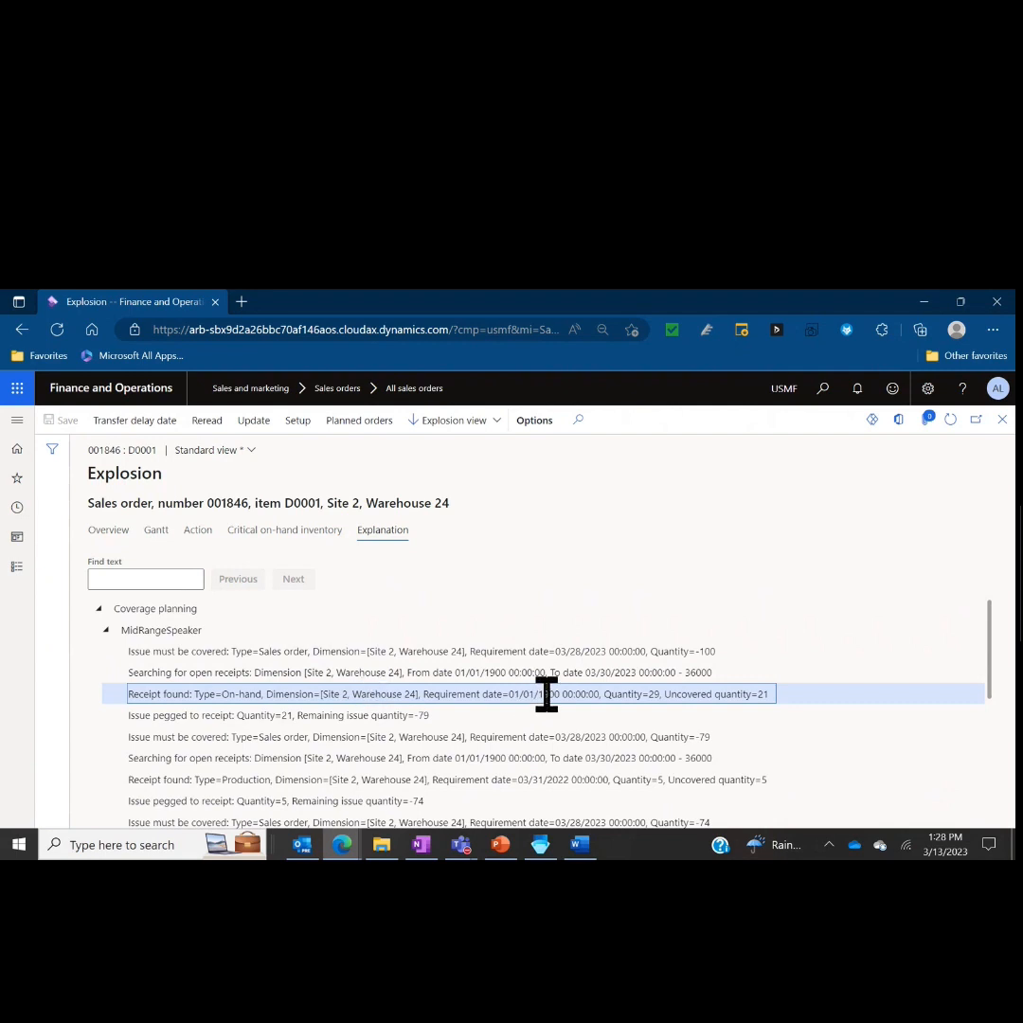
pyautogui.moveTo(633, 697)
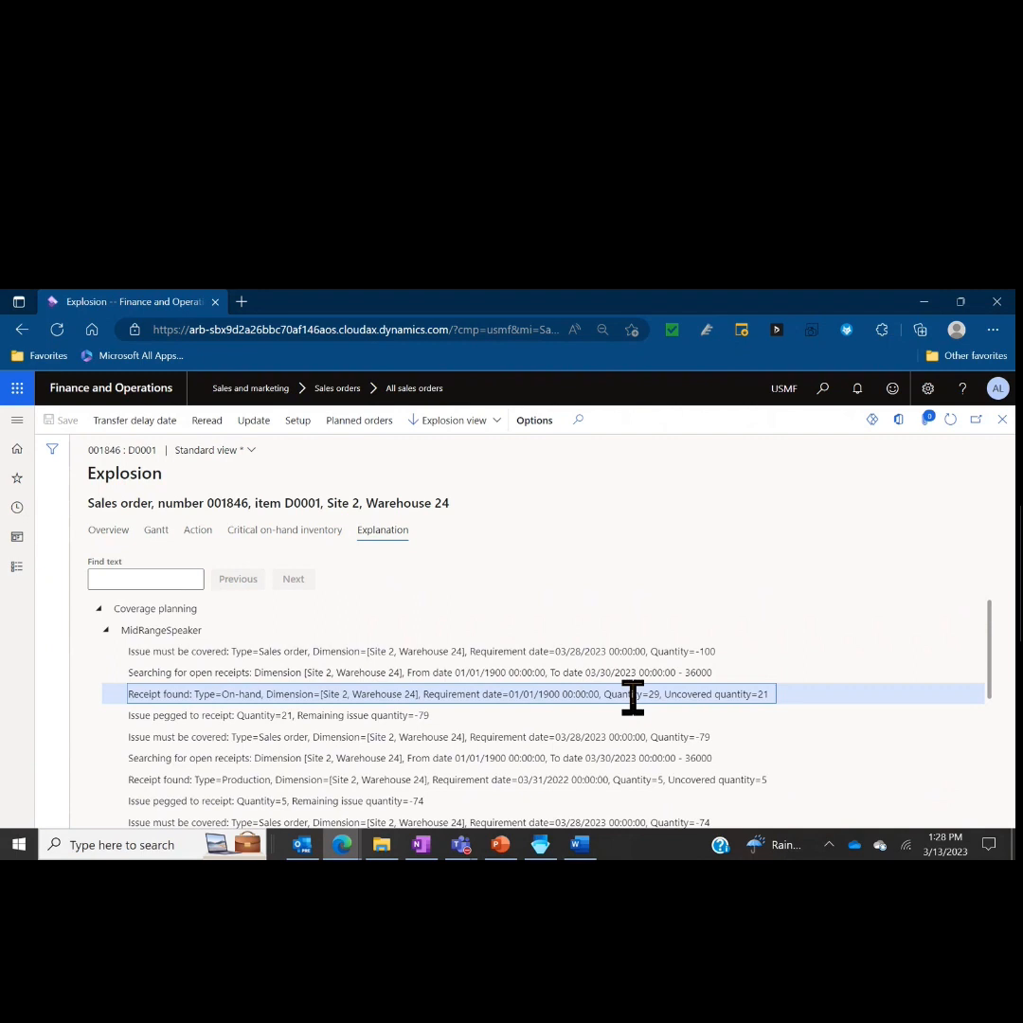
pyautogui.moveTo(640, 735)
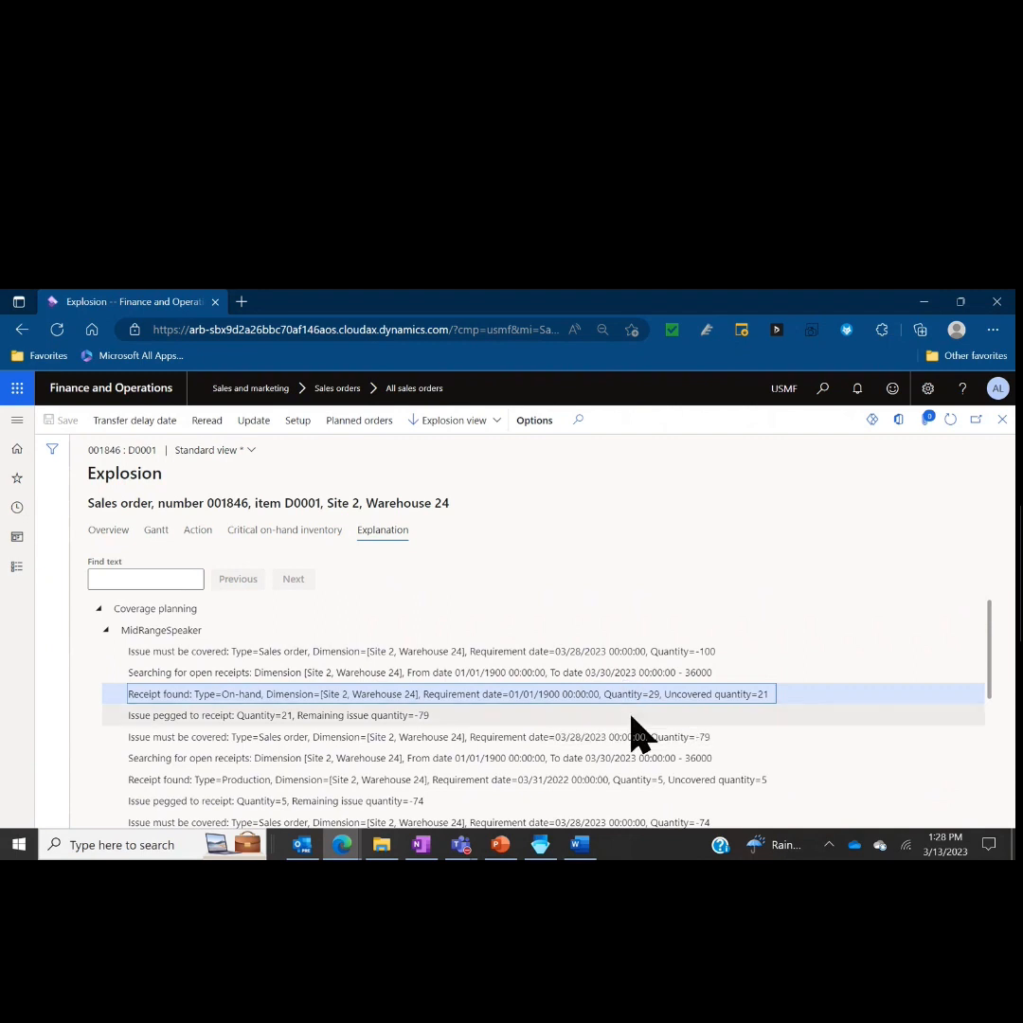
pyautogui.scroll(-3)
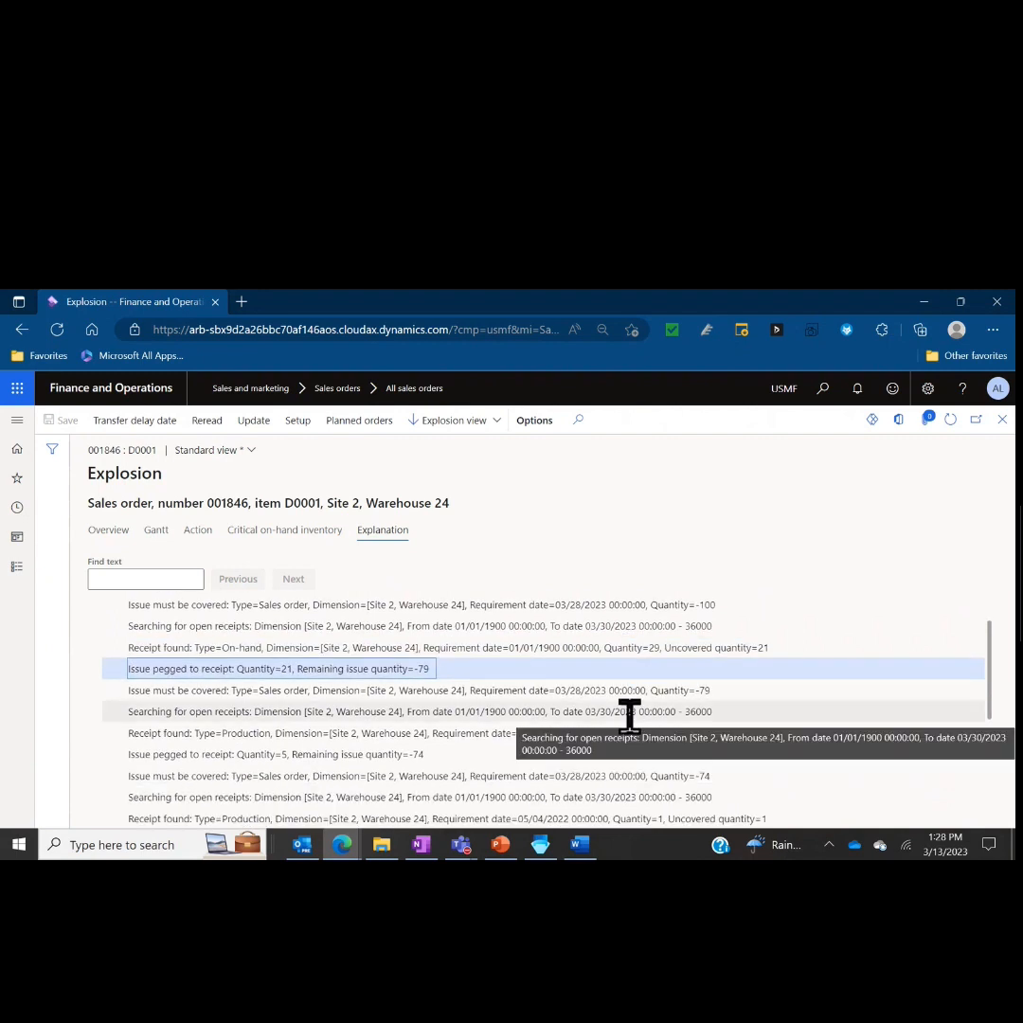
pyautogui.click(417, 690)
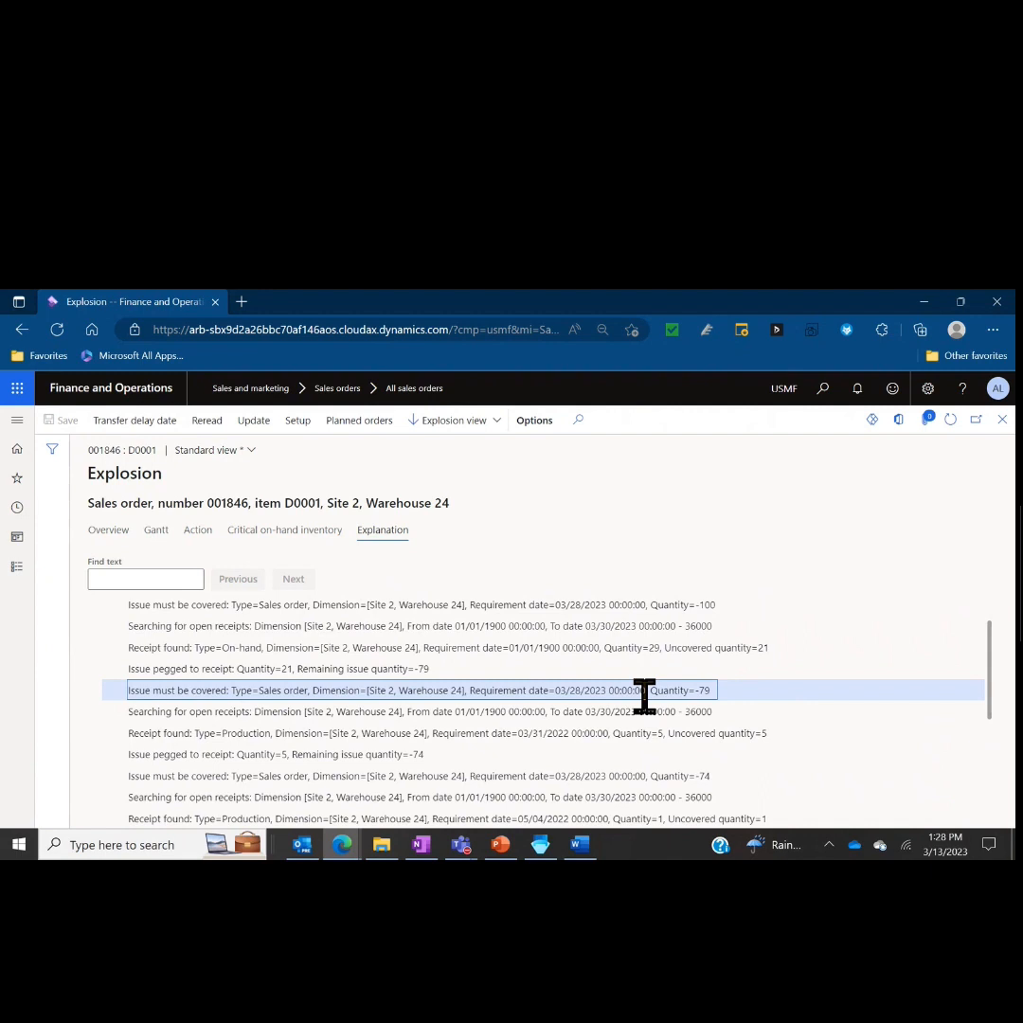
pyautogui.scroll(-3)
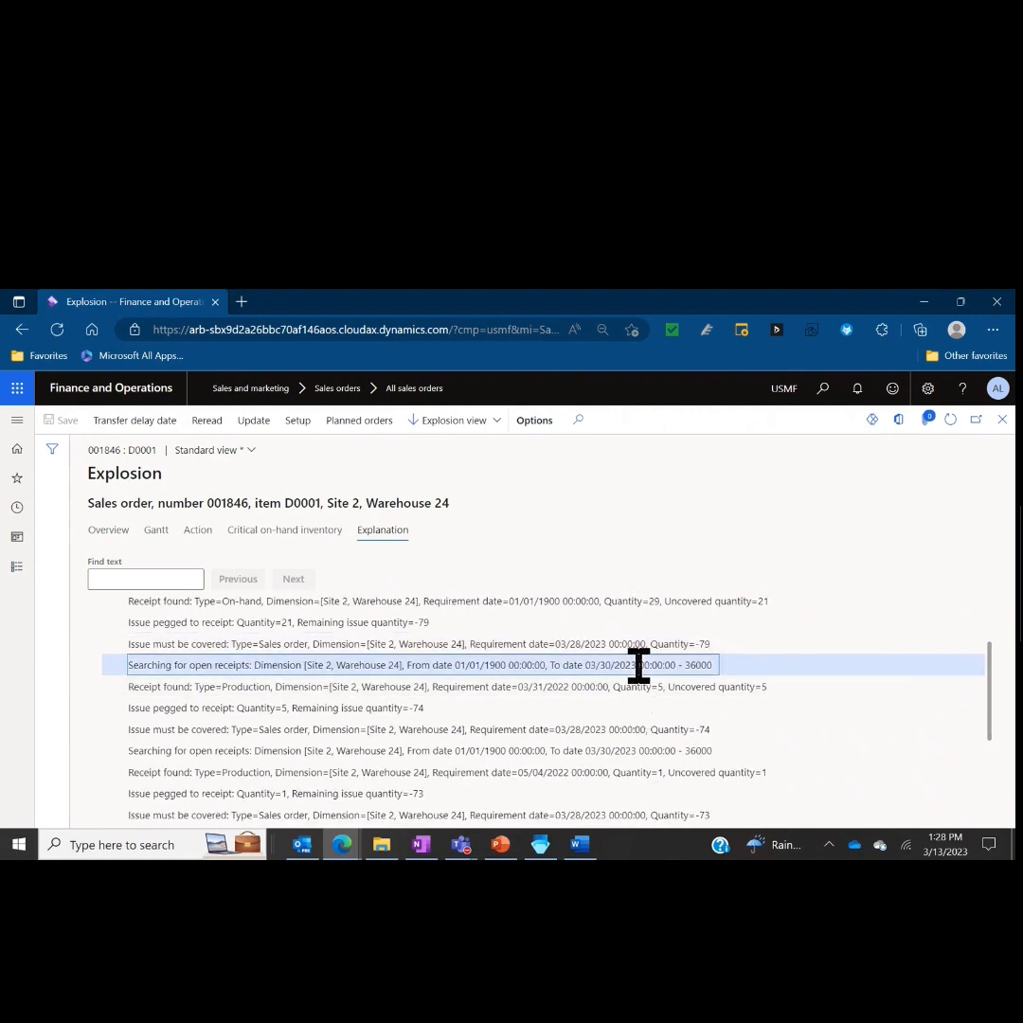
pyautogui.moveTo(564, 712)
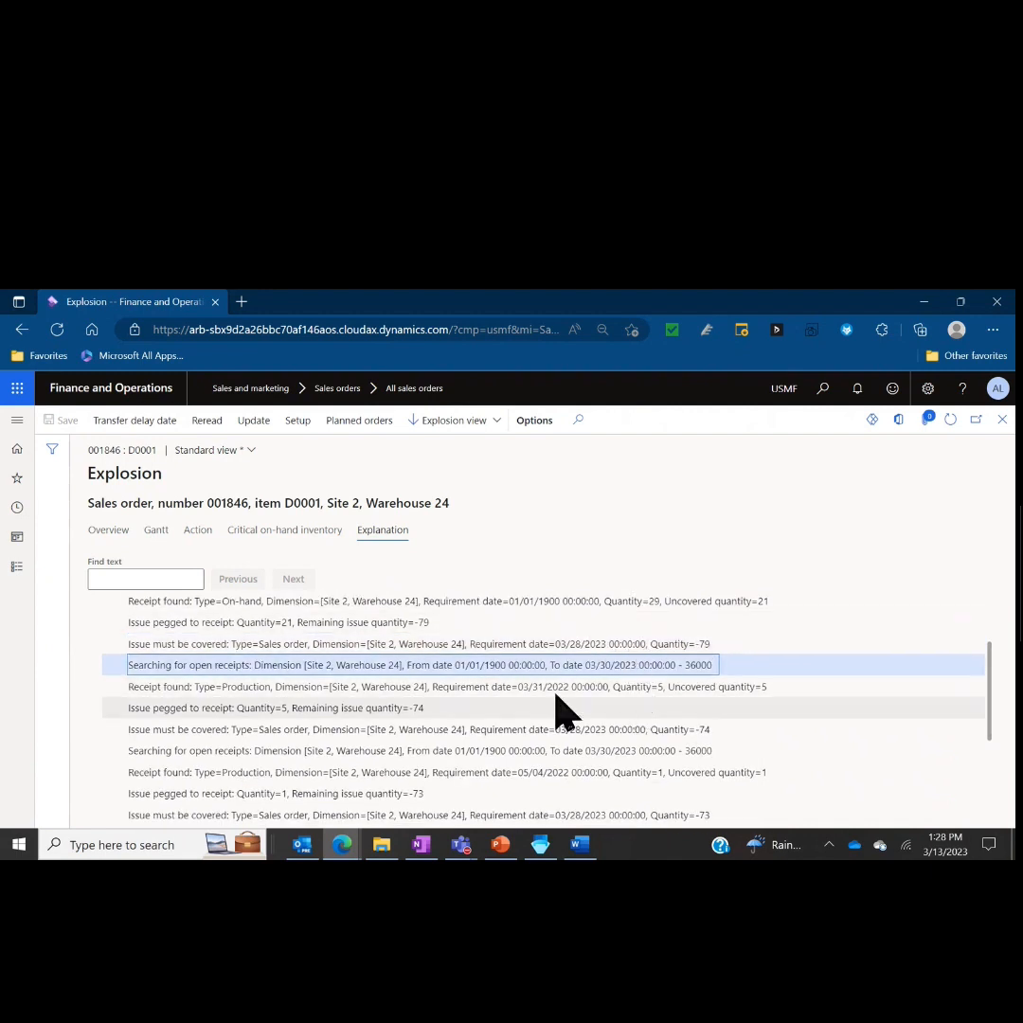
pyautogui.click(450, 685)
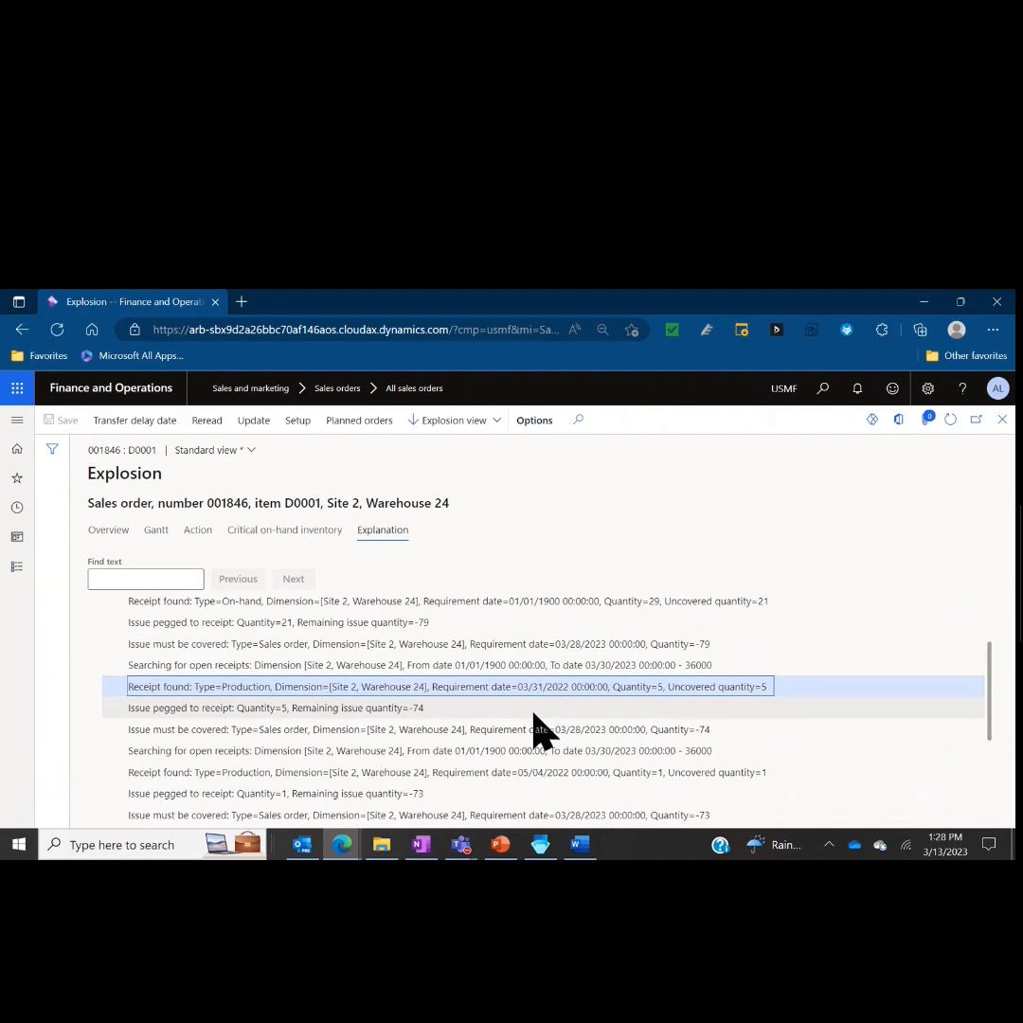
pyautogui.moveTo(474, 686)
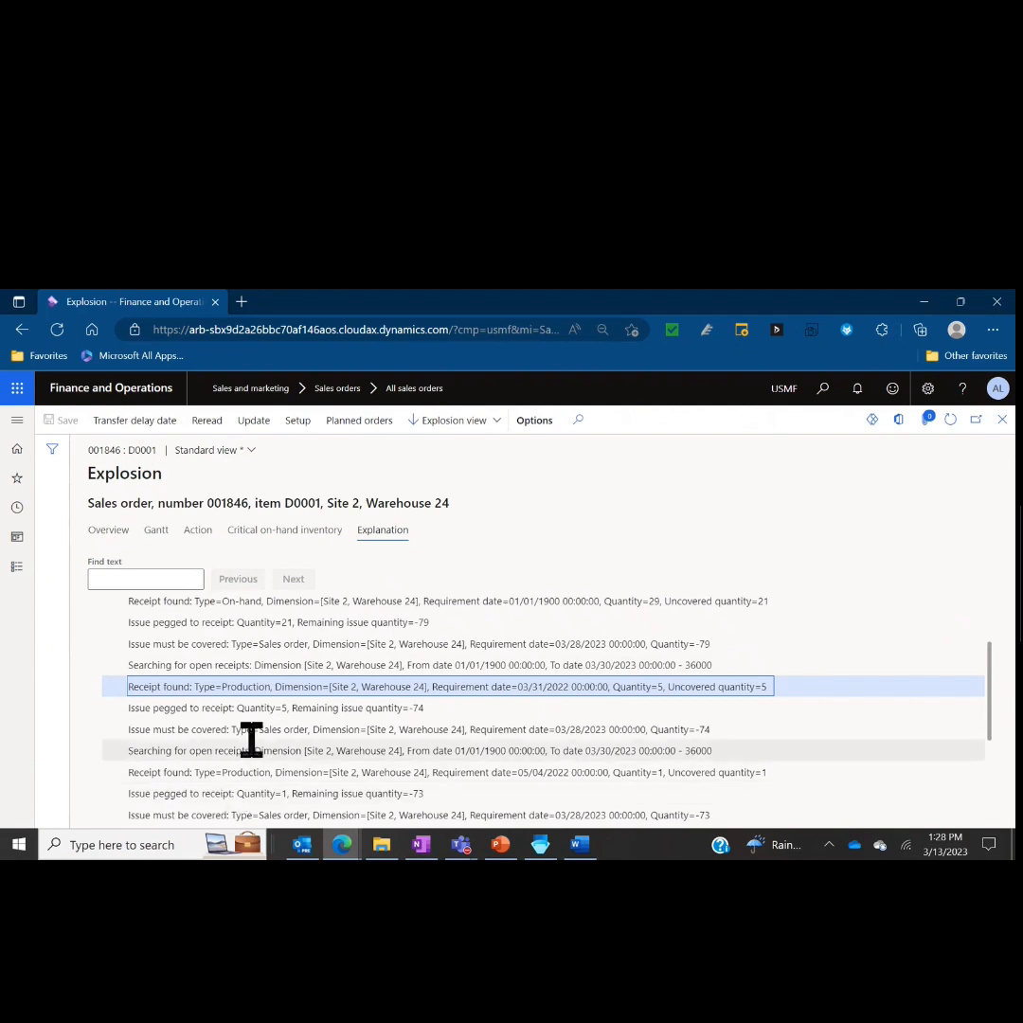
pyautogui.scroll(-3)
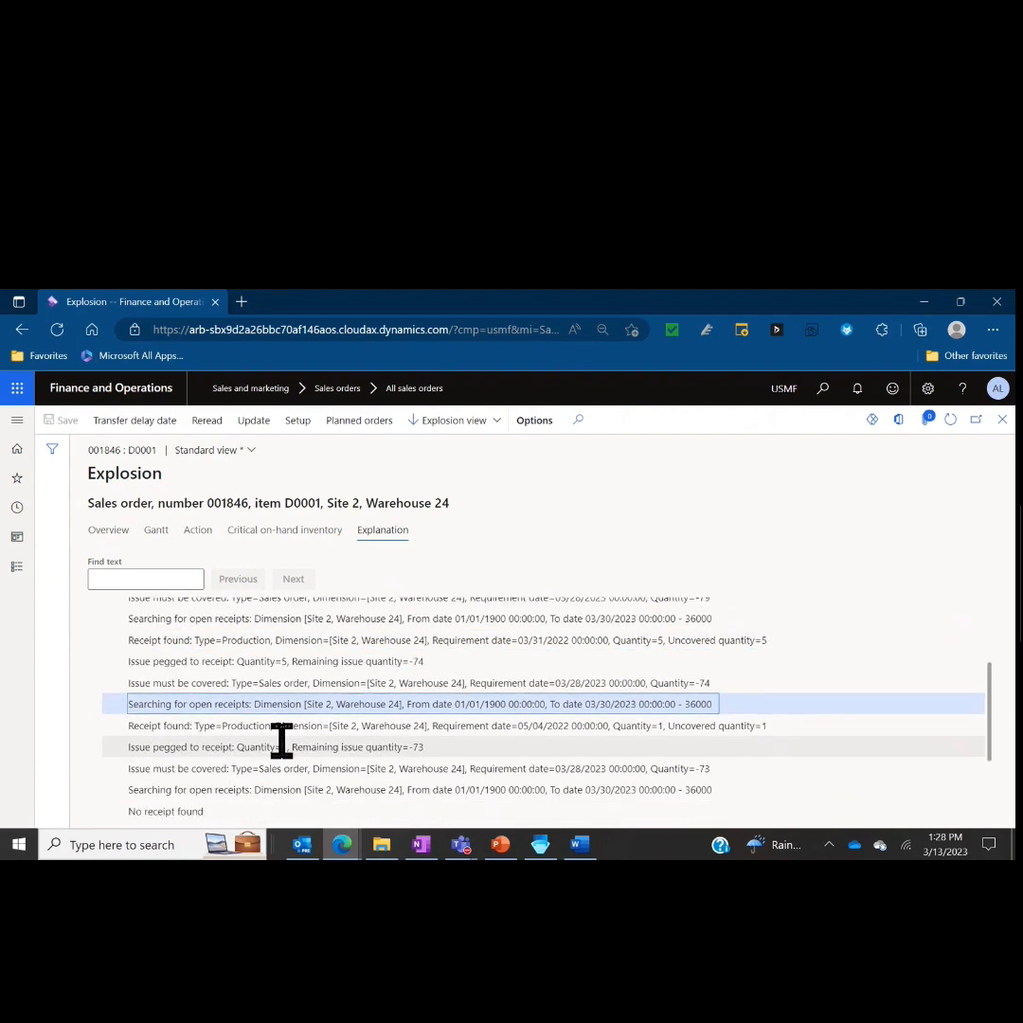
pyautogui.scroll(-3)
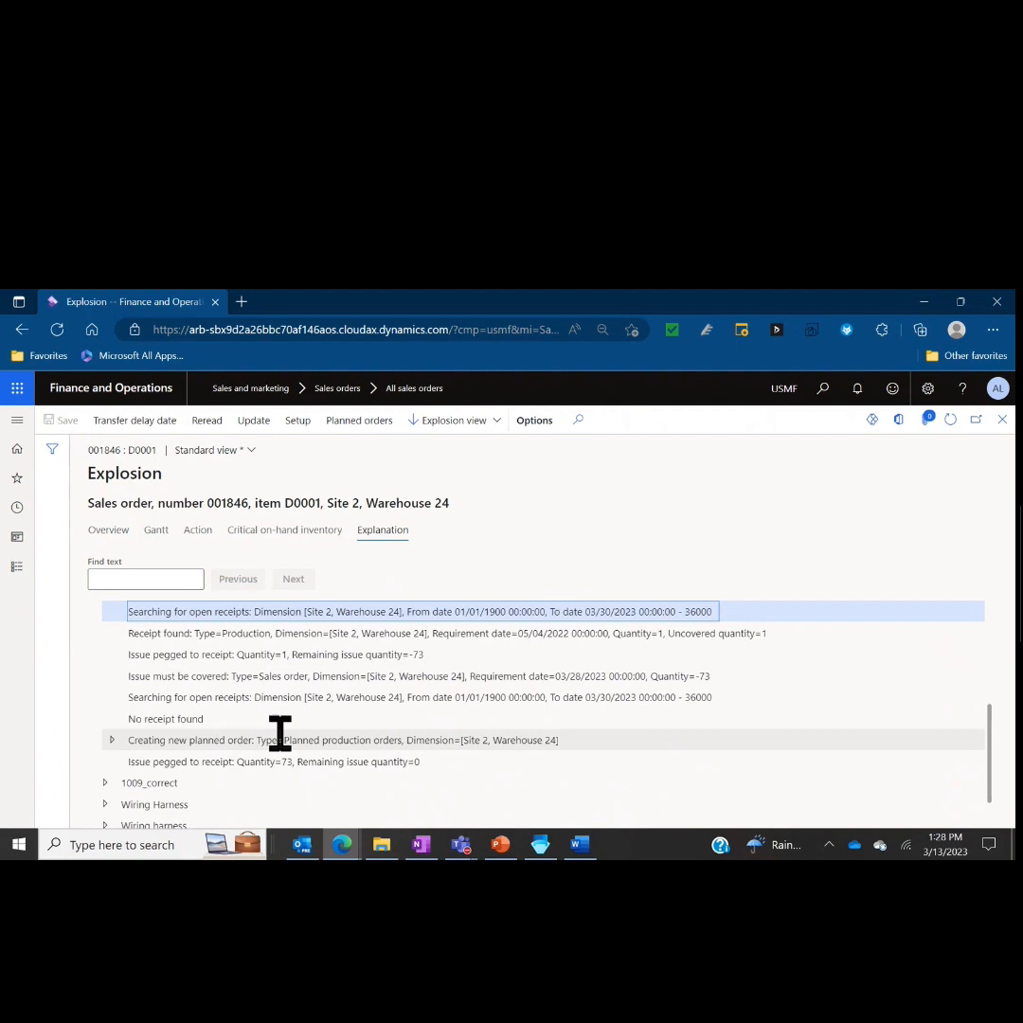
pyautogui.moveTo(293, 735)
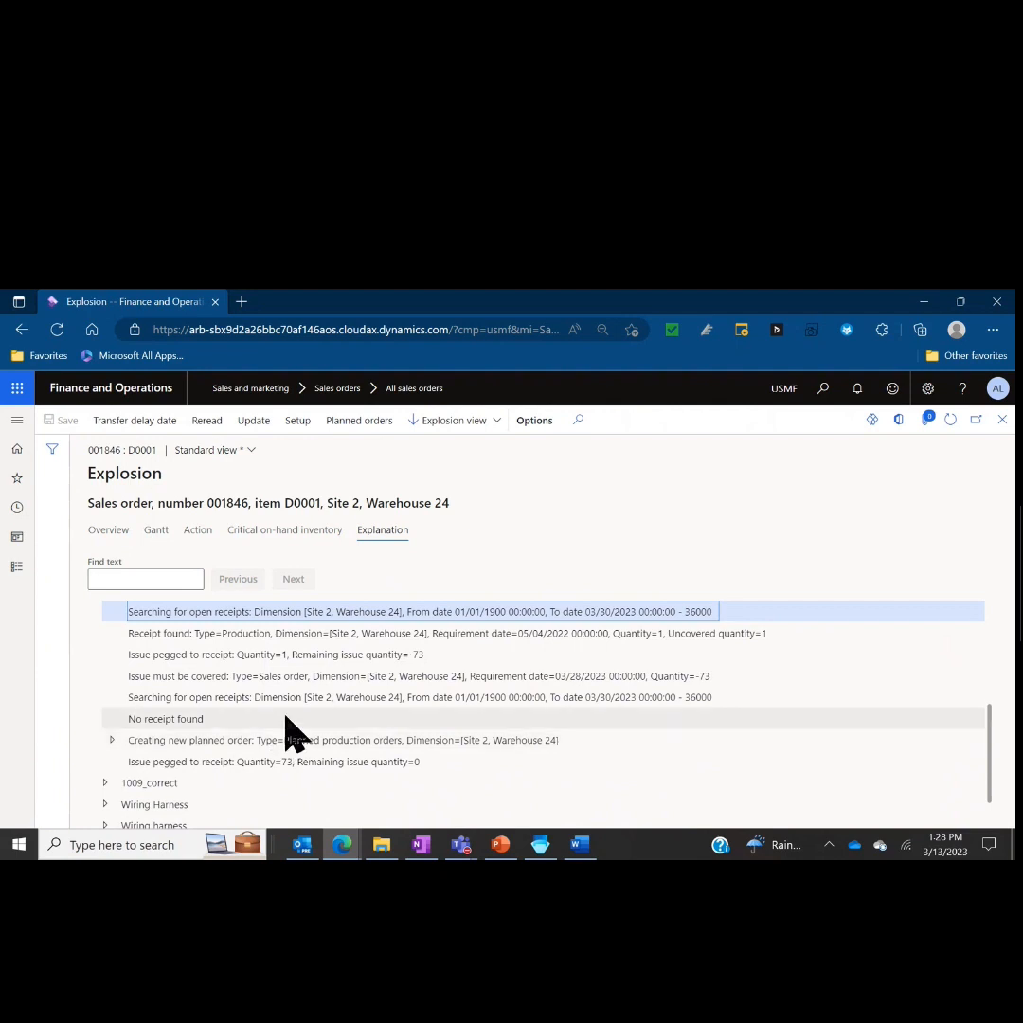
pyautogui.scroll(-3)
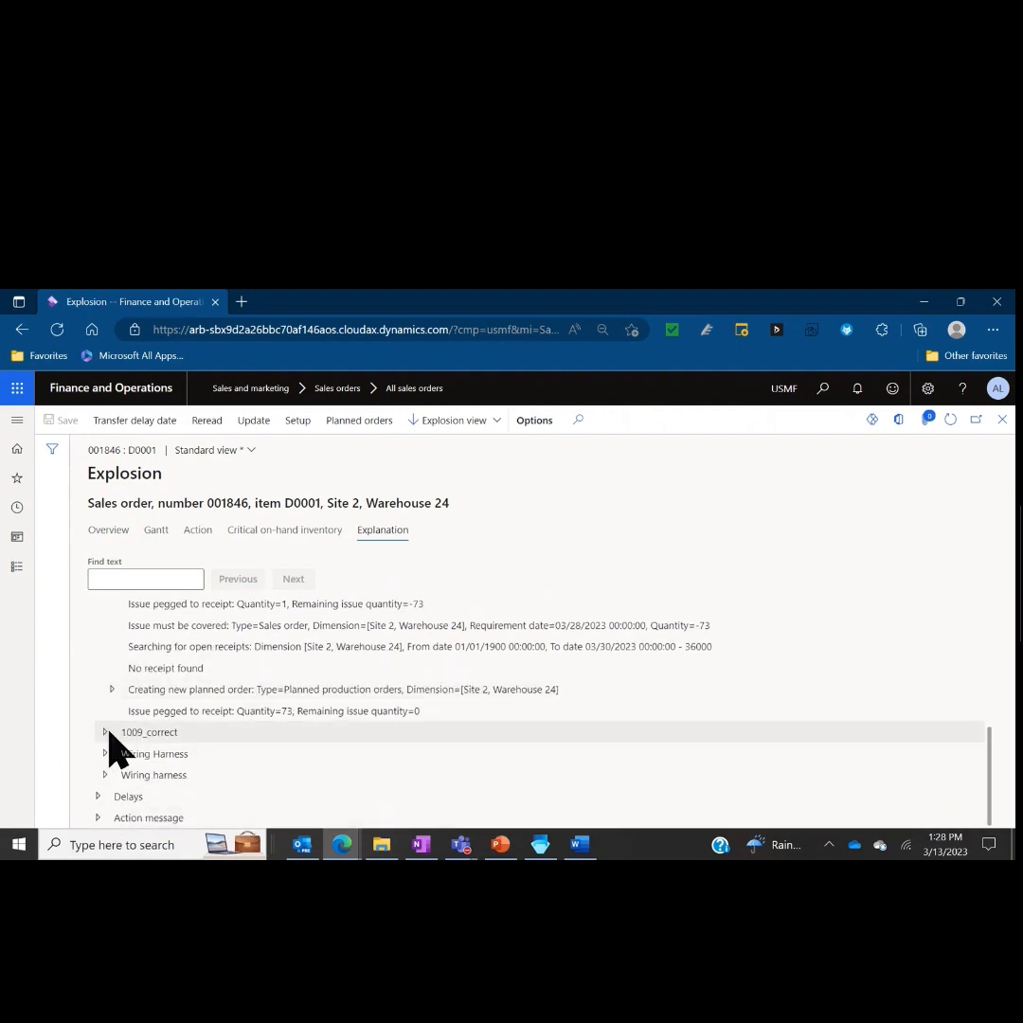
# Step: Expand the Wiring Harness explanation and the Delays section's Surface Pro 128 GB entry
pyautogui.click(104, 754)
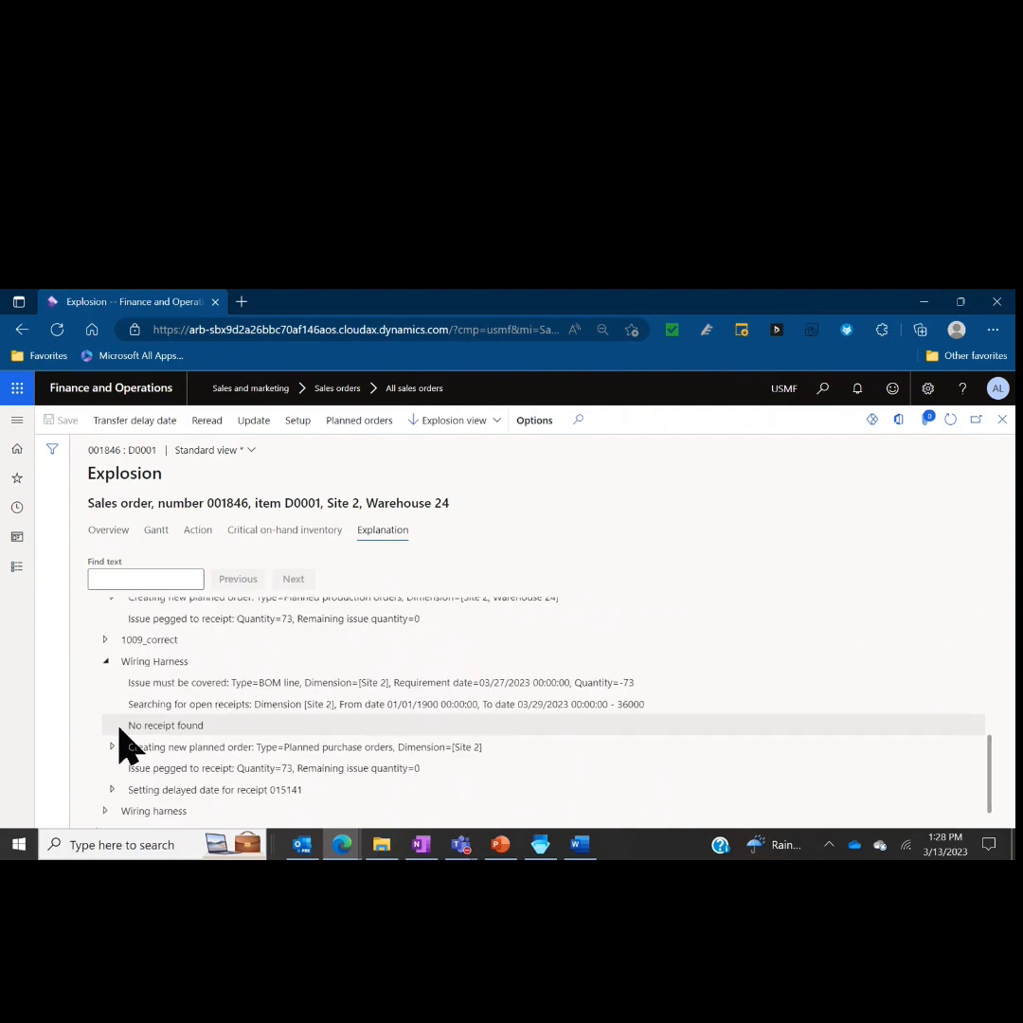
pyautogui.moveTo(132, 738)
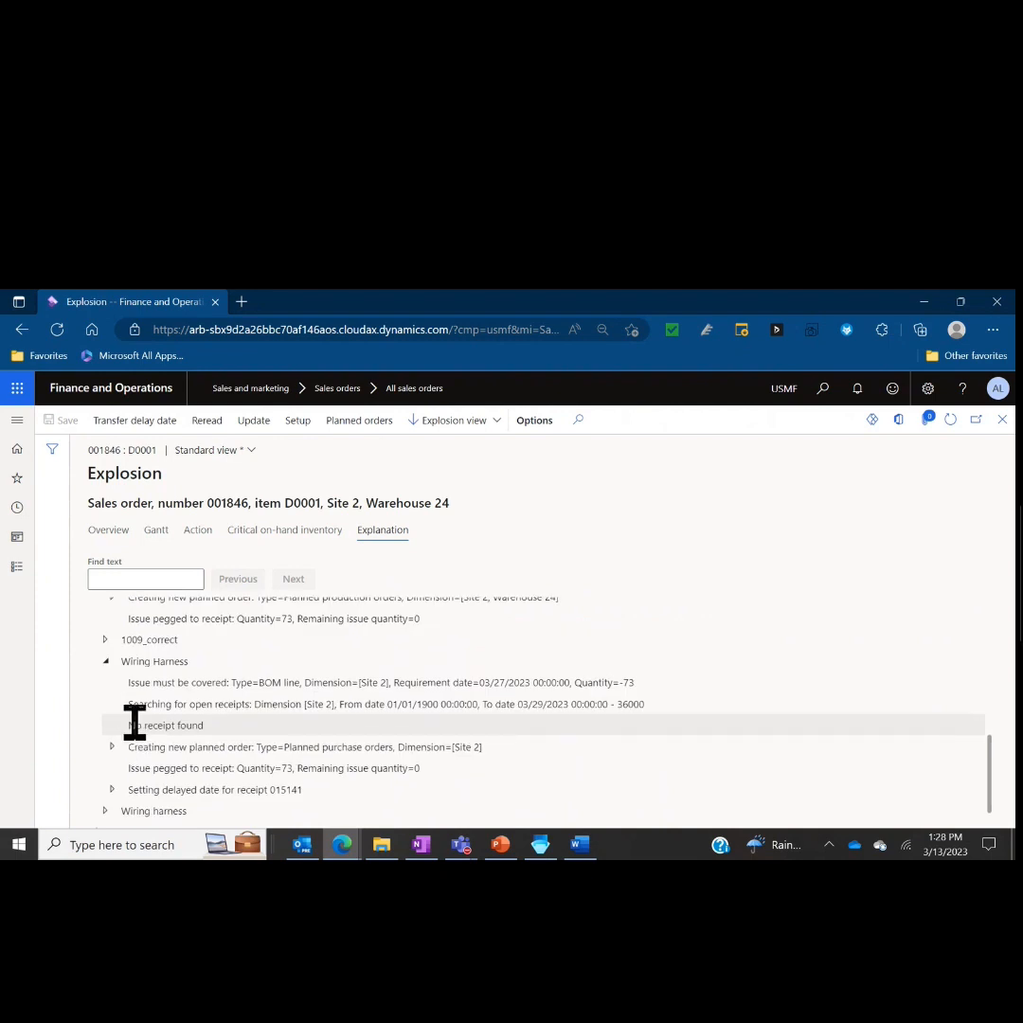
pyautogui.scroll(-3)
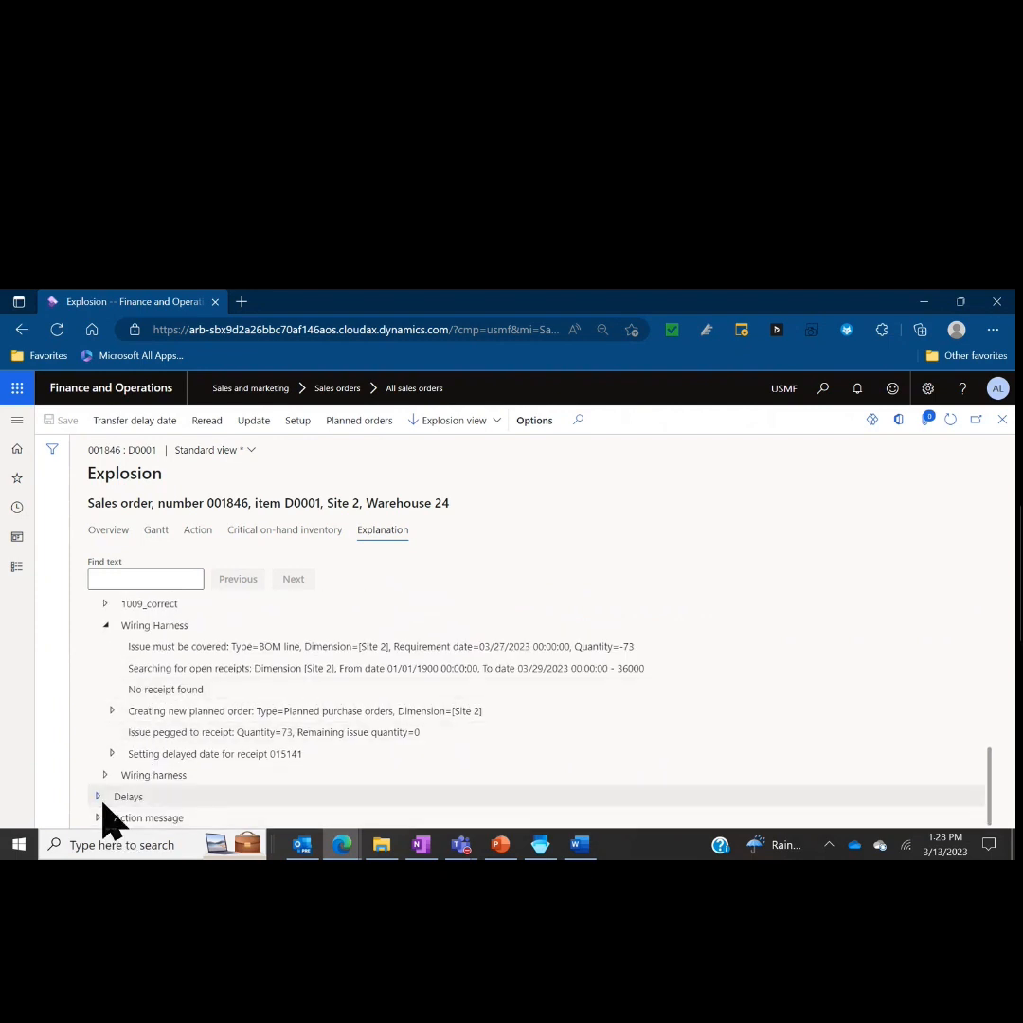
pyautogui.click(98, 795)
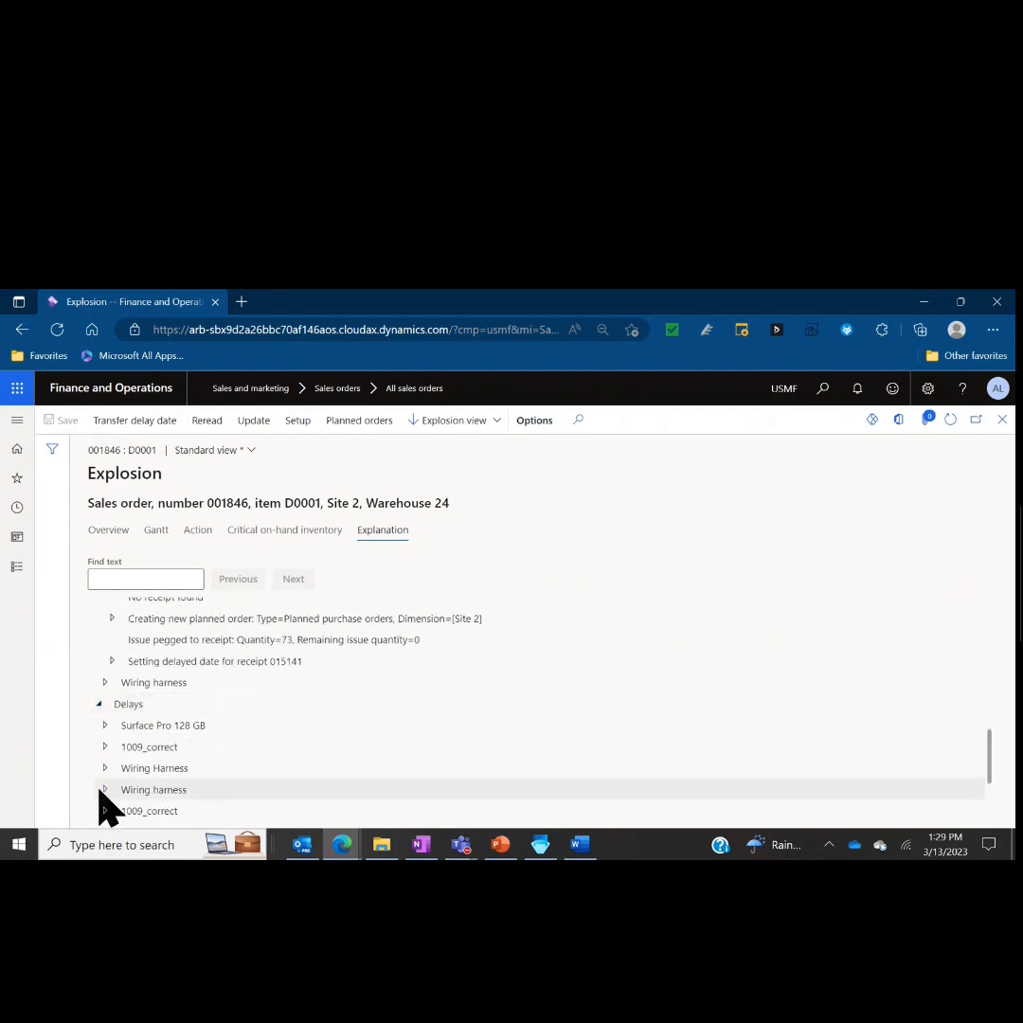
pyautogui.click(107, 723)
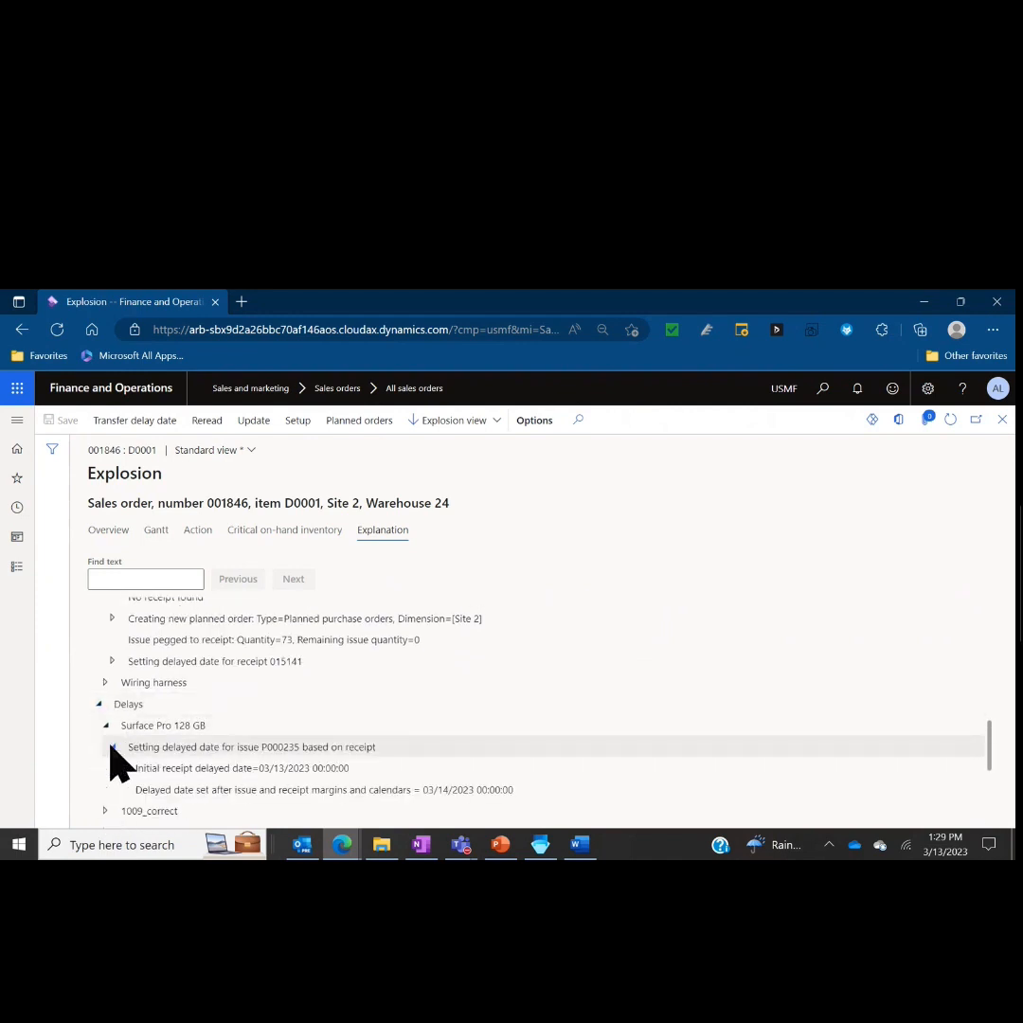
# Step: Expand the Action message's Wiring Harness action quantity calculation and review it
pyautogui.scroll(-3)
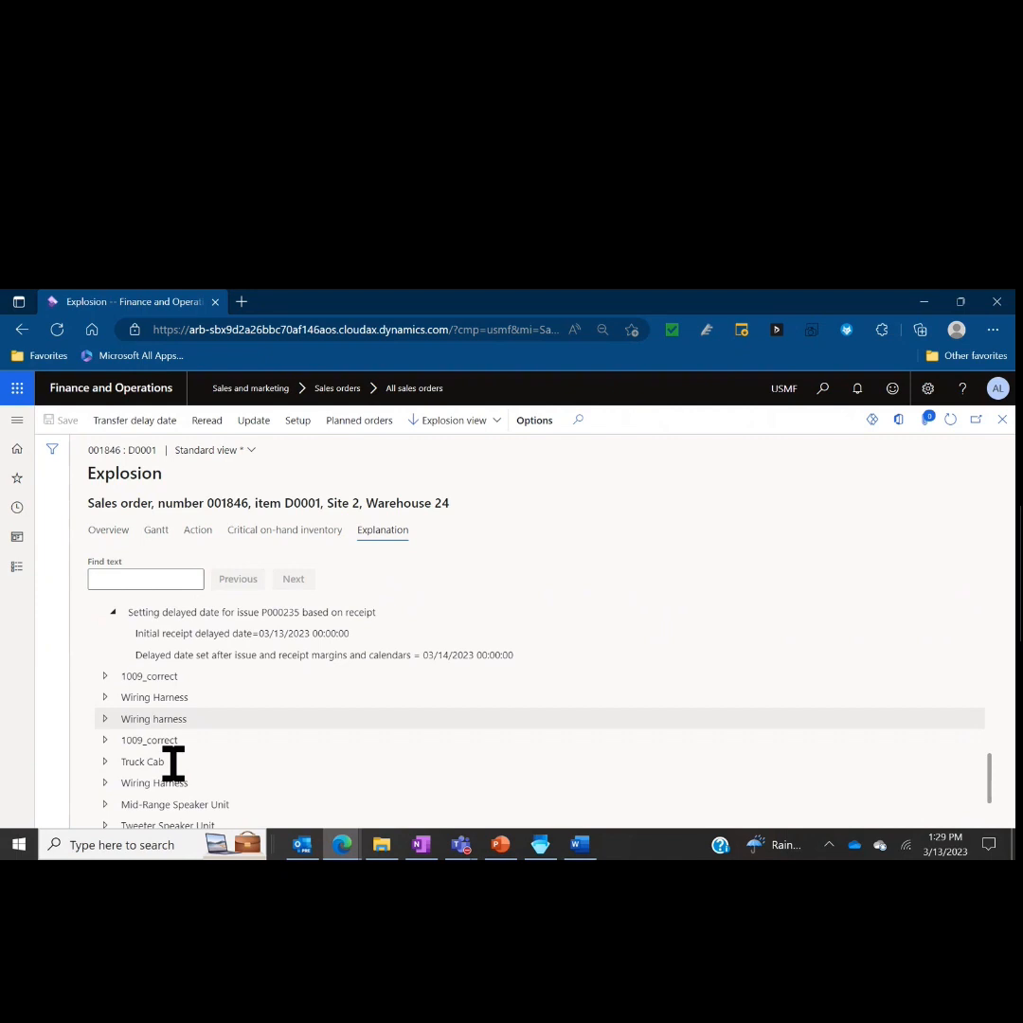
pyautogui.scroll(-3)
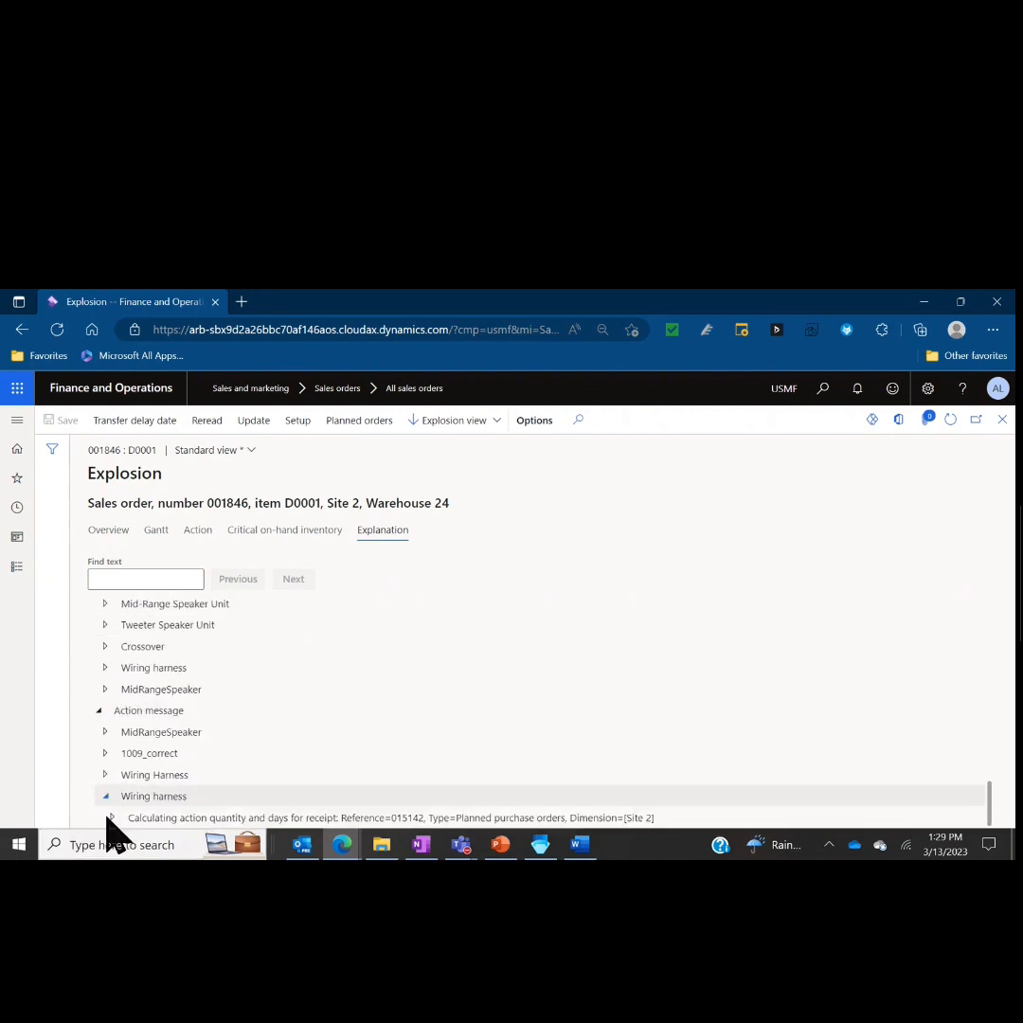
pyautogui.moveTo(110, 805)
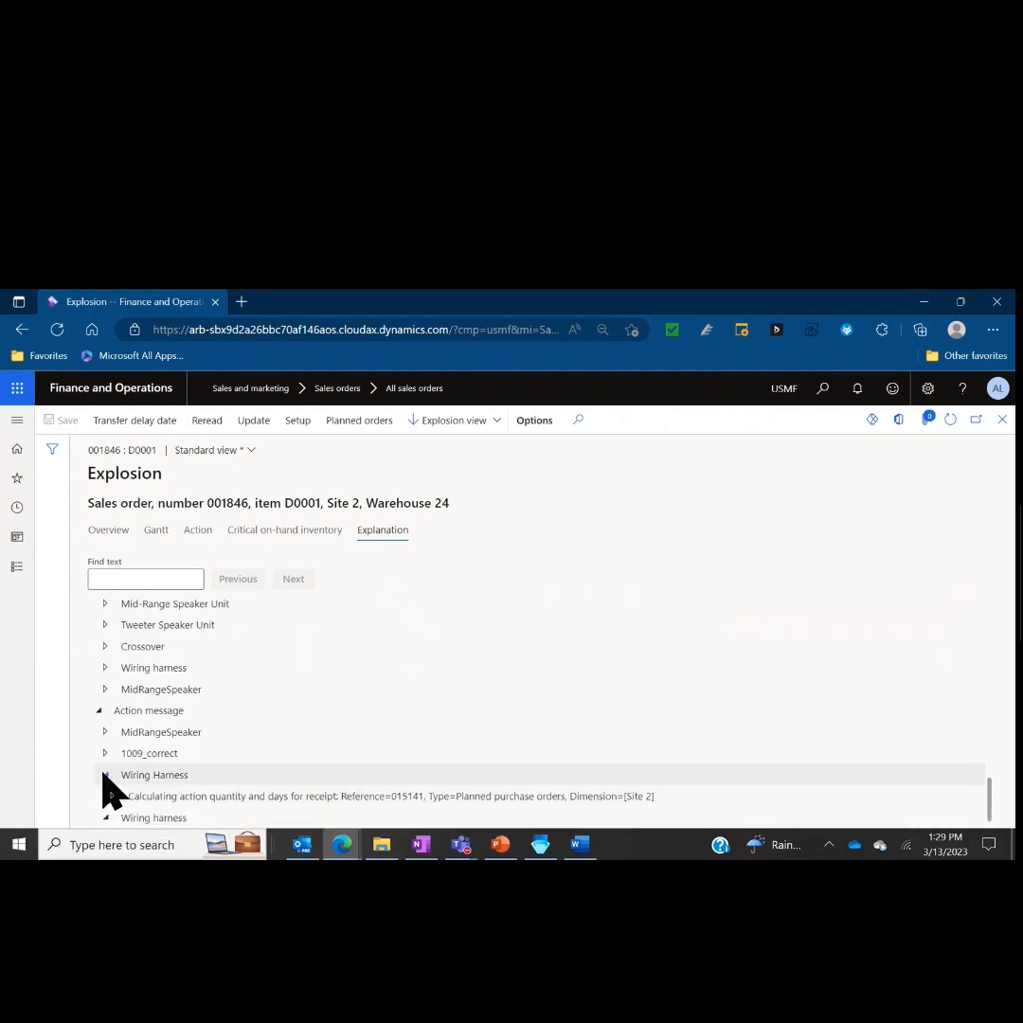
pyautogui.click(106, 773)
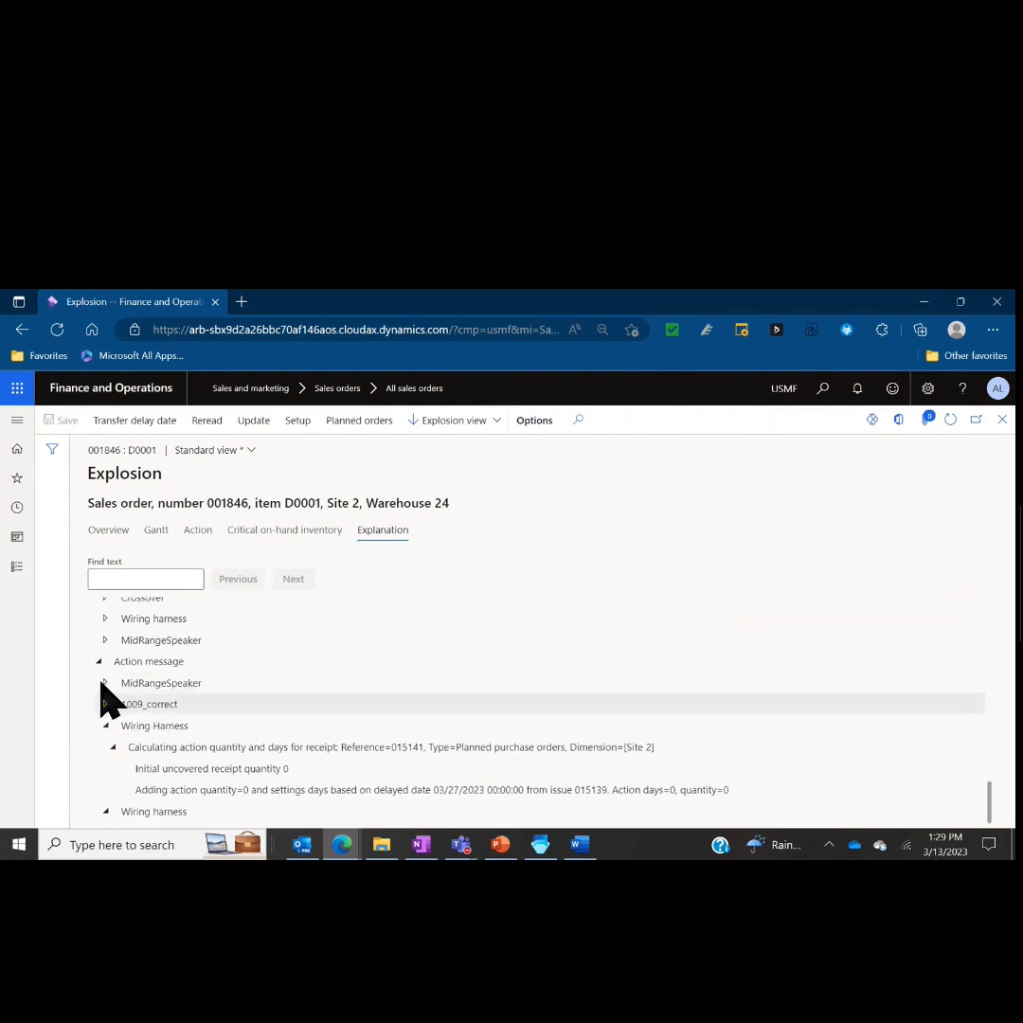
pyautogui.scroll(3)
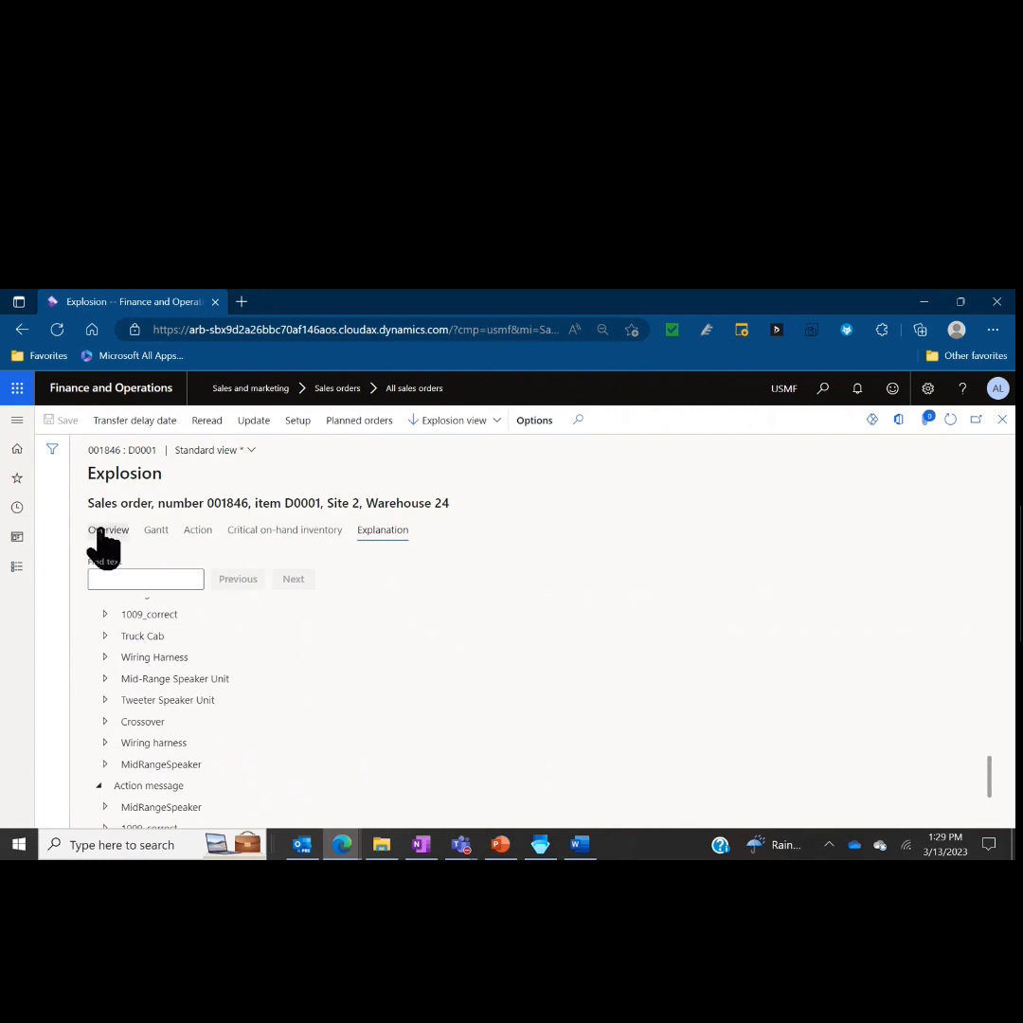
# Step: Return the Explosion form to its Overview tree of MidRangeSpeaker supplies
pyautogui.click(108, 530)
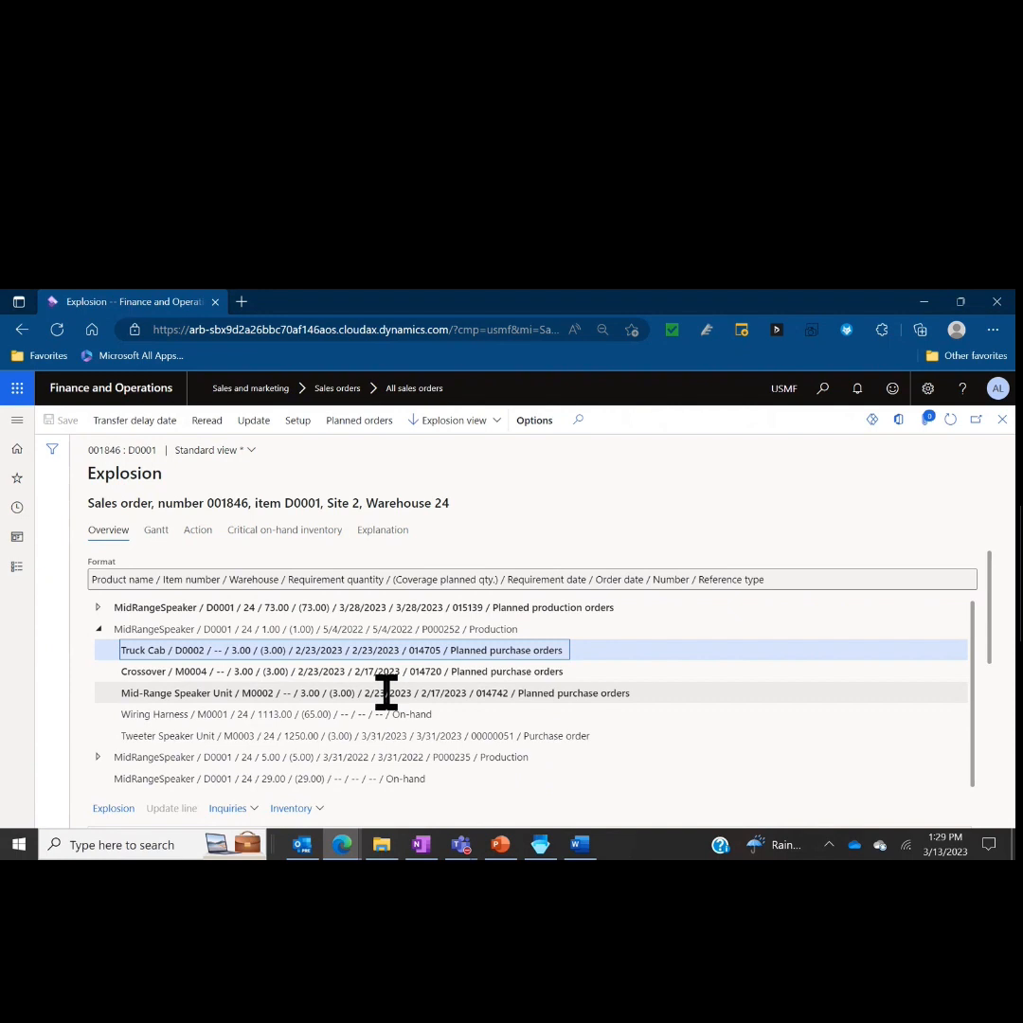
pyautogui.moveTo(439, 560)
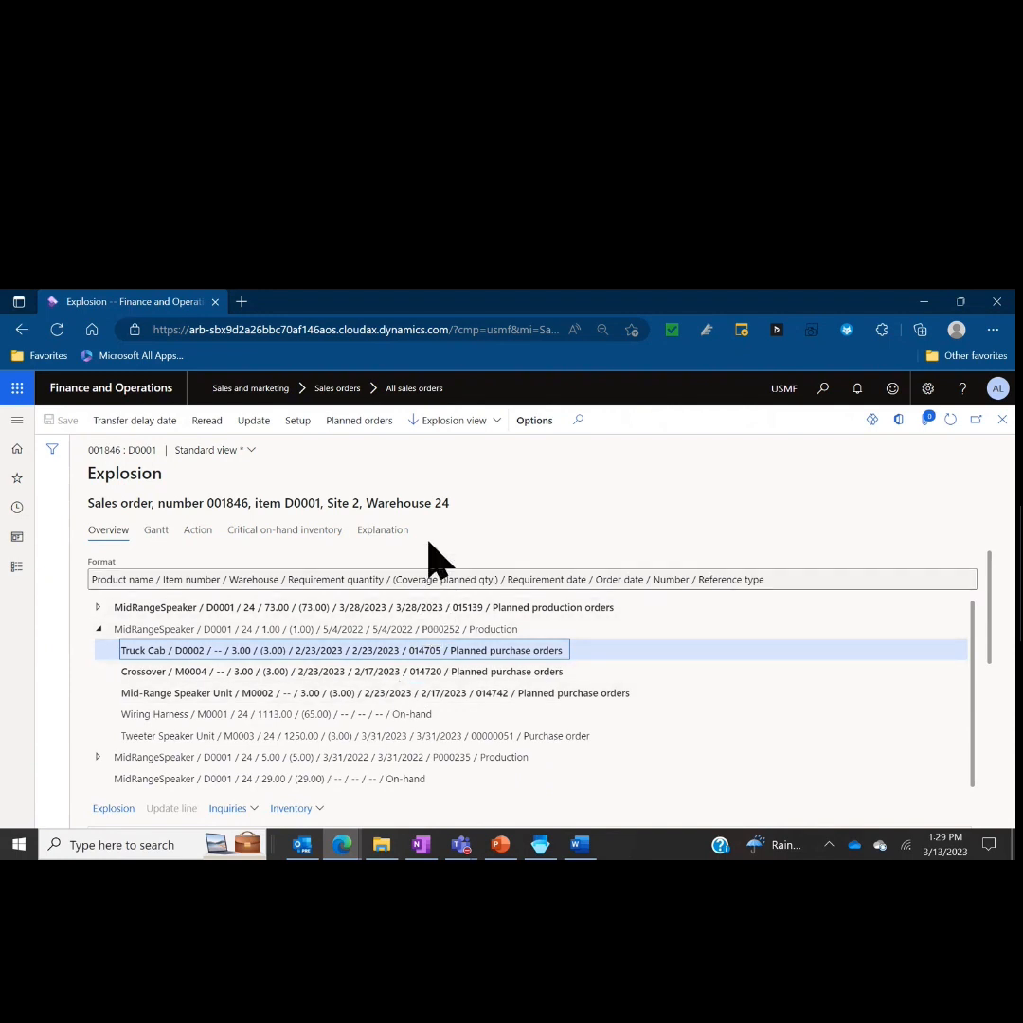
pyautogui.moveTo(466, 650)
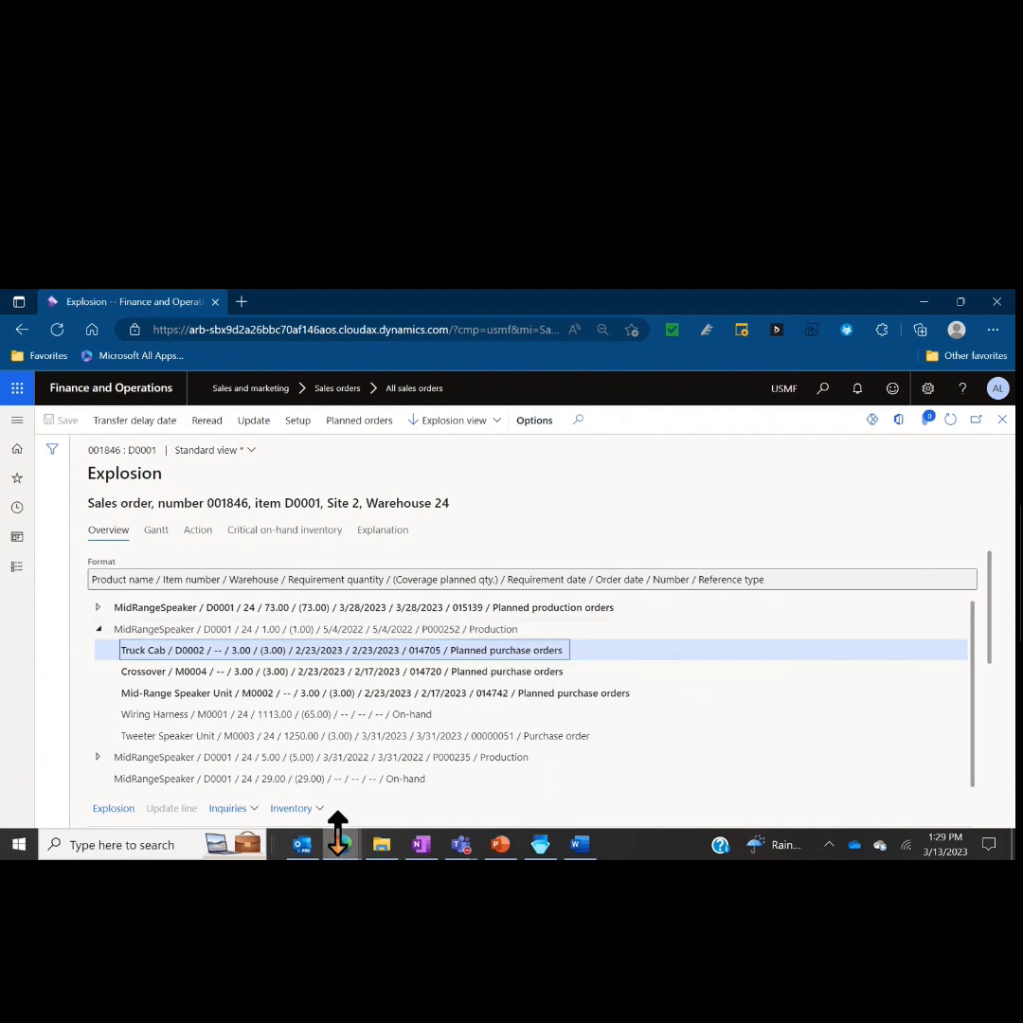
pyautogui.moveTo(1000, 451)
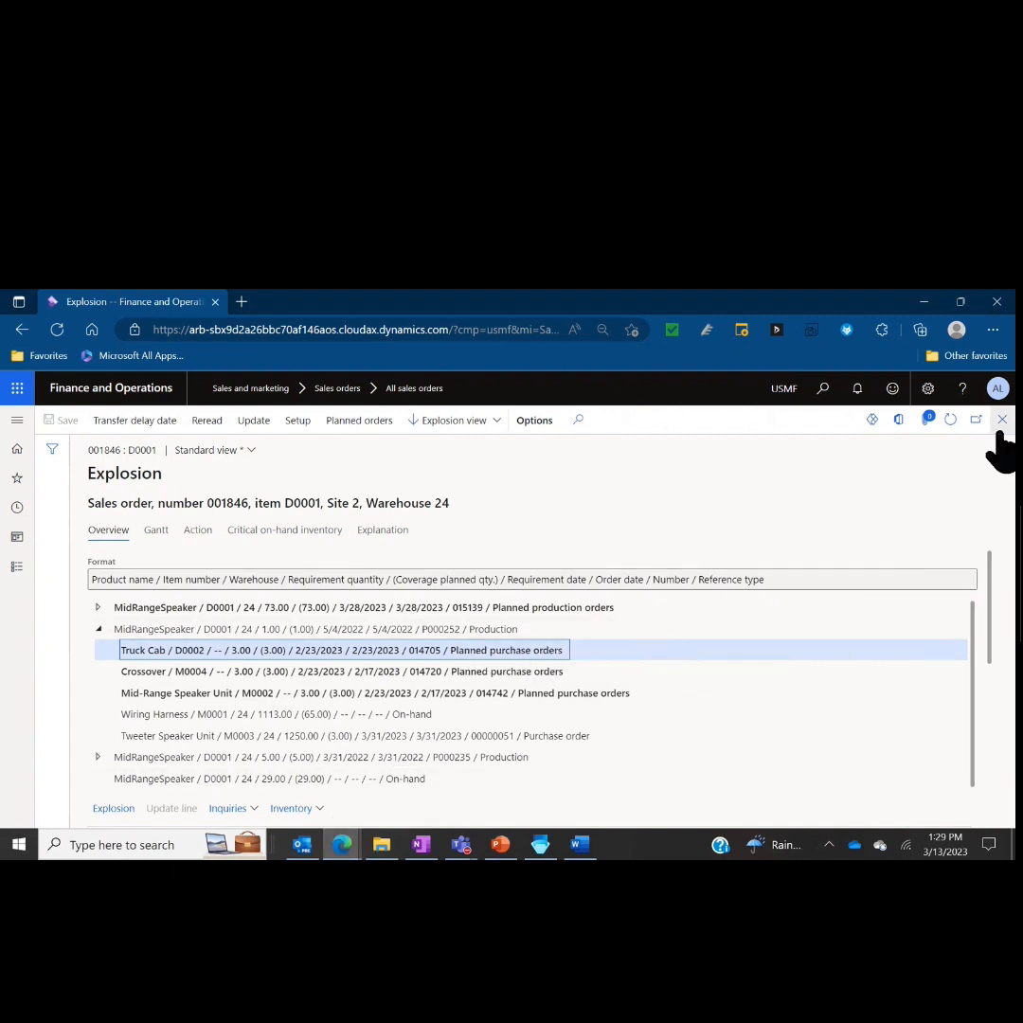
pyautogui.moveTo(1000, 419)
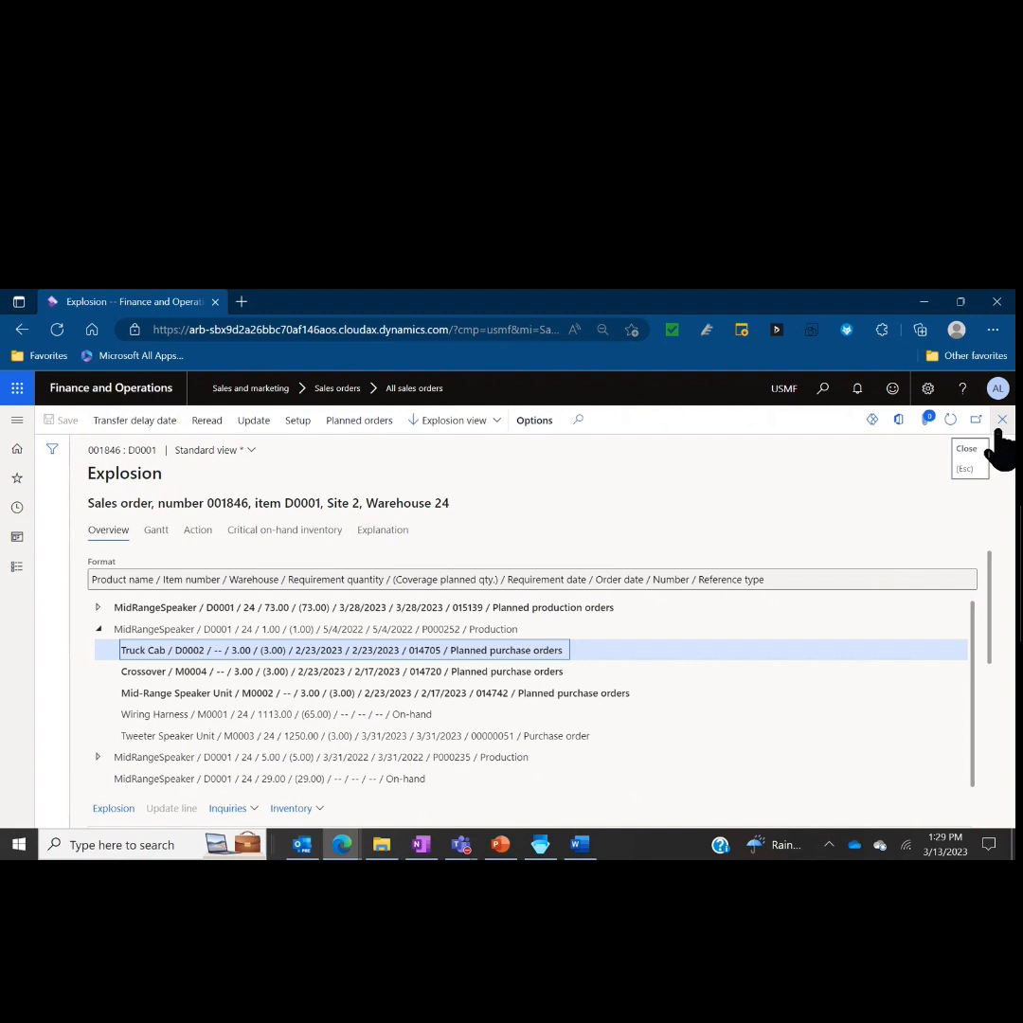
# Step: Close the Explosion and show the line's Product and supply options on order 001846
pyautogui.click(1000, 421)
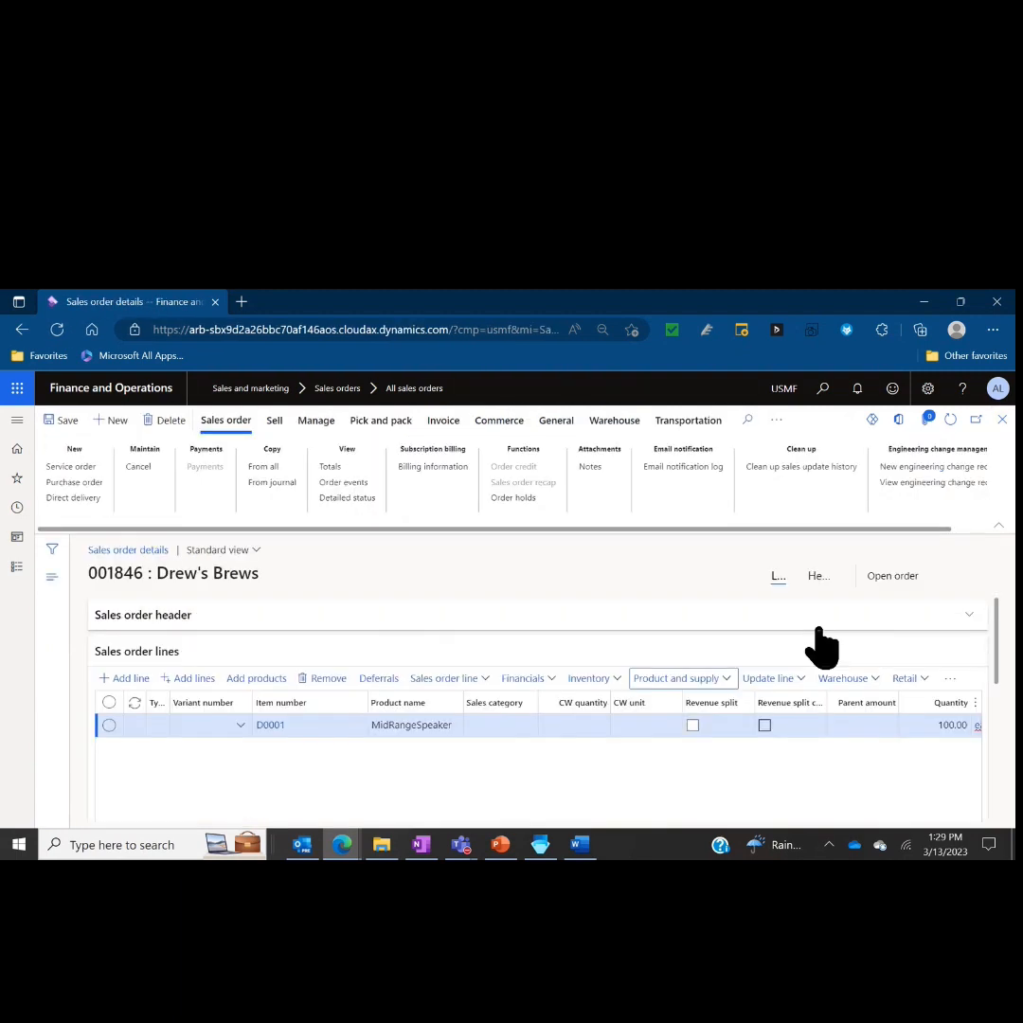
pyautogui.moveTo(720, 705)
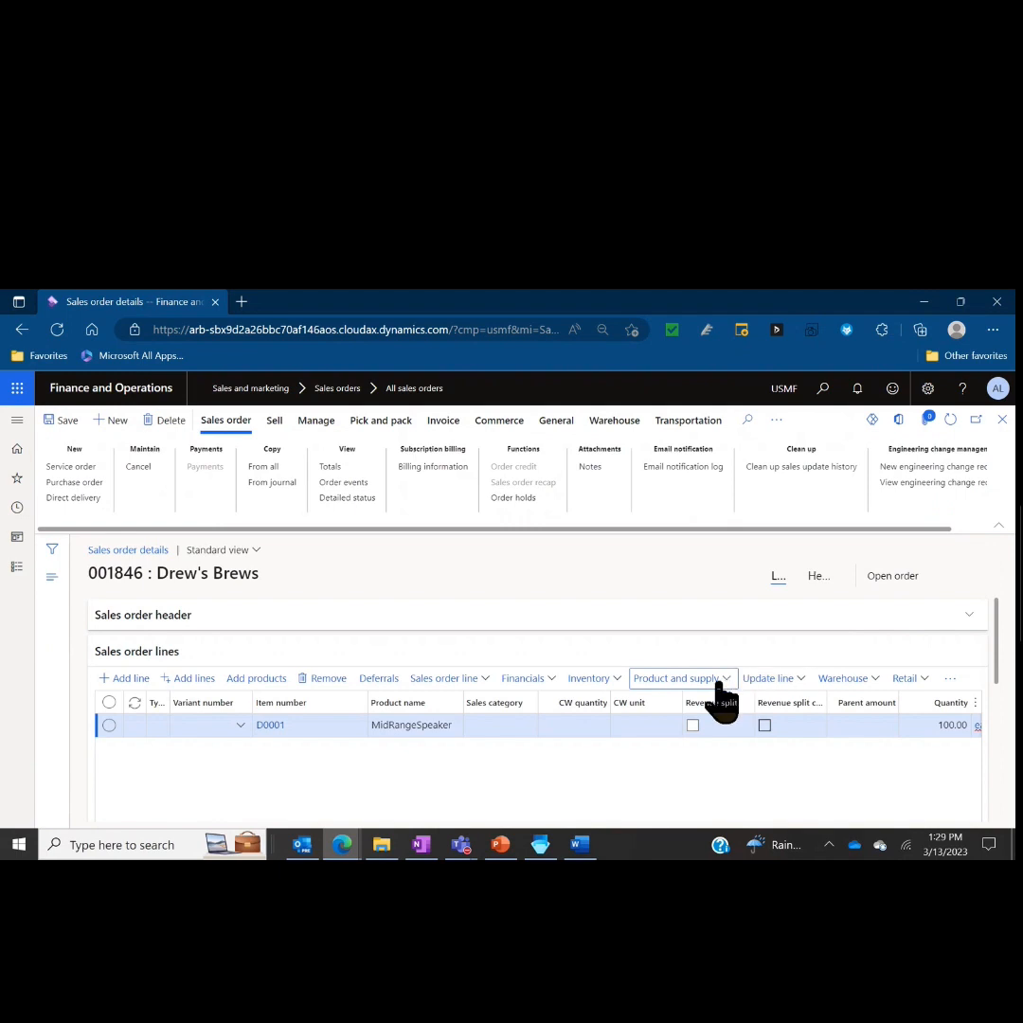
pyautogui.click(676, 679)
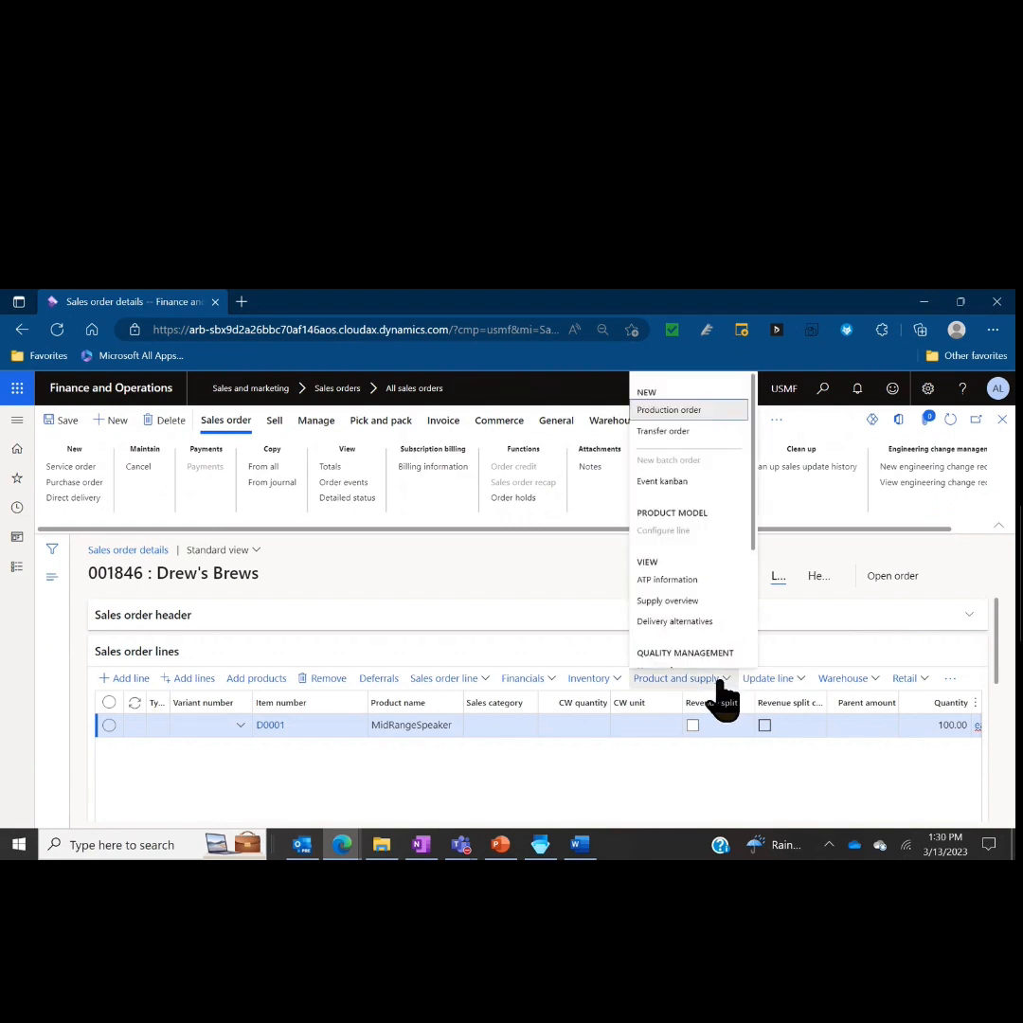
pyautogui.moveTo(724, 610)
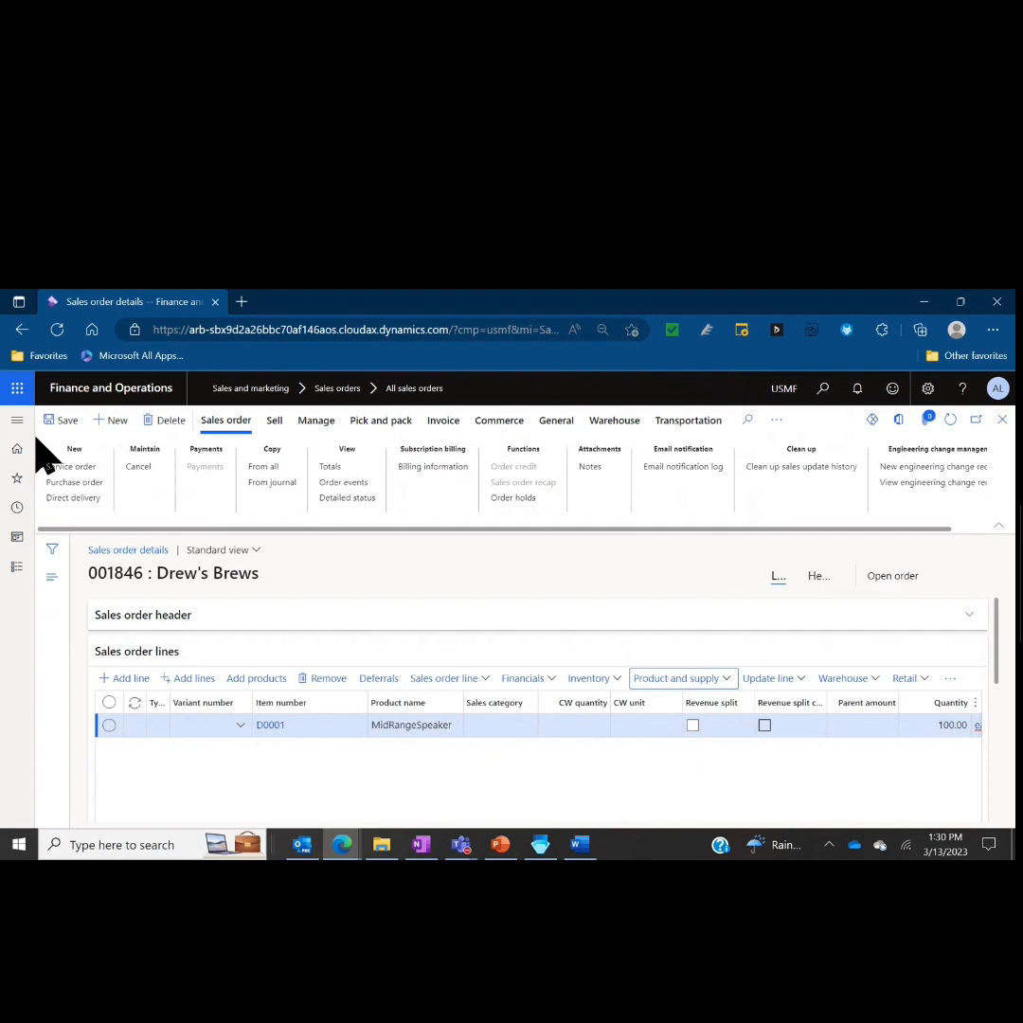
pyautogui.moveTo(17, 420)
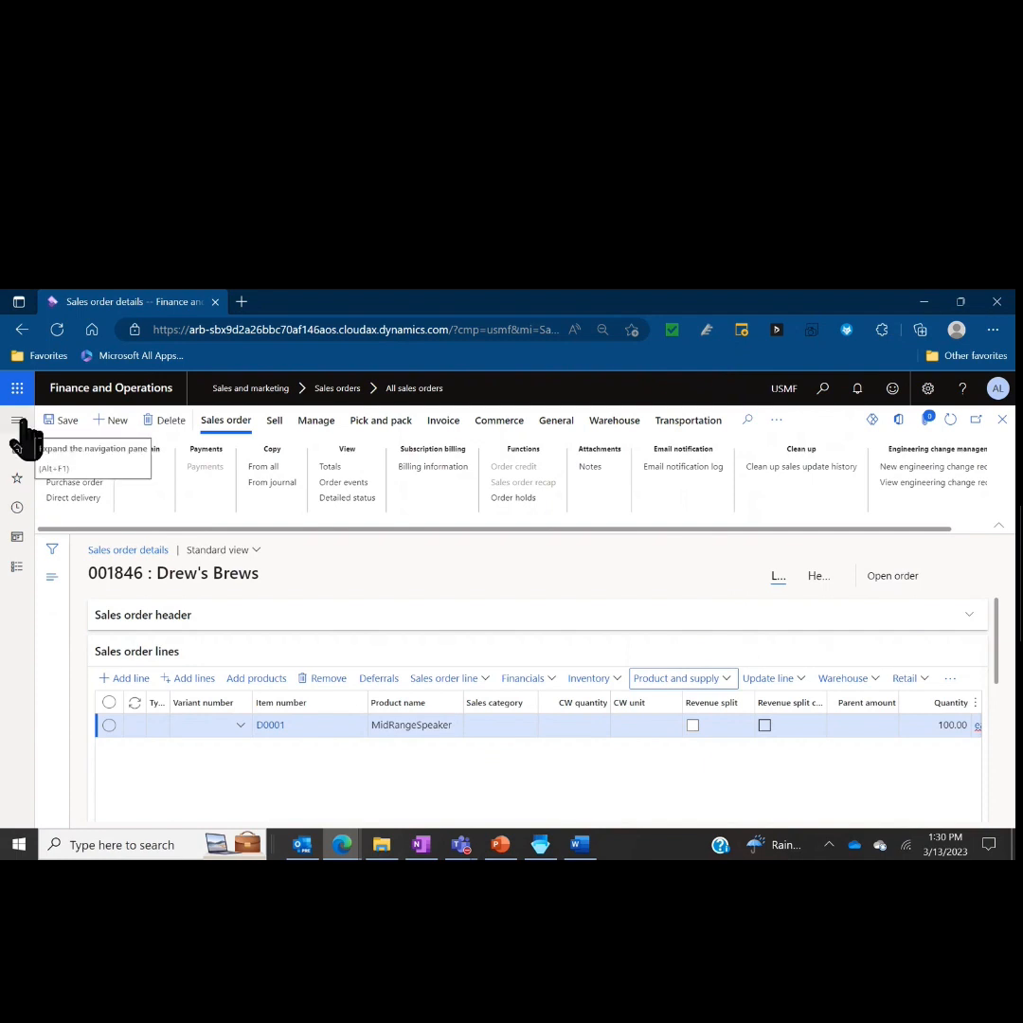
# Step: Navigate to Production control and open the All production orders list
pyautogui.click(17, 420)
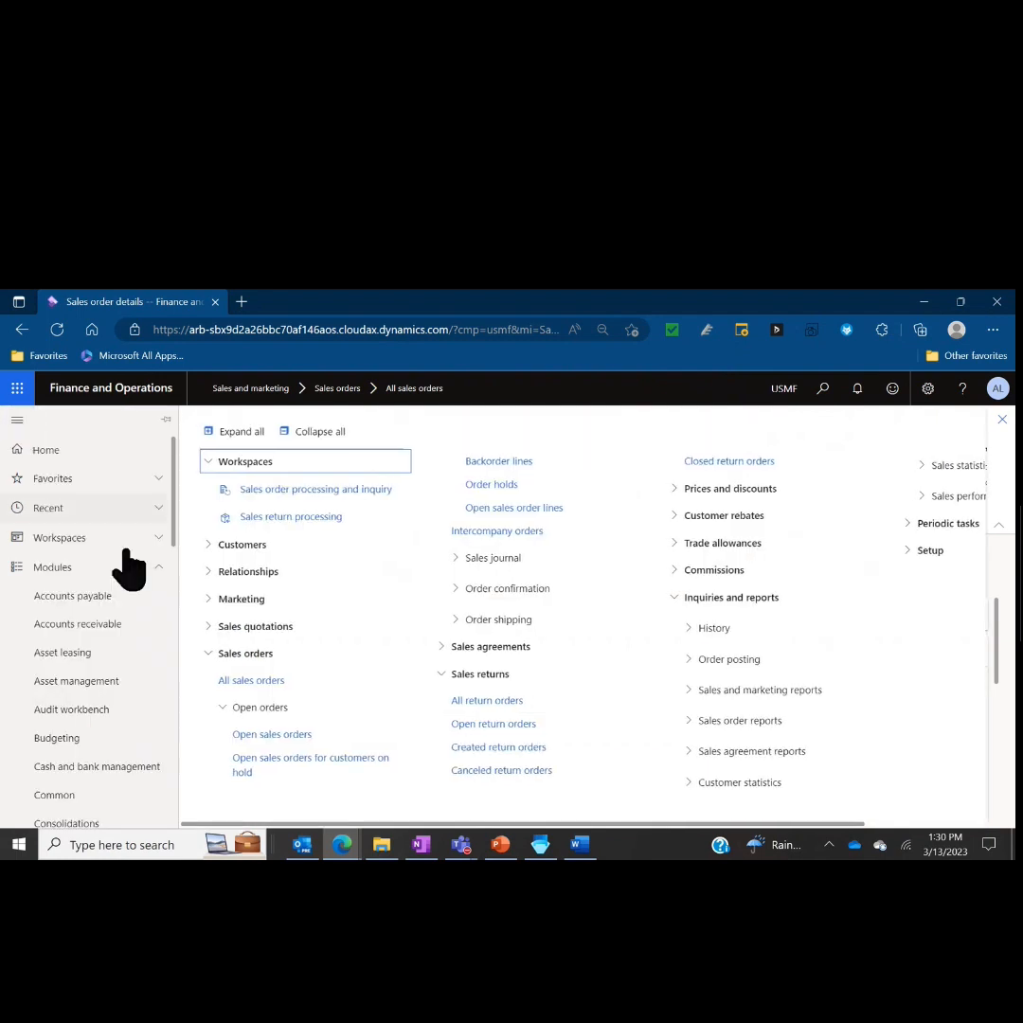
pyautogui.scroll(-3)
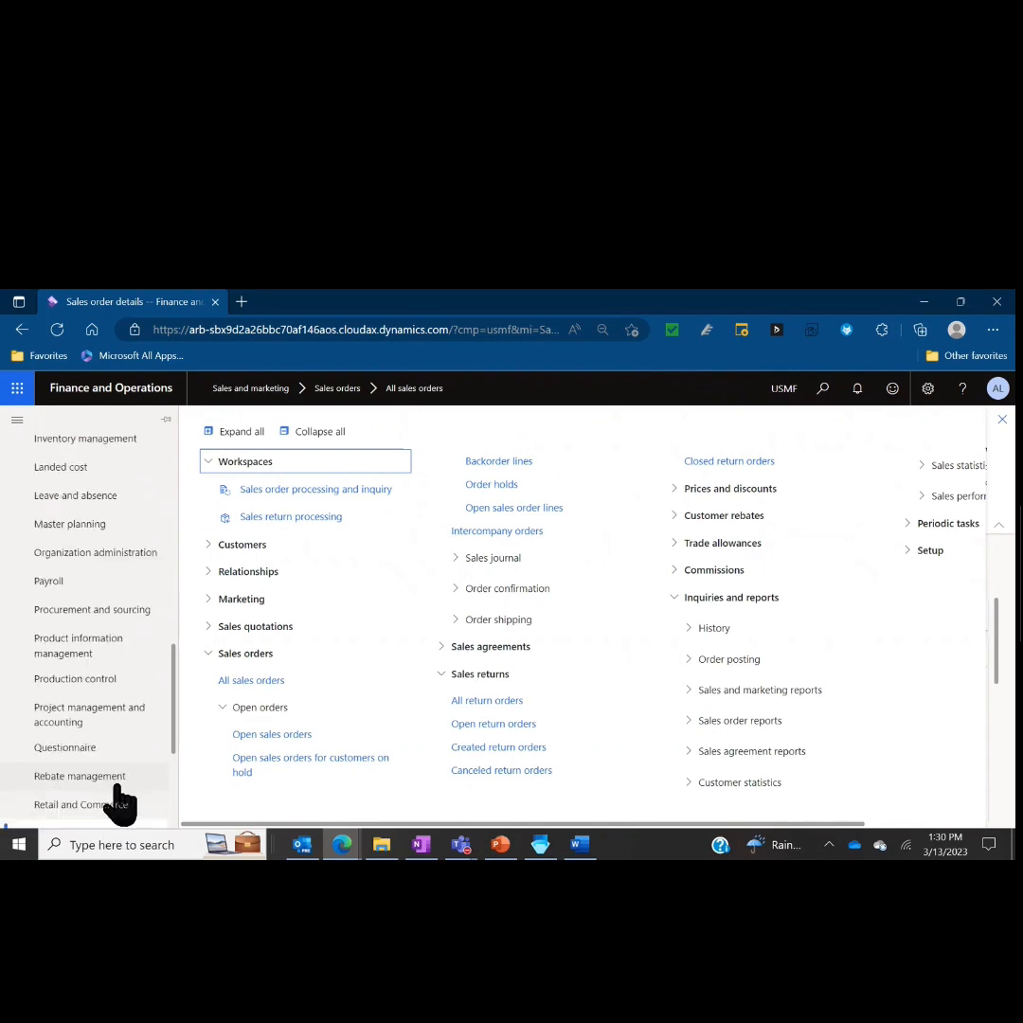
pyautogui.click(76, 678)
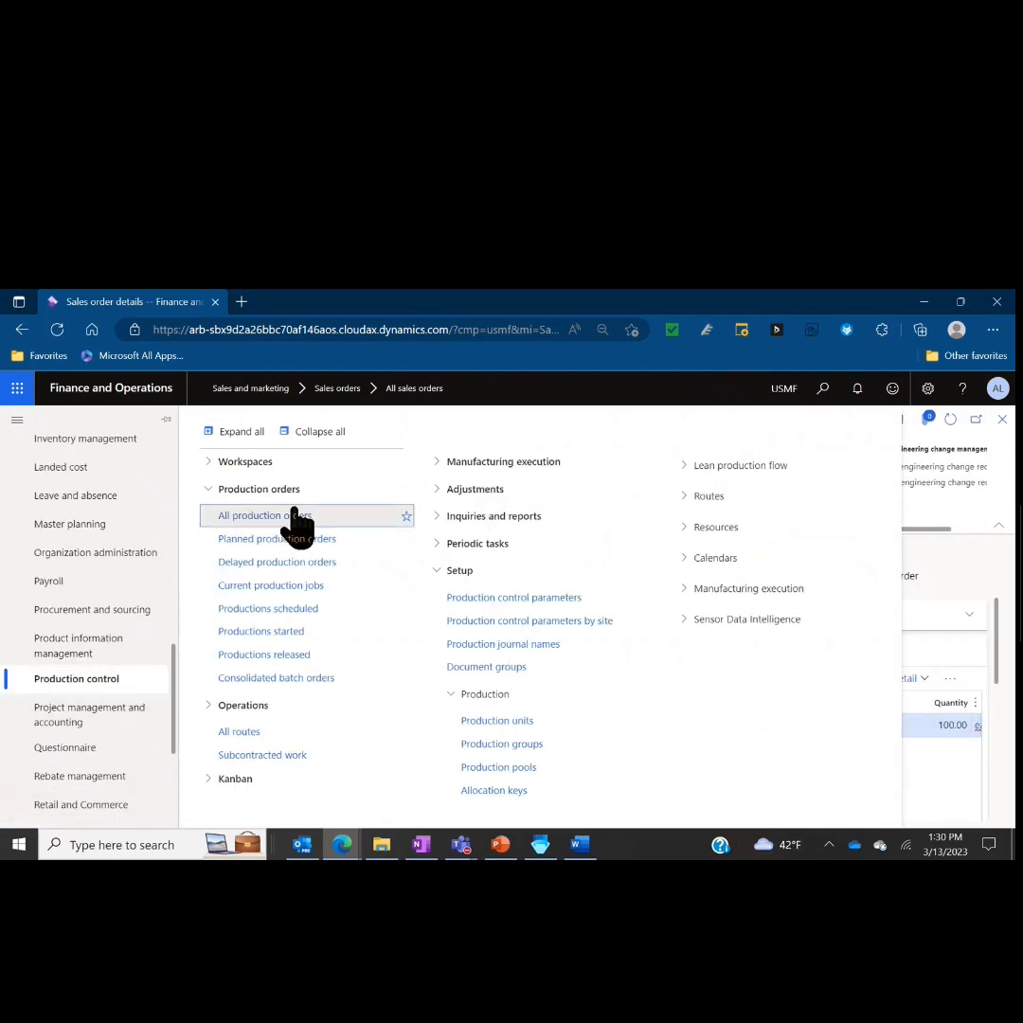
pyautogui.click(269, 516)
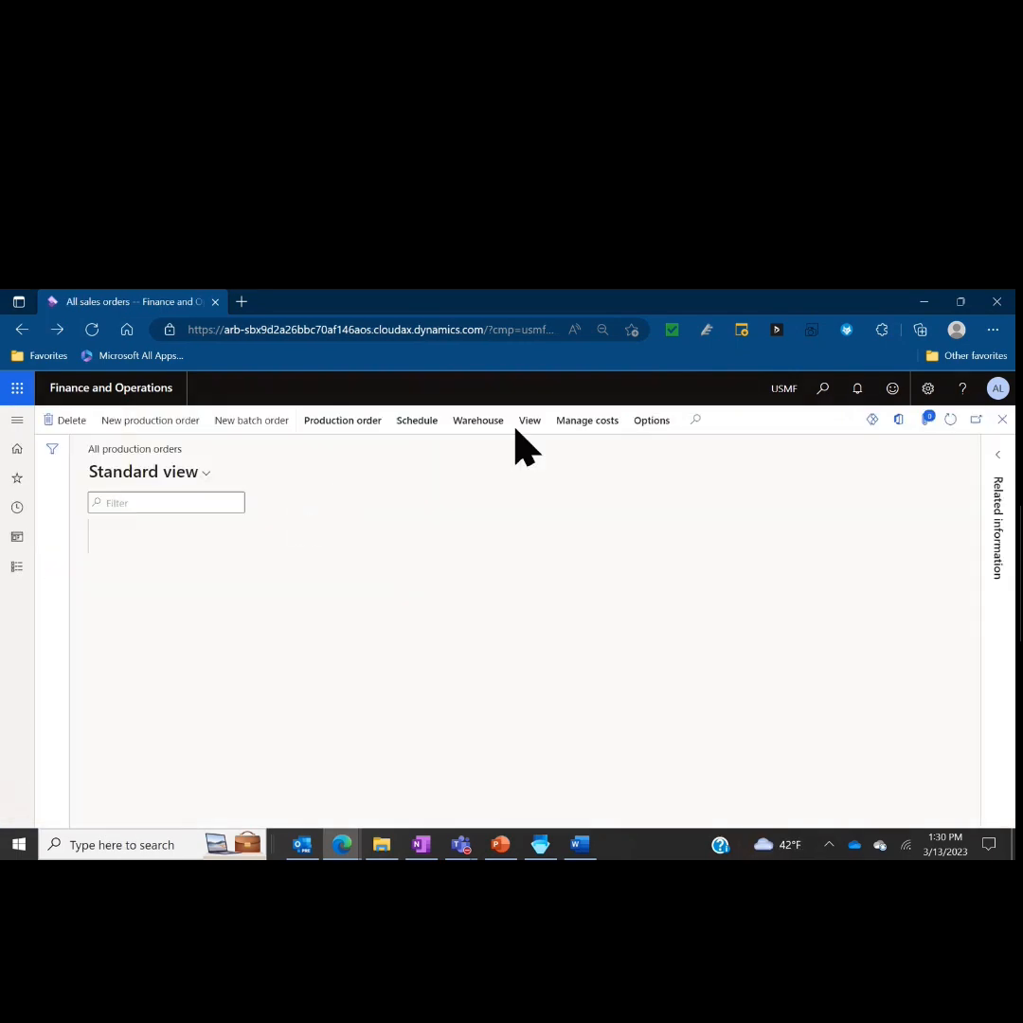
# Step: Reveal the View ribbon on All production orders, showing Explosion under Requirements
pyautogui.click(531, 420)
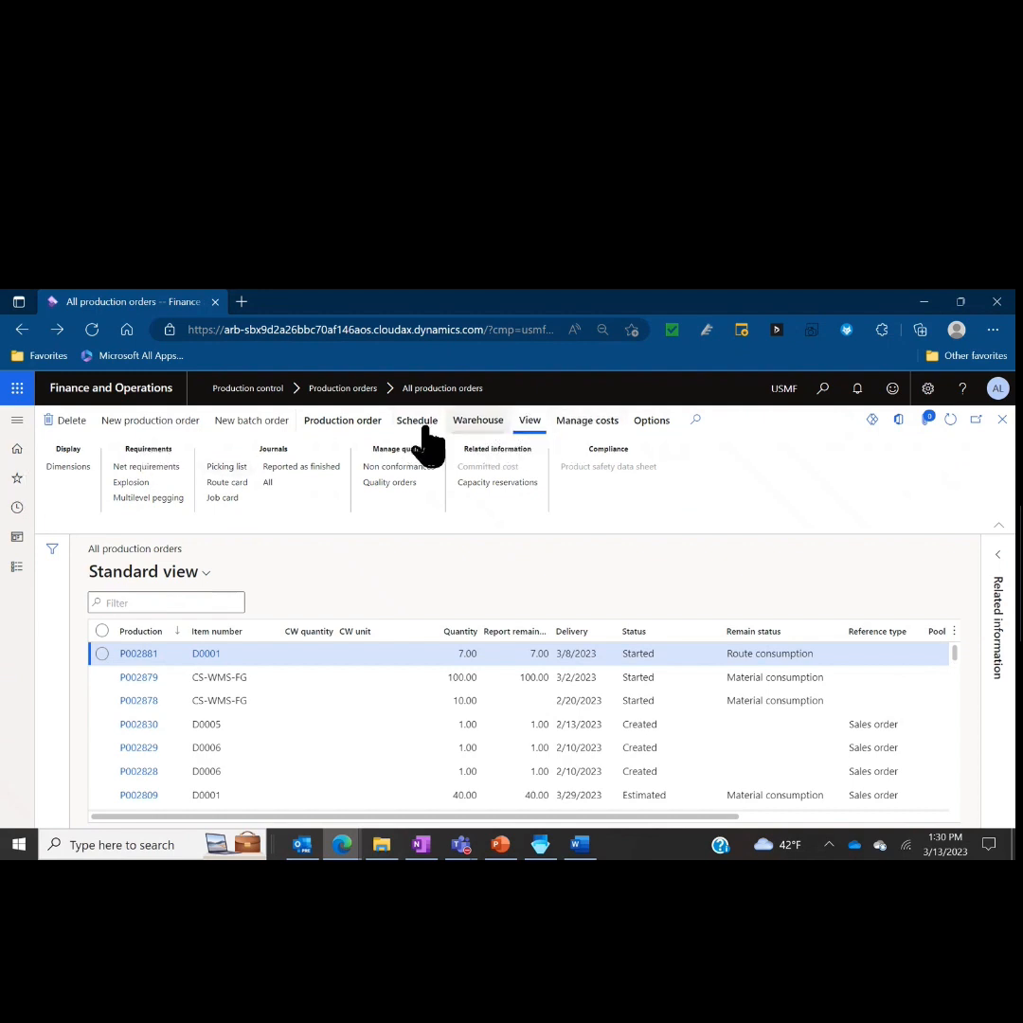
pyautogui.moveTo(131, 481)
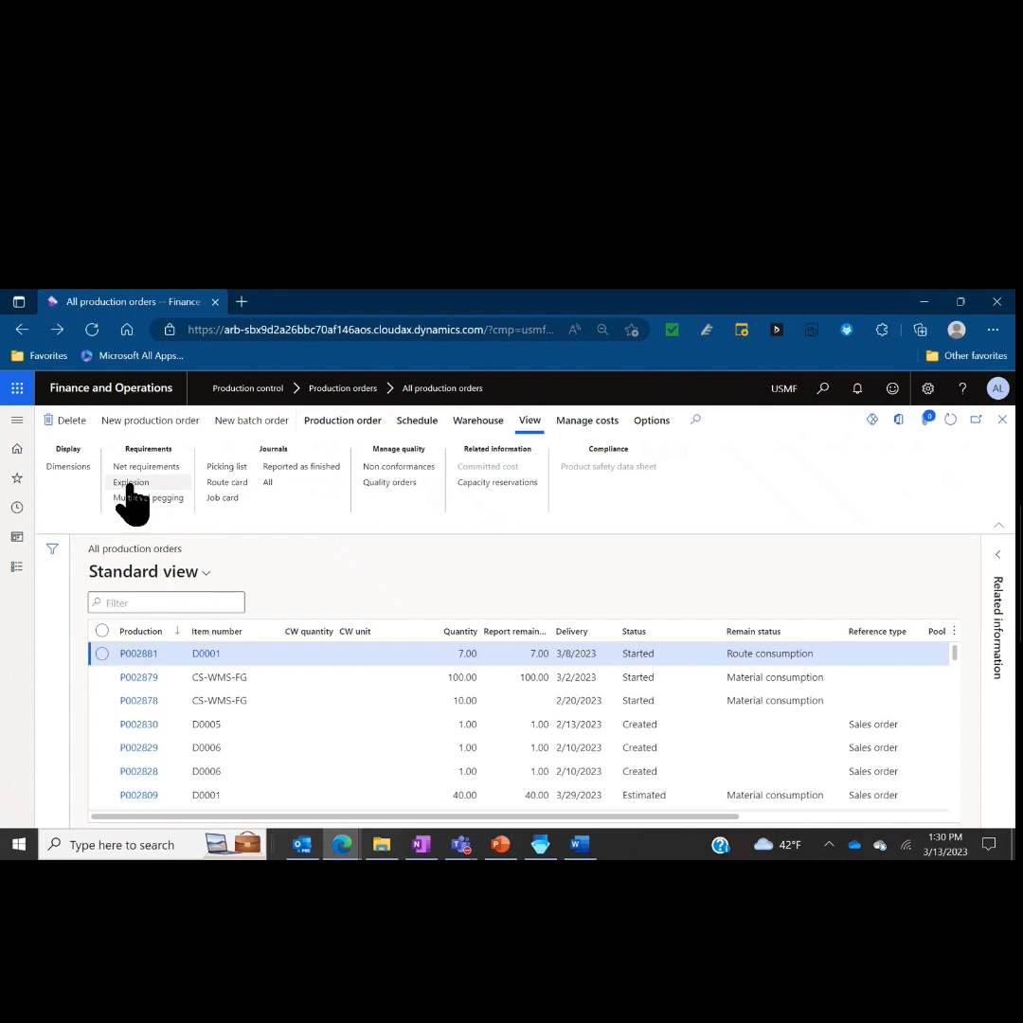
pyautogui.moveTo(23, 446)
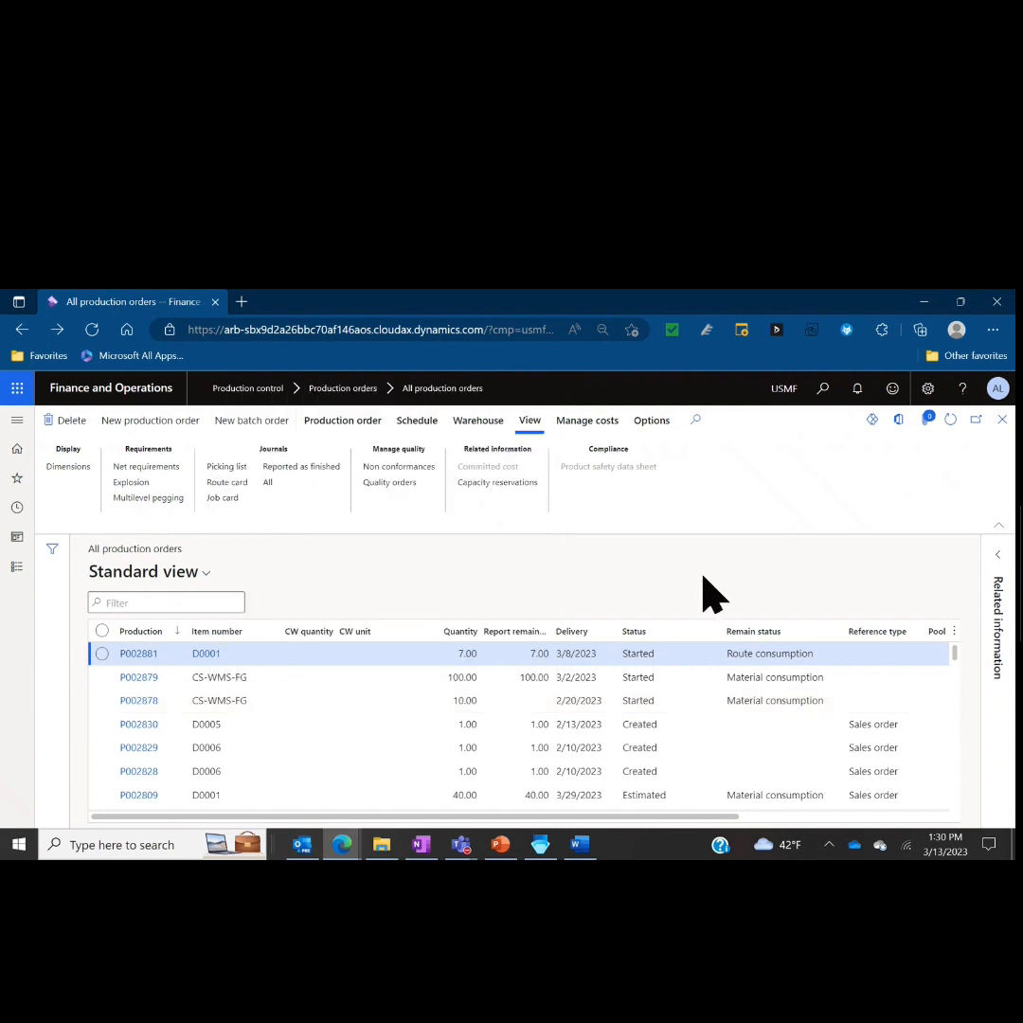
pyautogui.moveTo(724, 584)
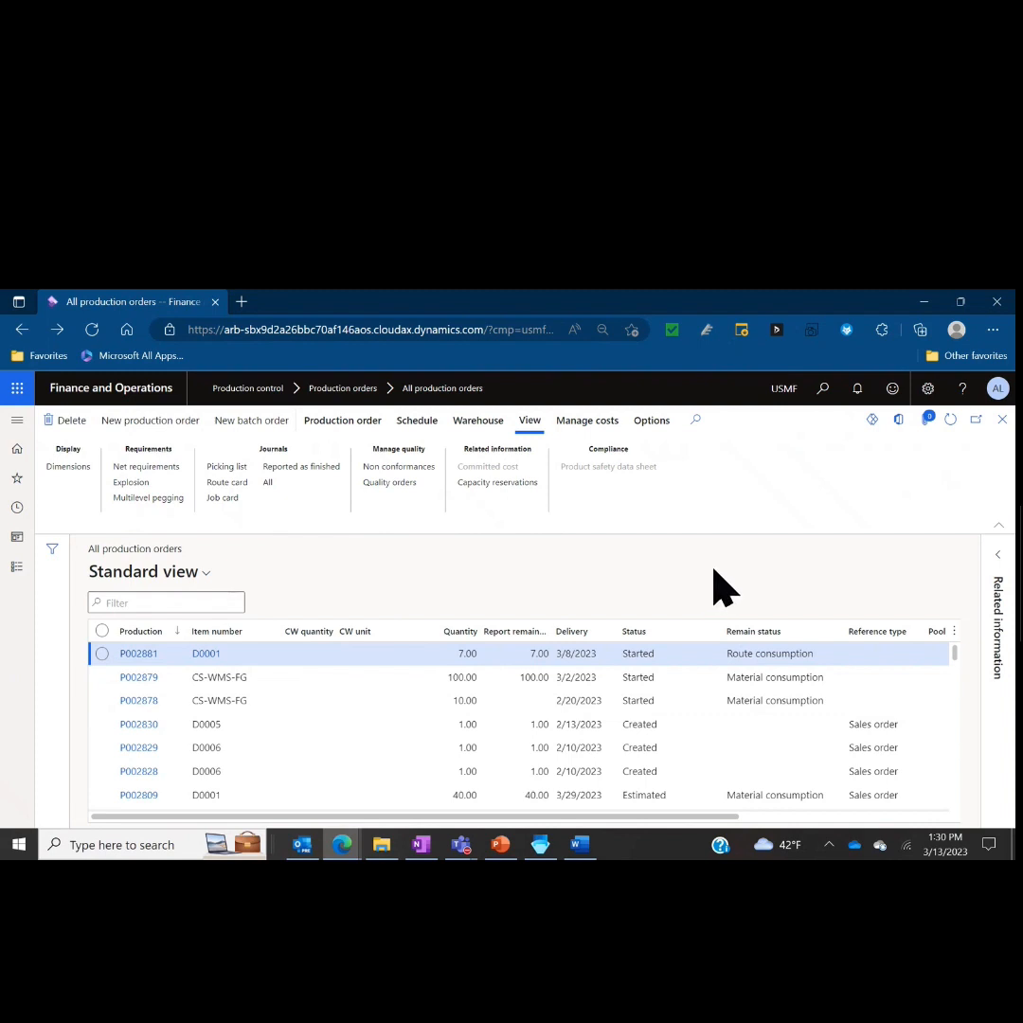